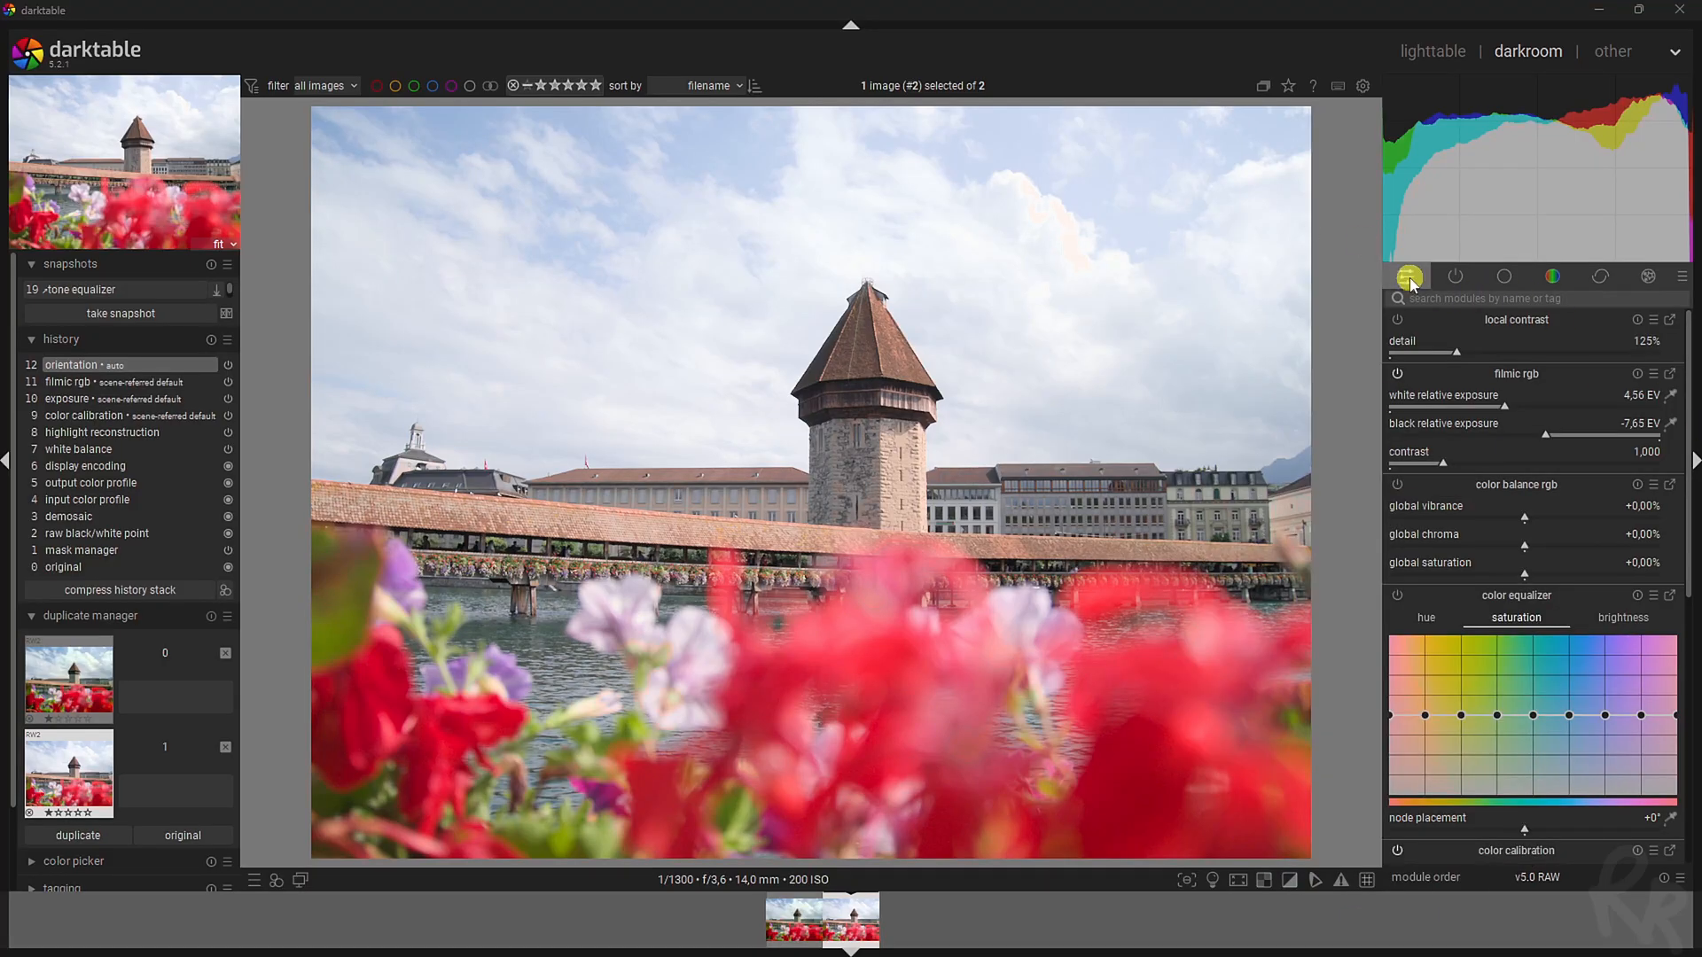
- Browse the module groups (active, base, colour, correct, effect) and return to the quick access panel
left_click(1455, 276)
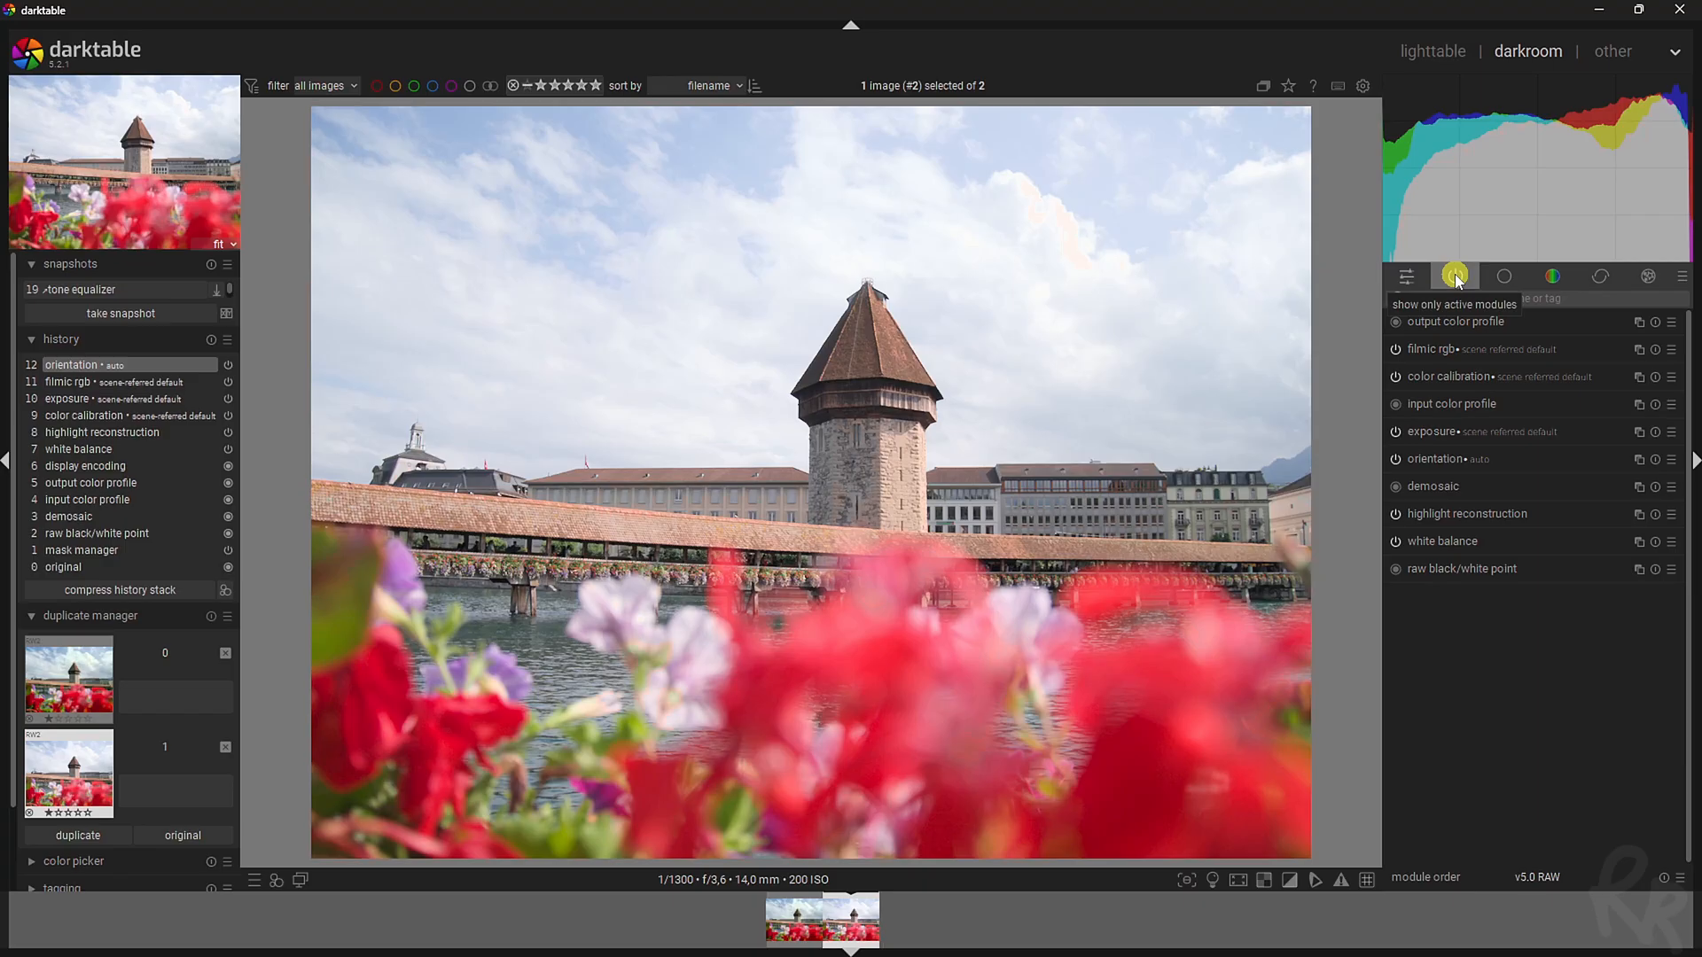
left_click(1504, 276)
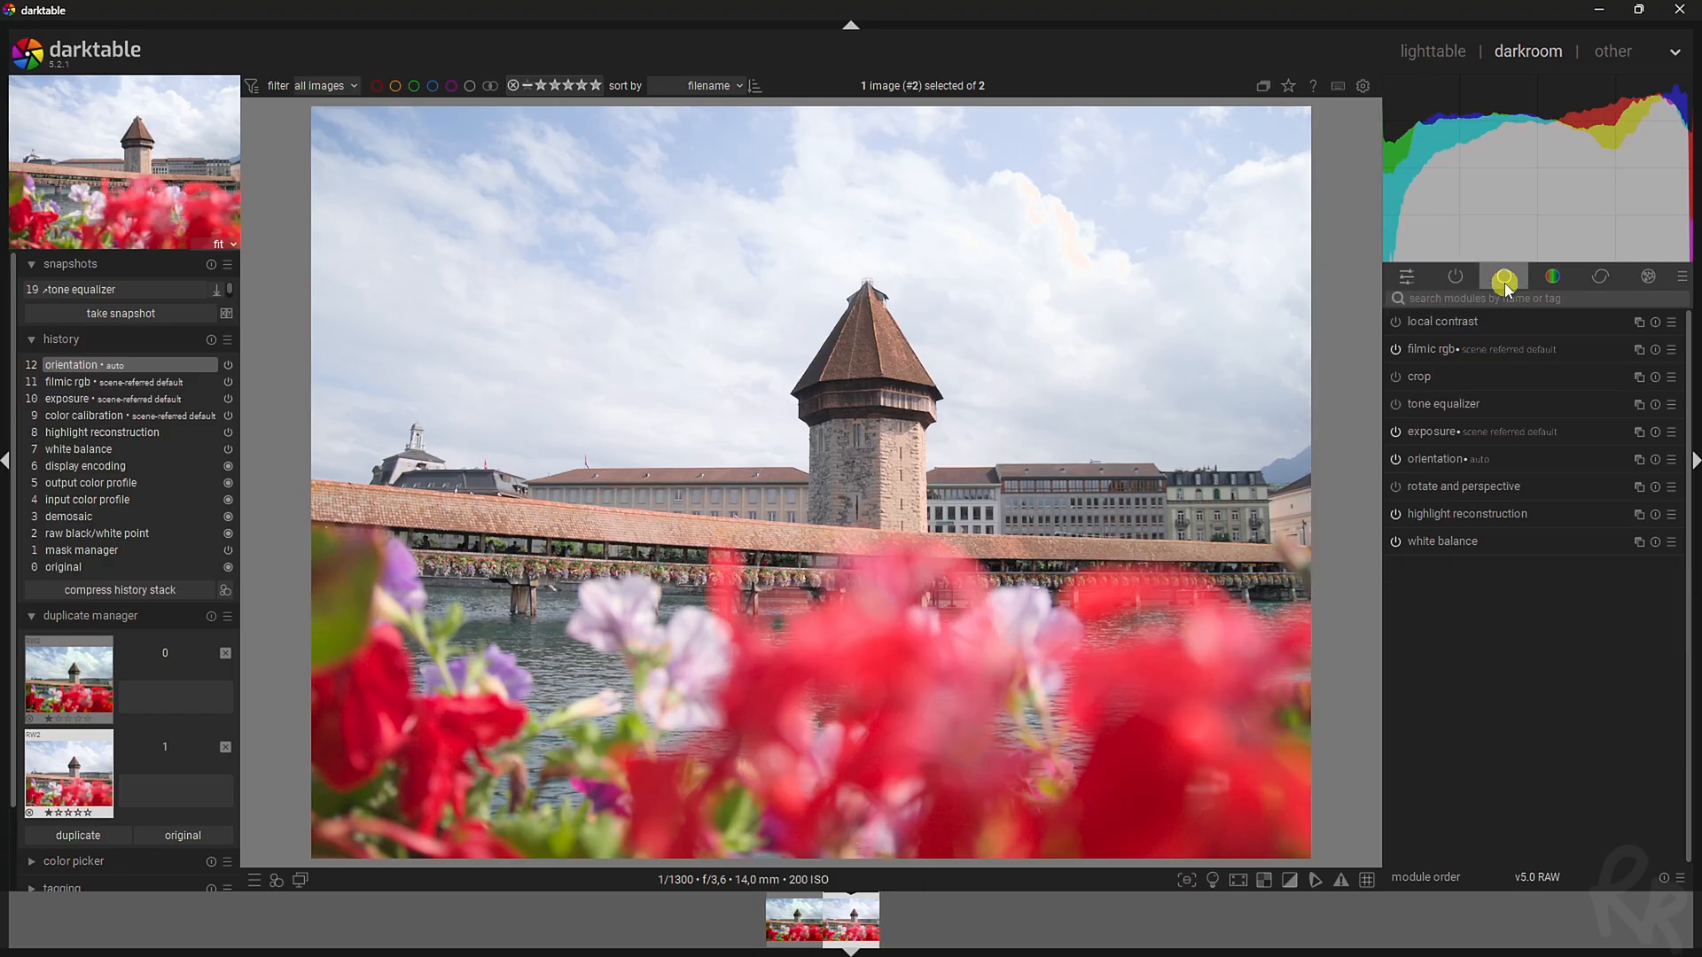
left_click(1553, 276)
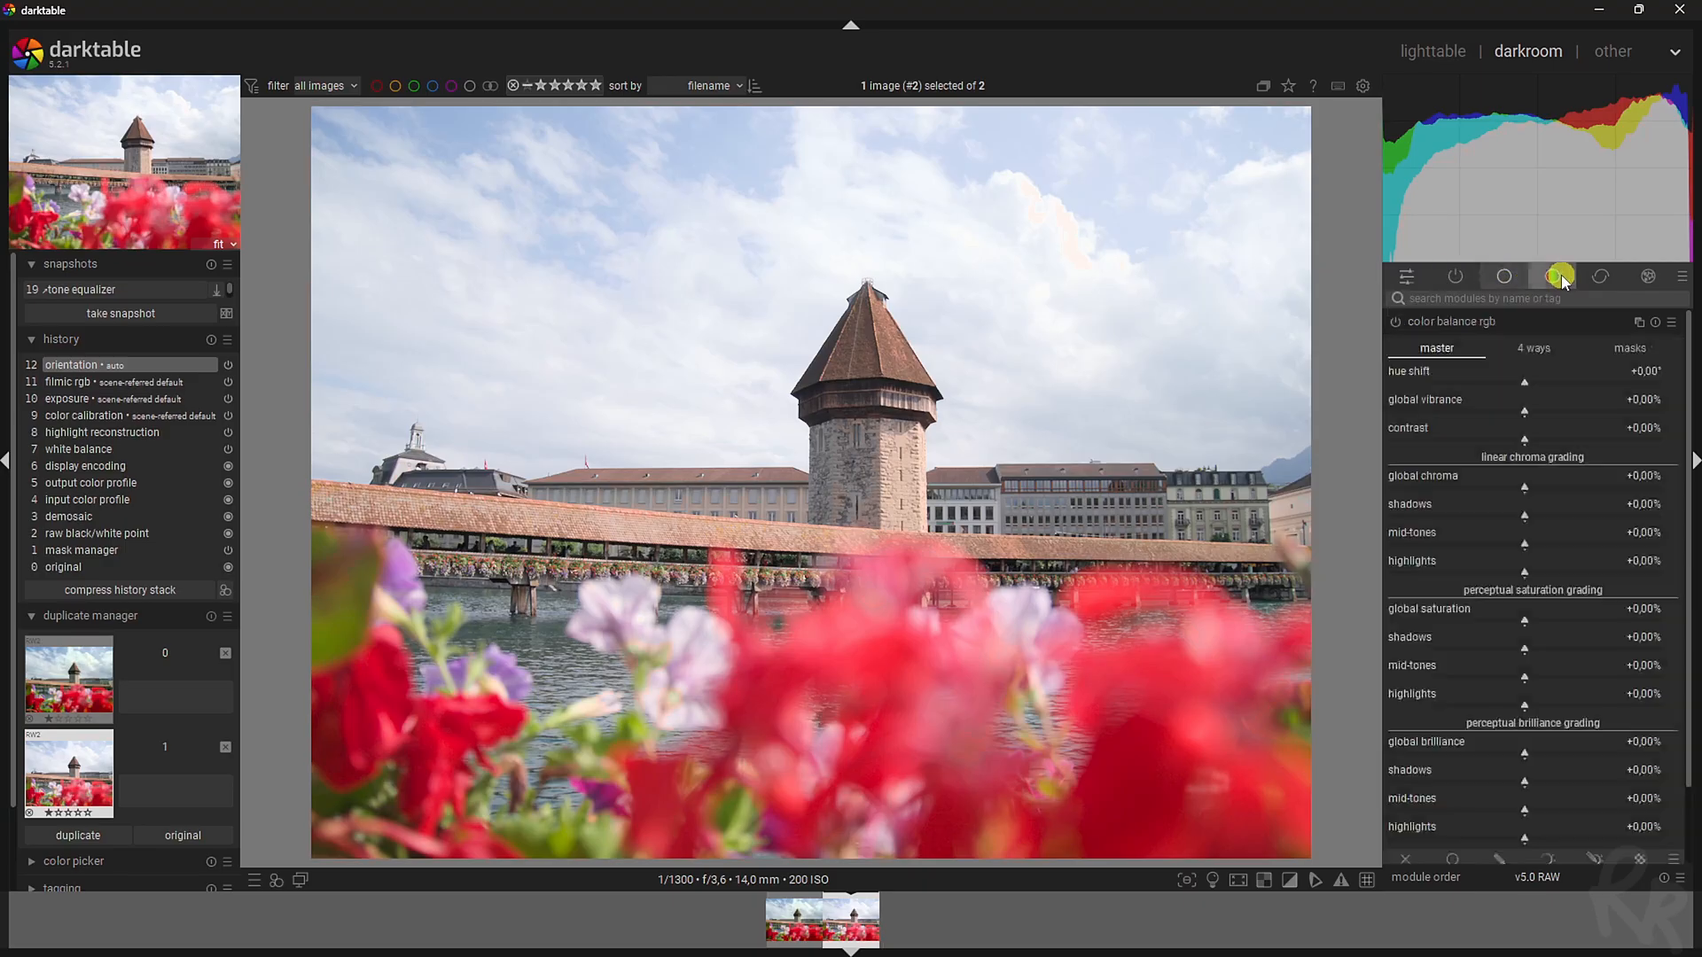
mouse_move(1562, 276)
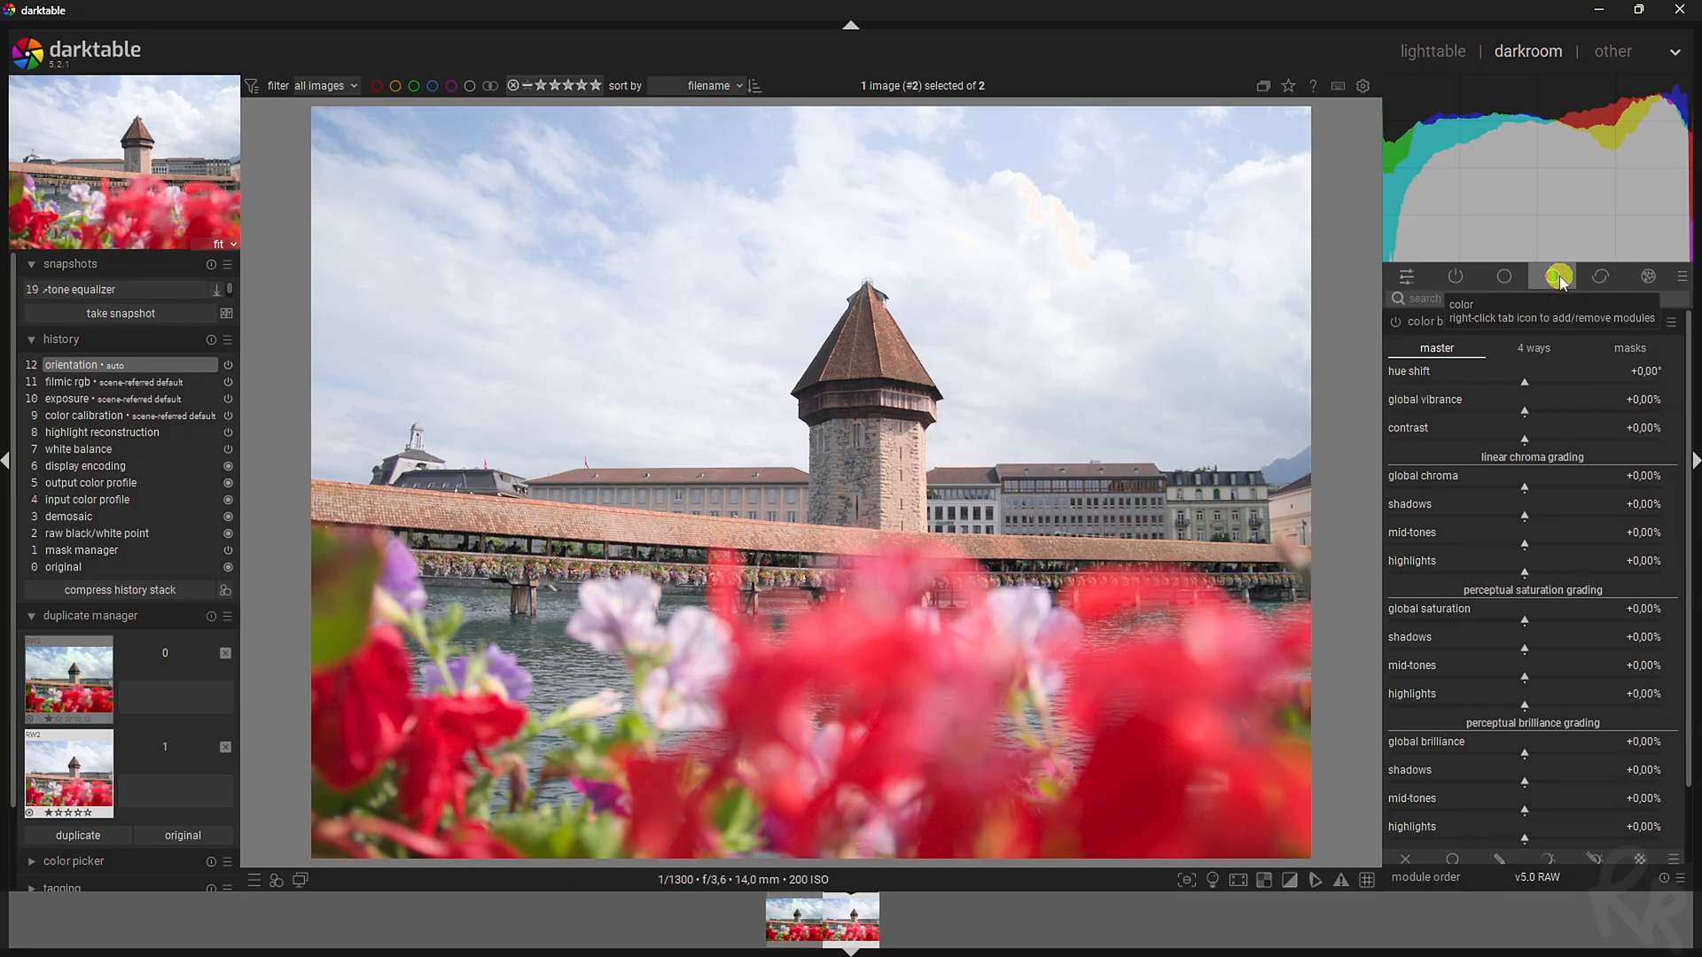
left_click(1605, 276)
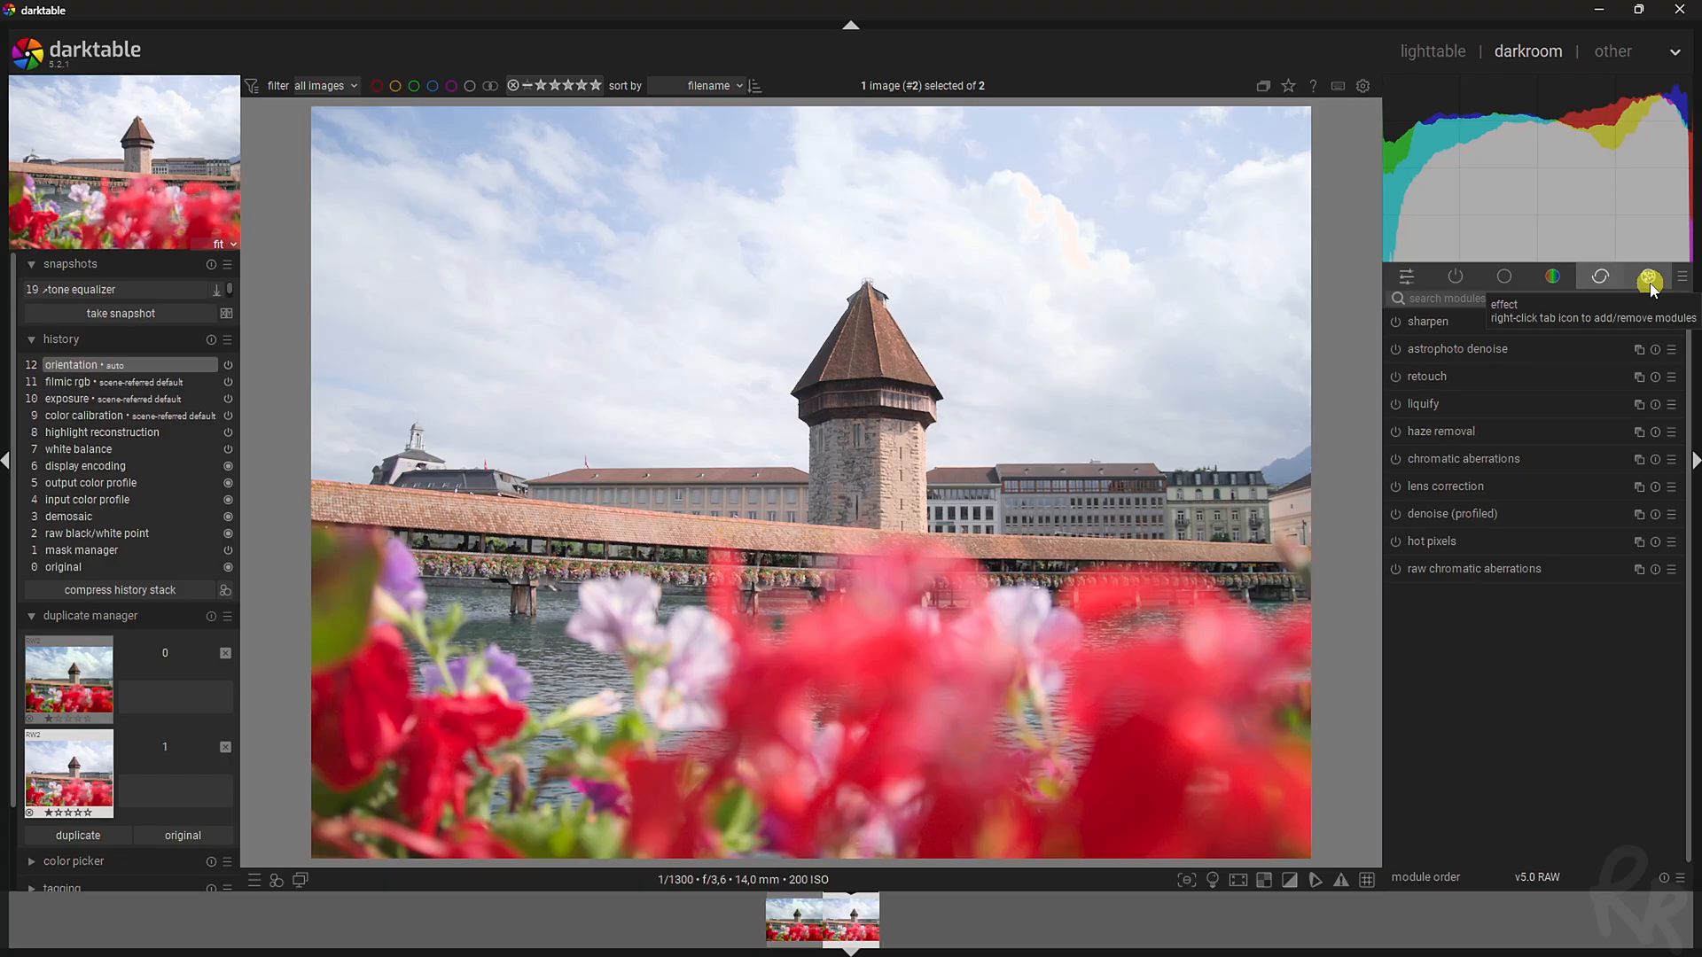
left_click(1407, 276)
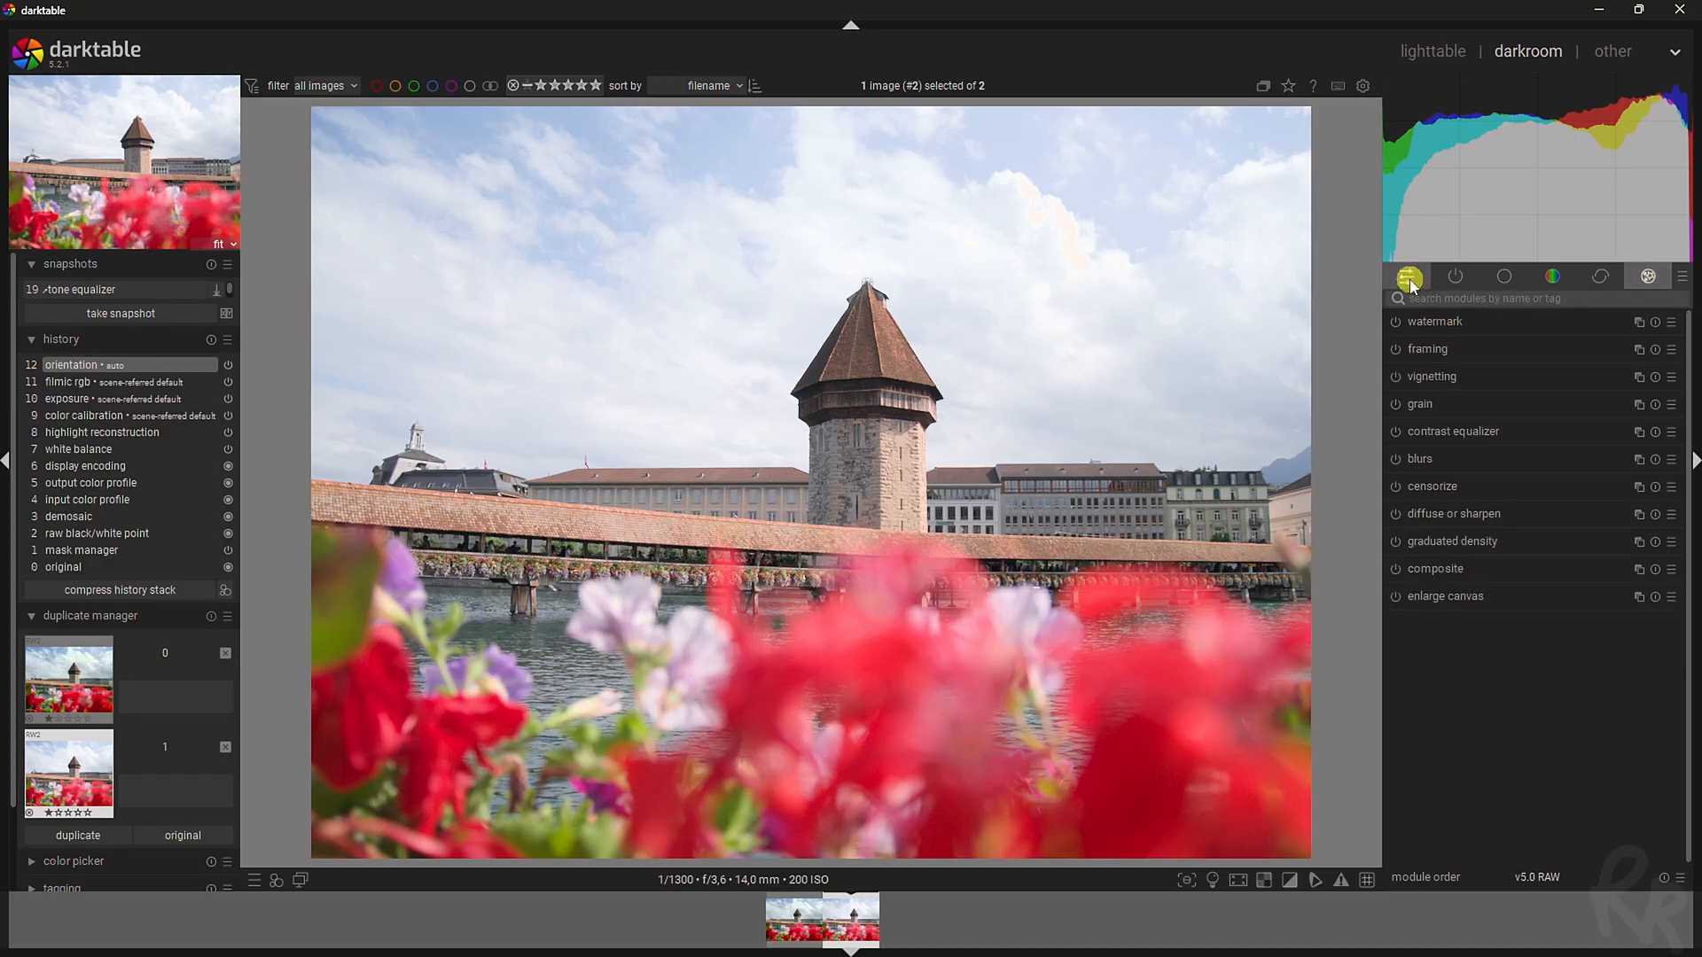
left_click(1408, 276)
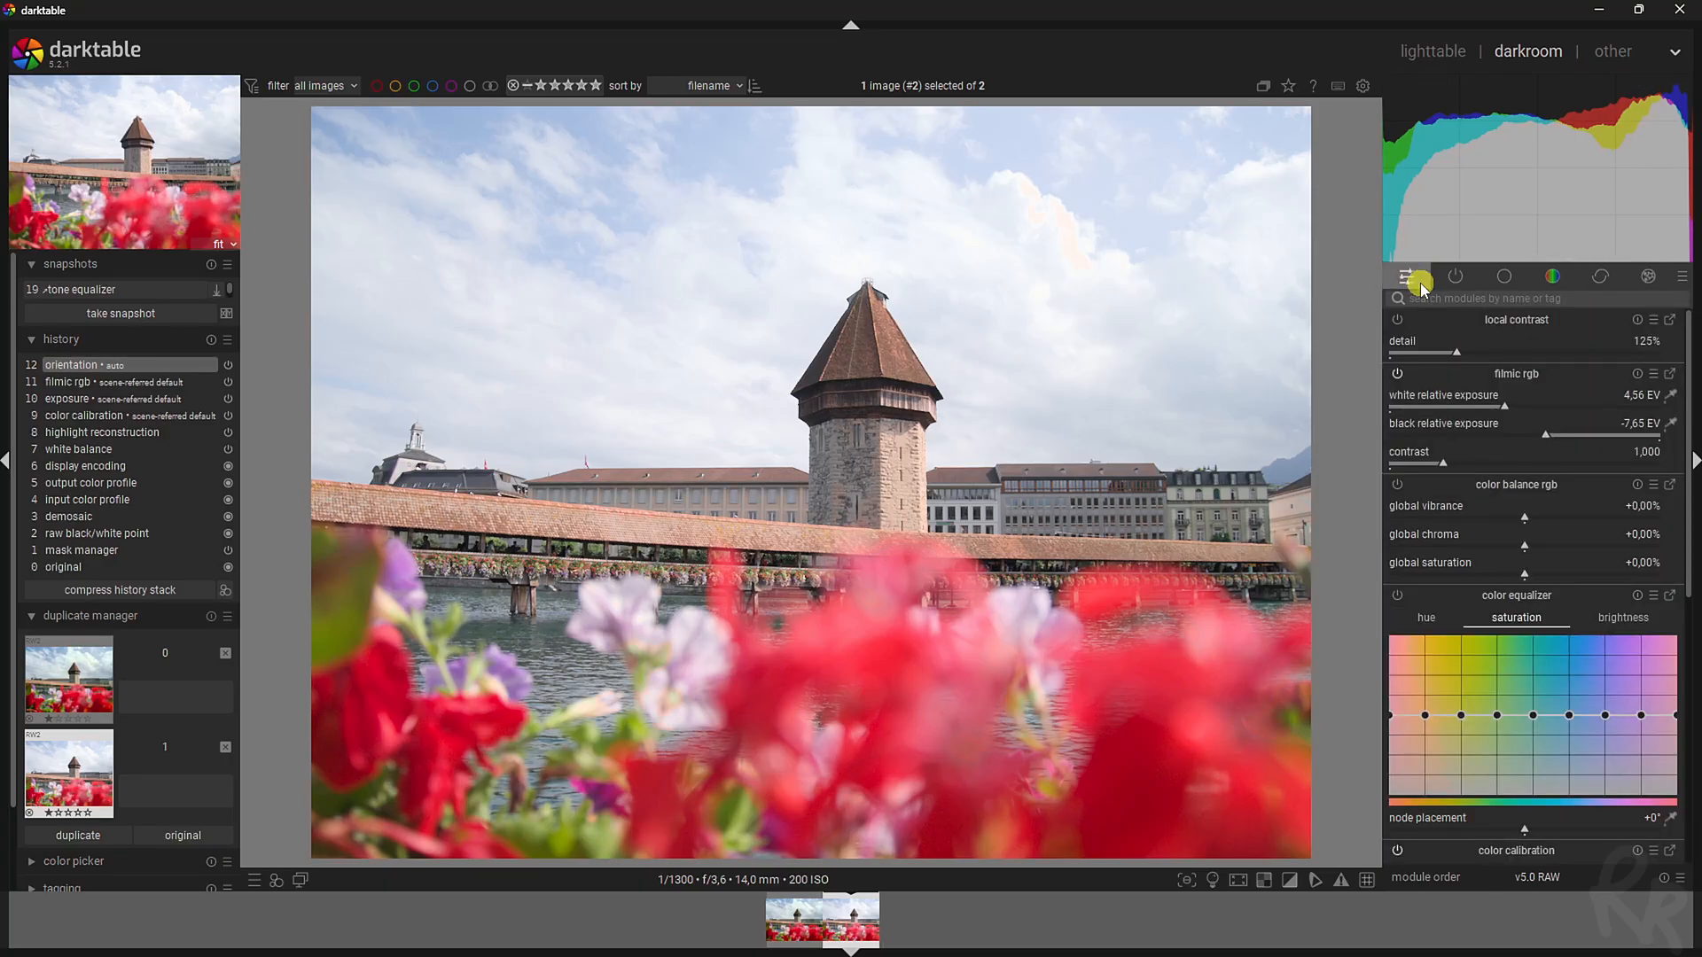
mouse_move(360, 455)
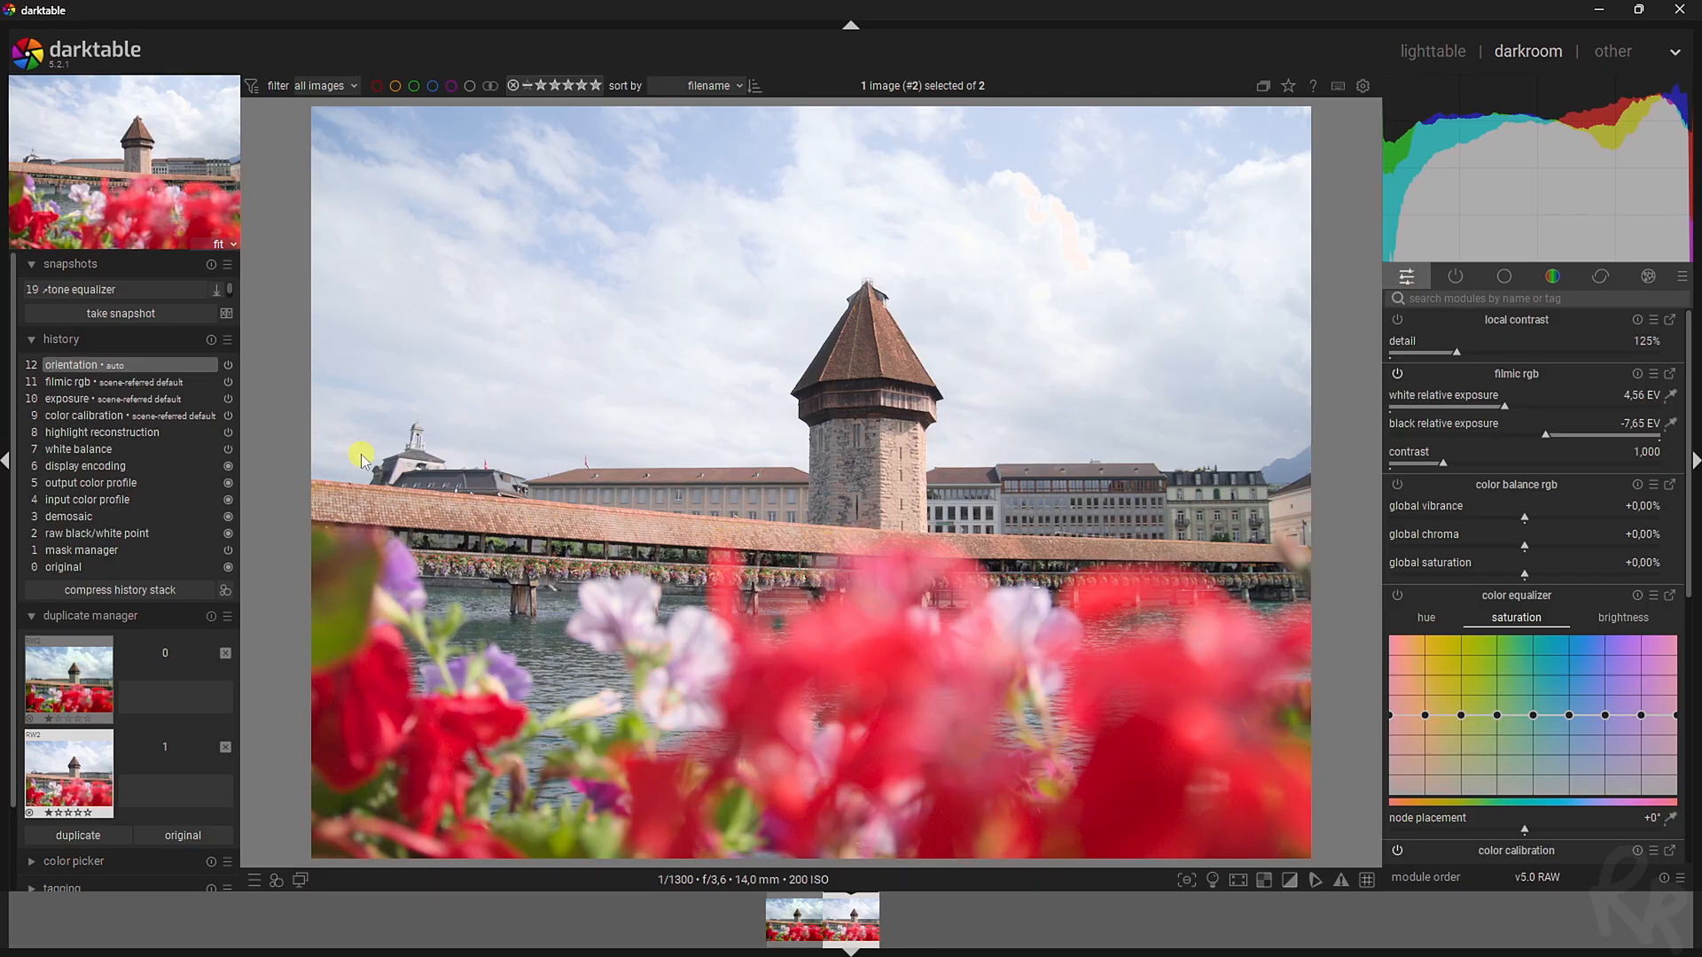
mouse_move(932, 494)
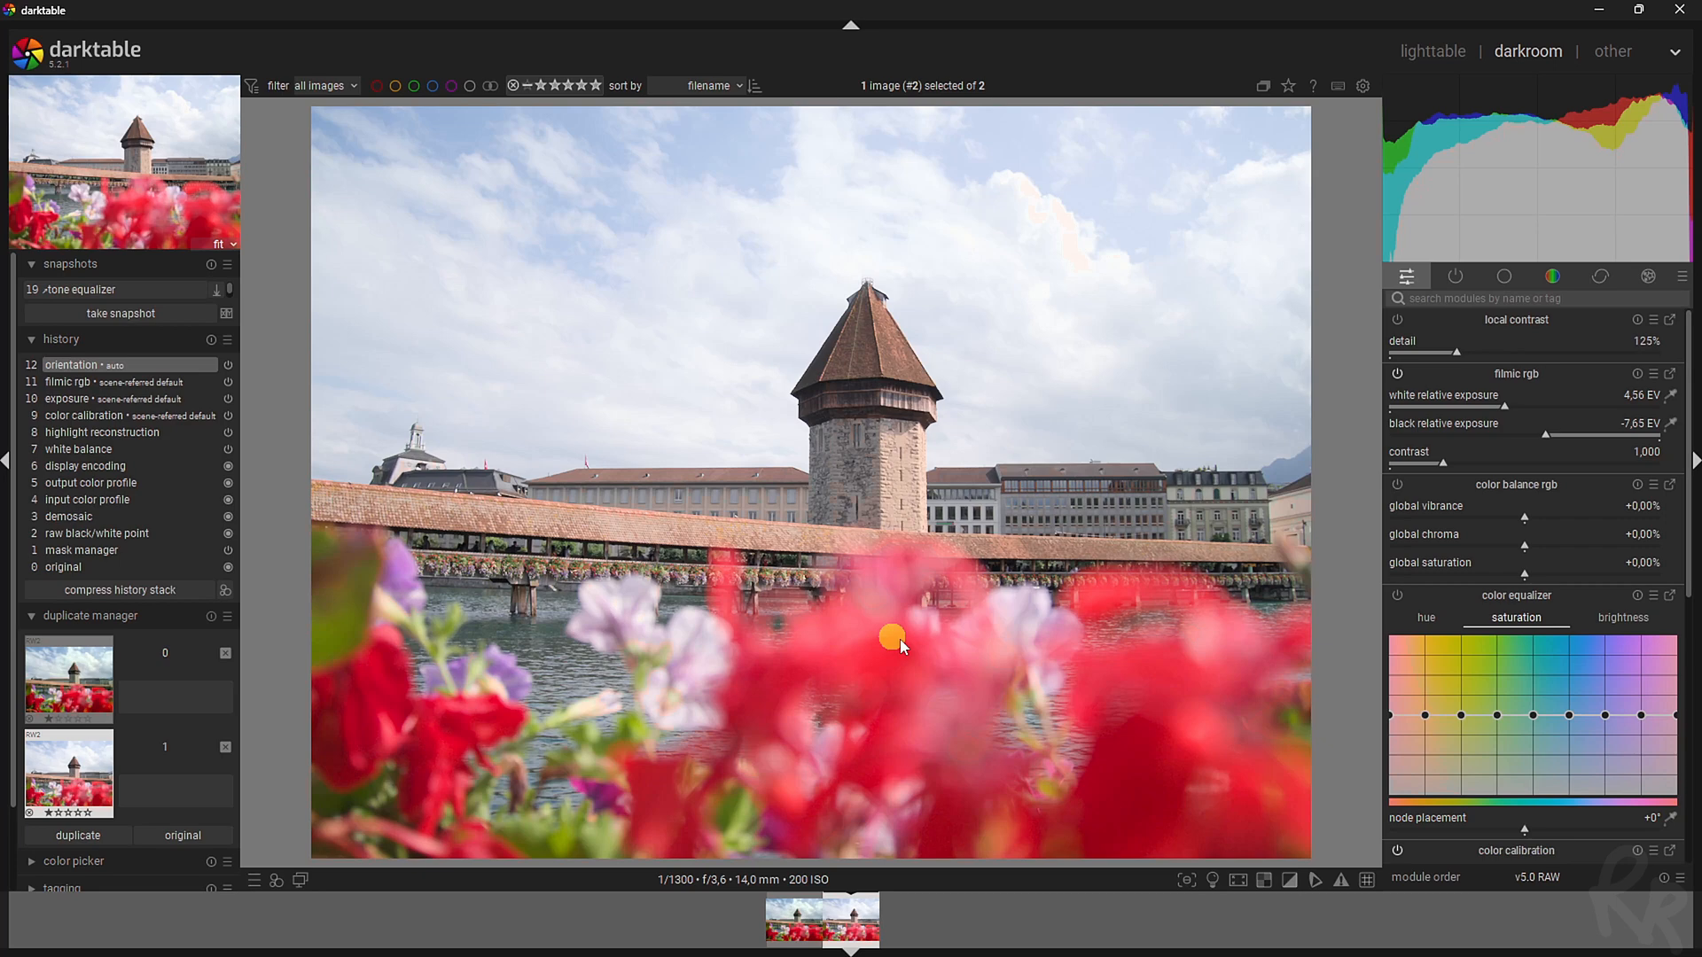
mouse_move(602, 451)
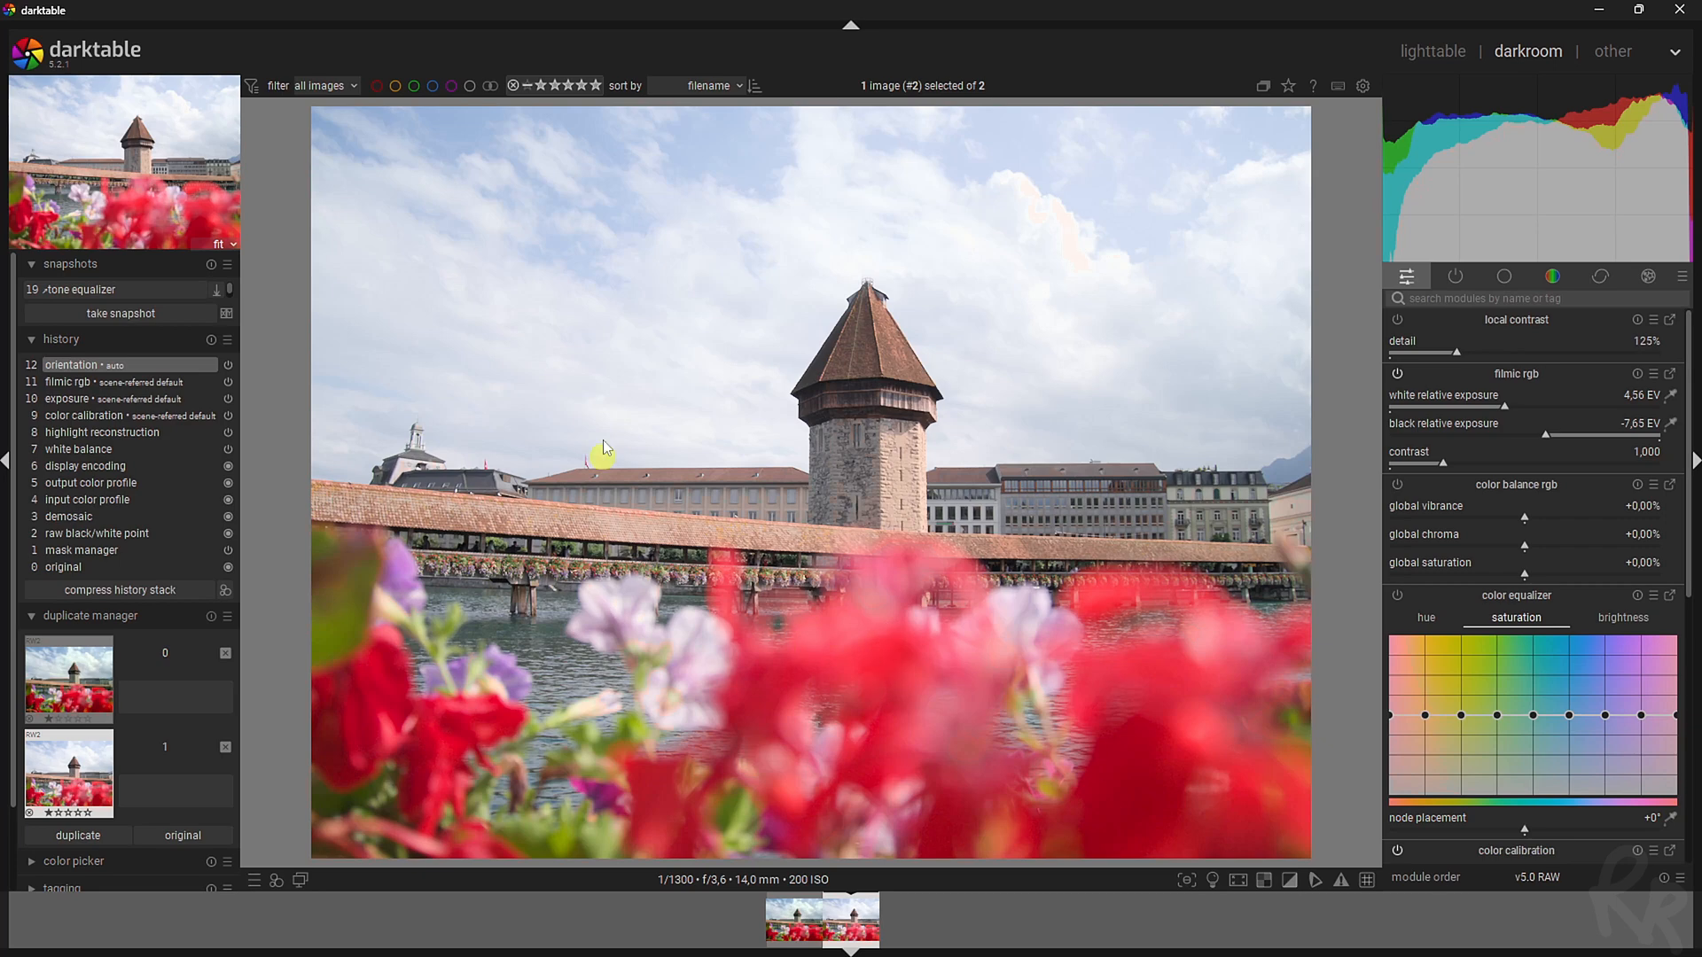
mouse_move(1031, 511)
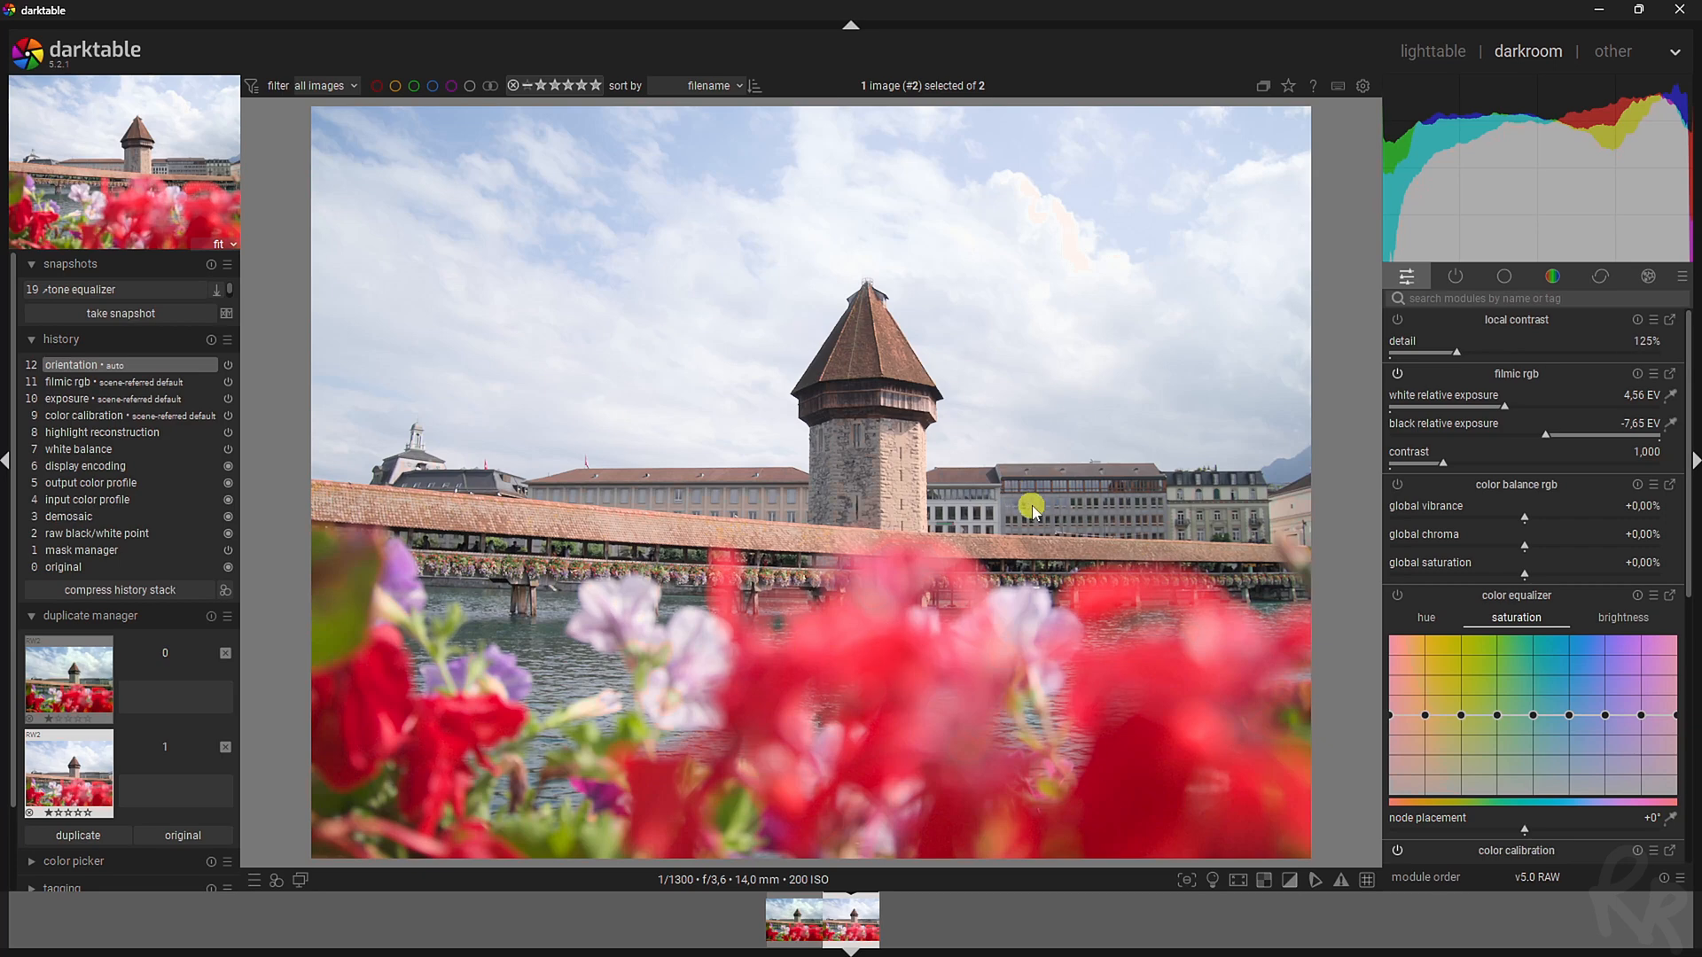
mouse_move(1086, 439)
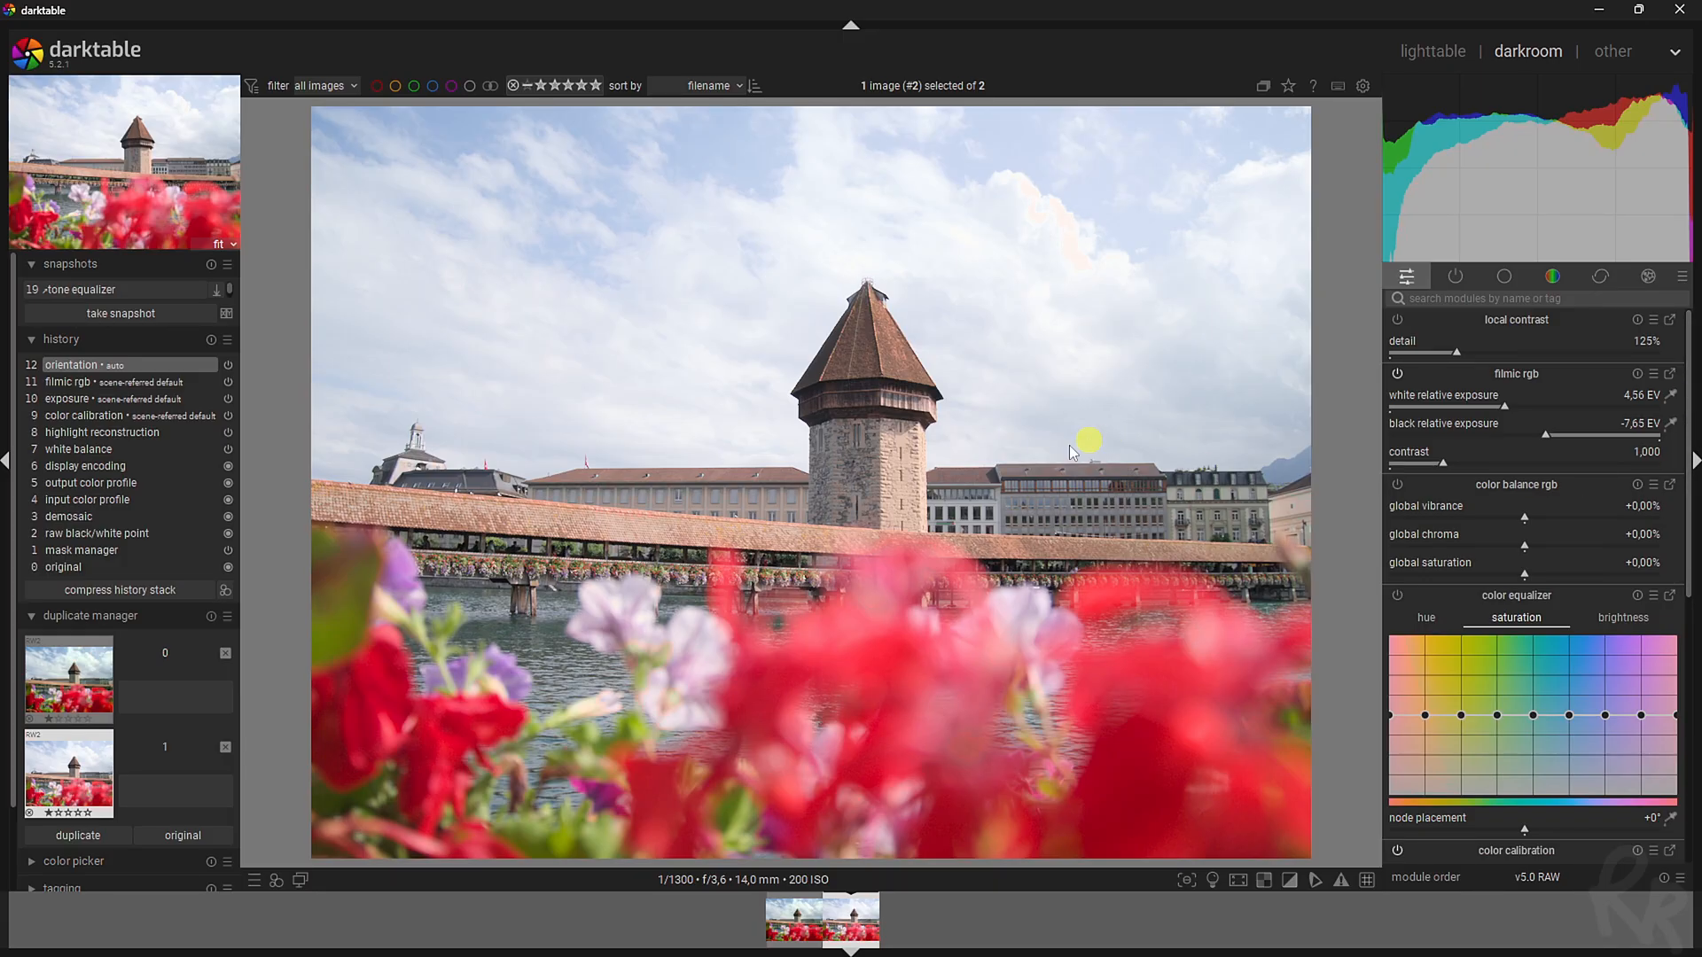
mouse_move(1438, 465)
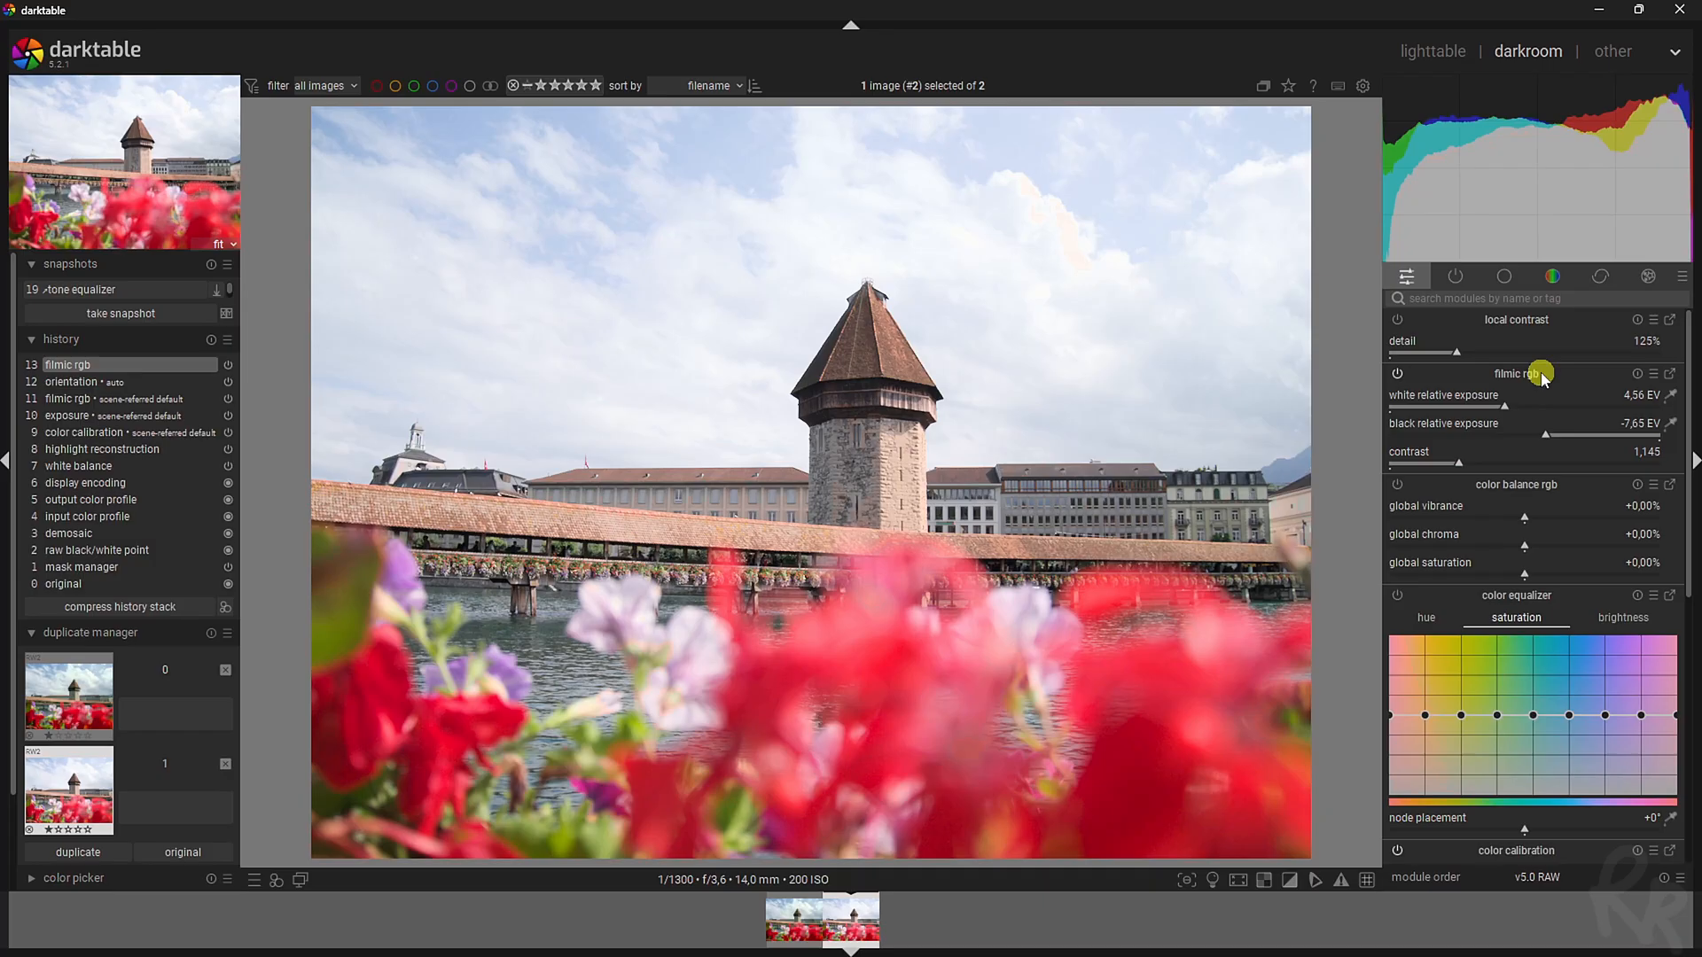
mouse_move(1455, 276)
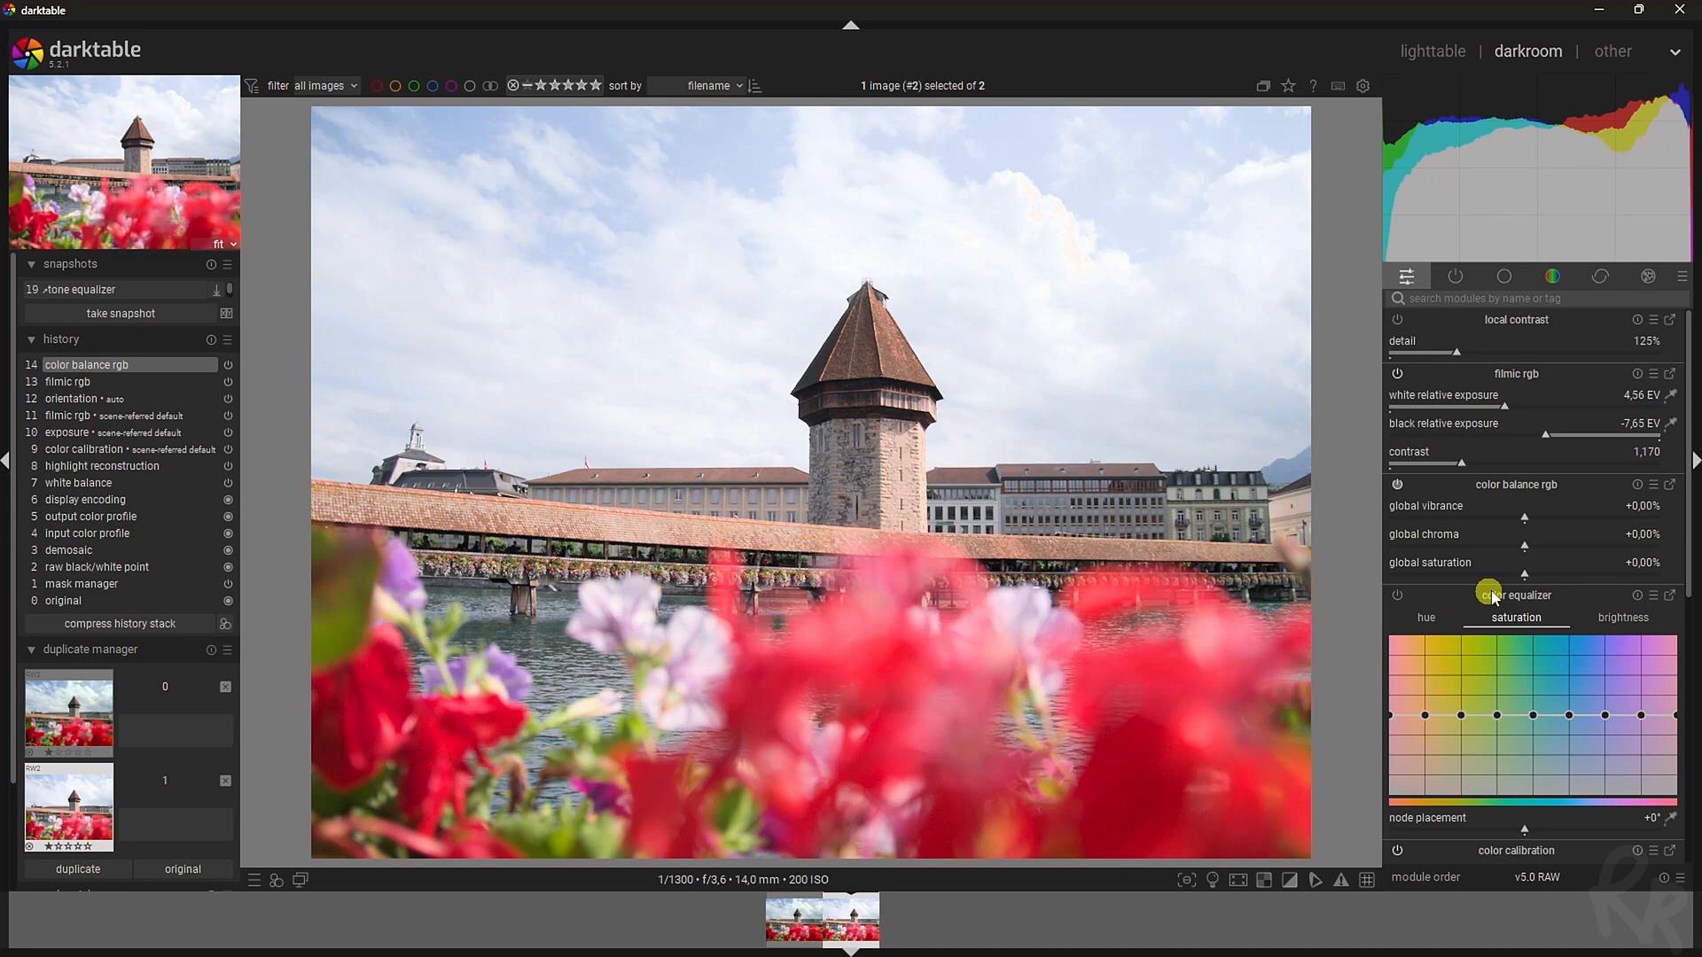
mouse_move(1514, 575)
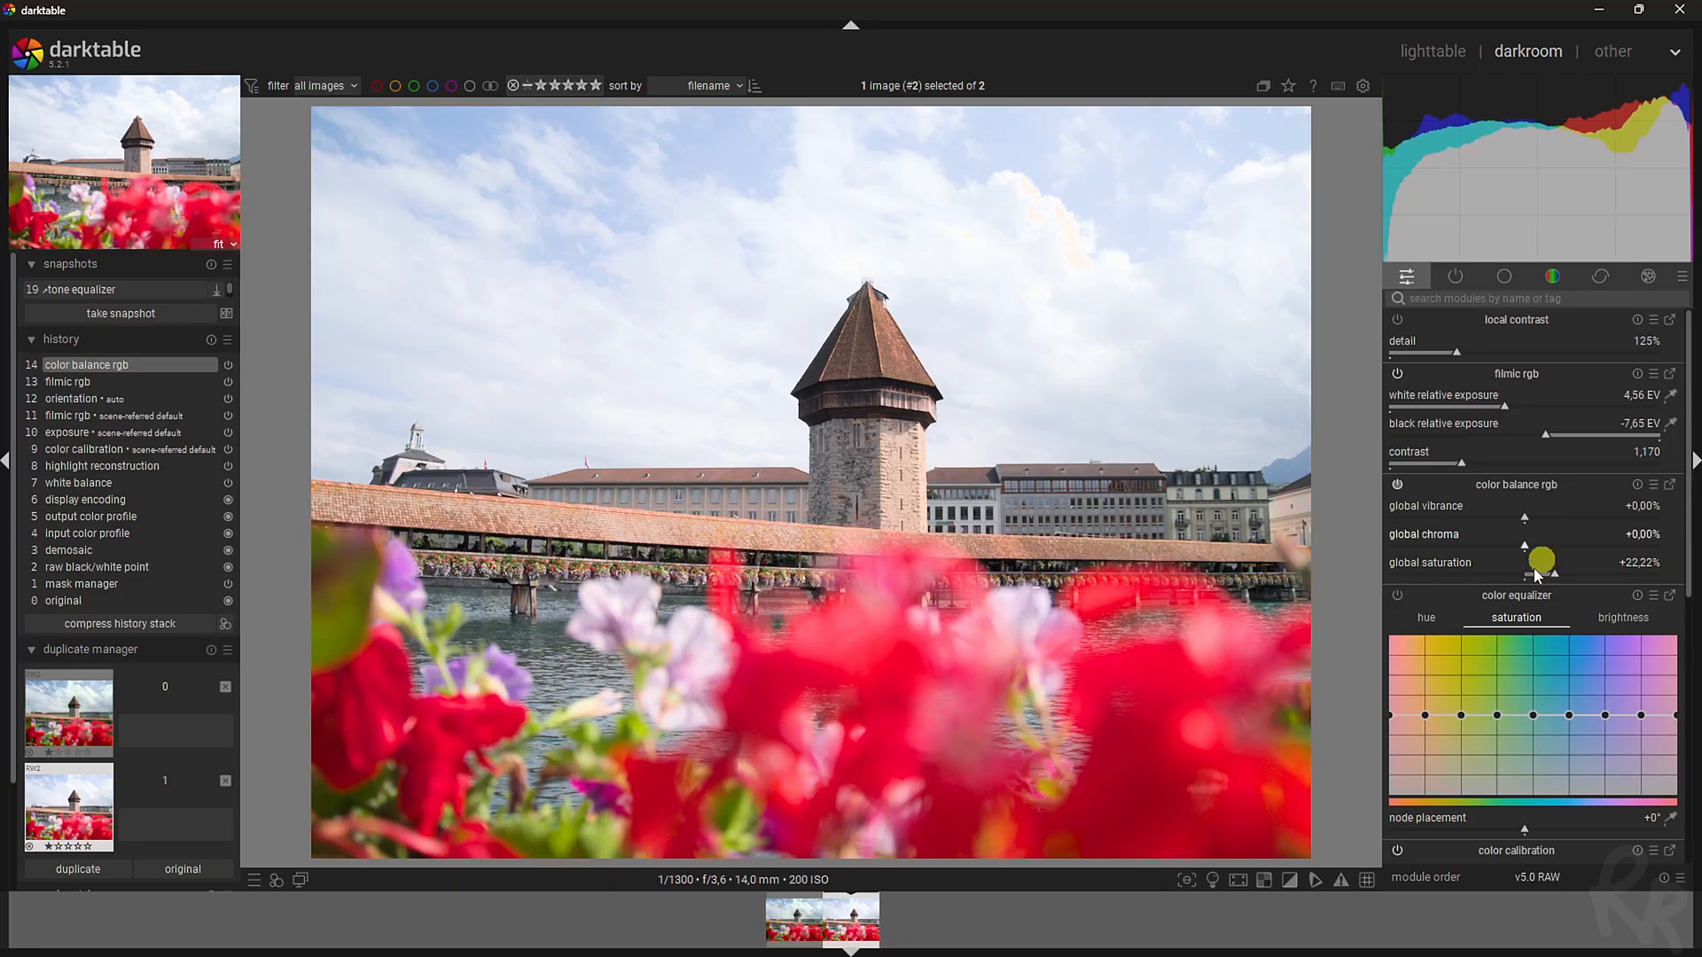
mouse_move(1433, 548)
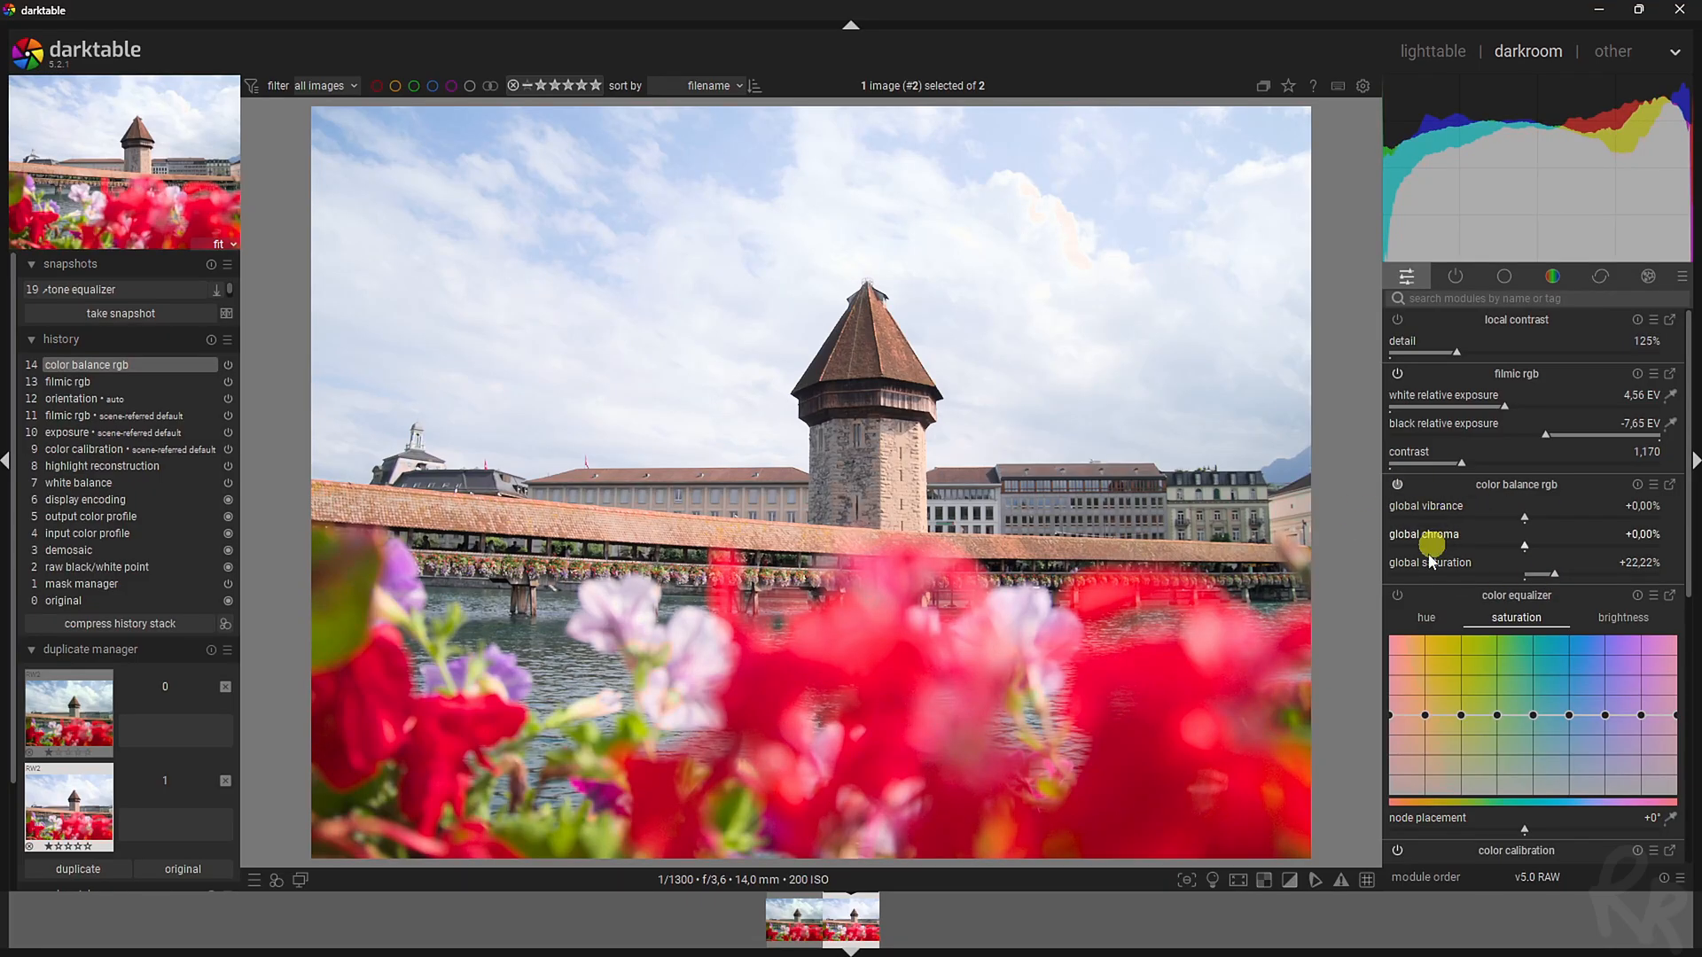
mouse_move(1608, 52)
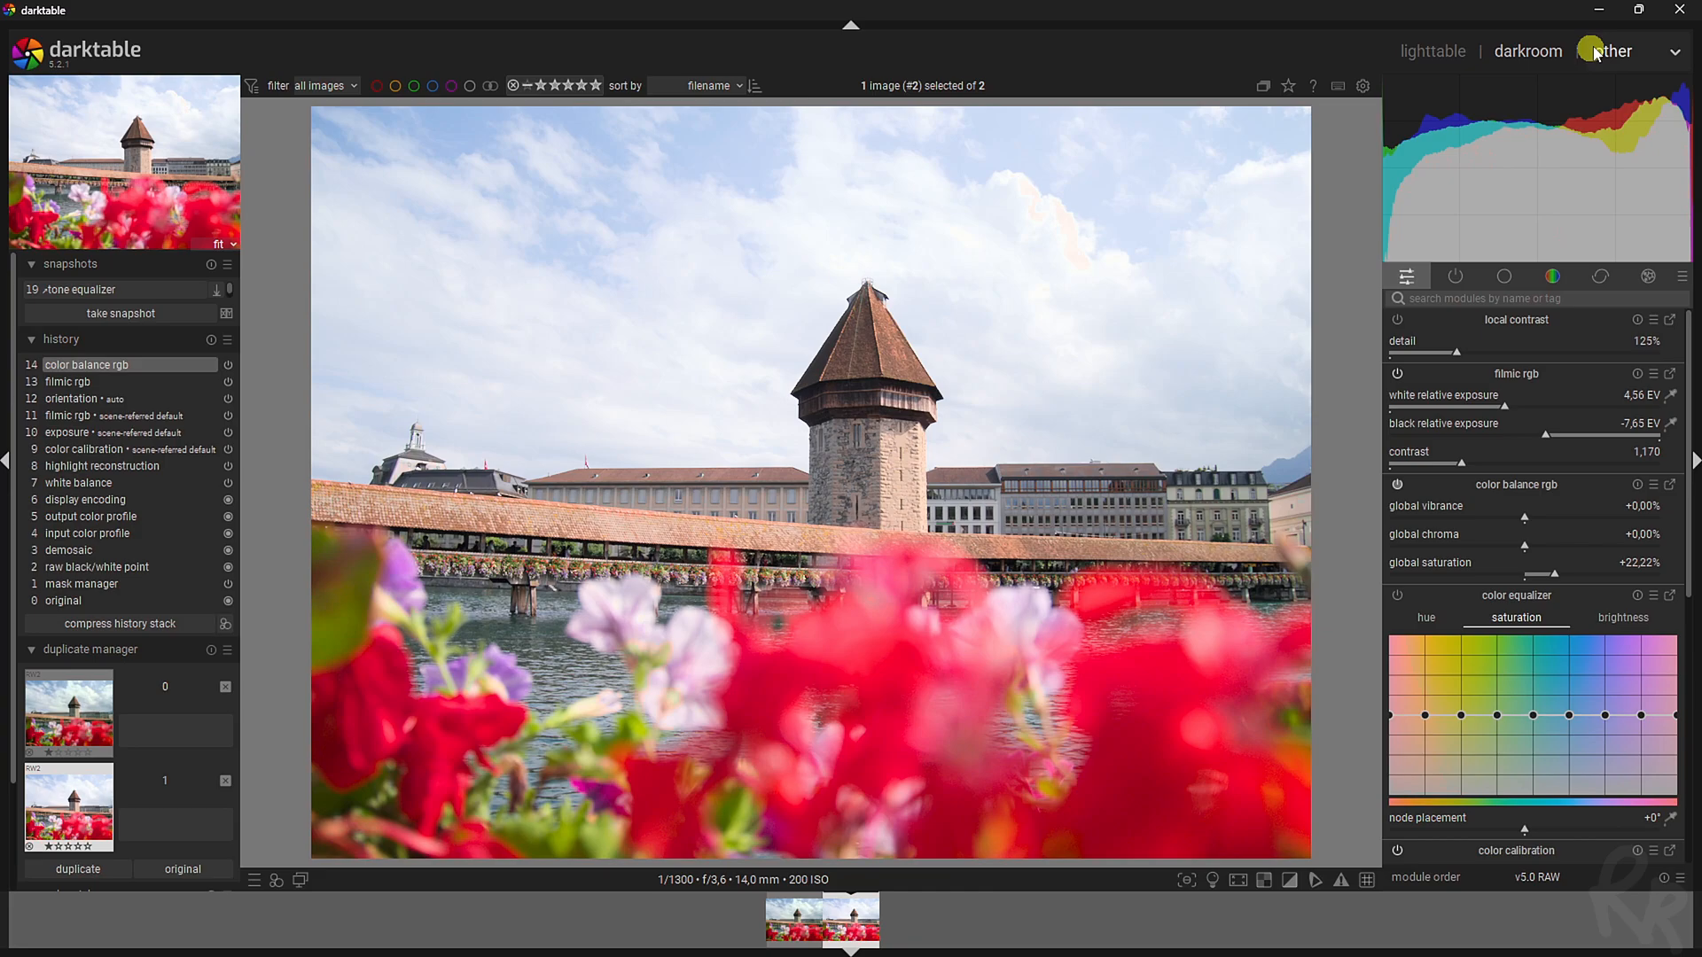
mouse_move(1426, 521)
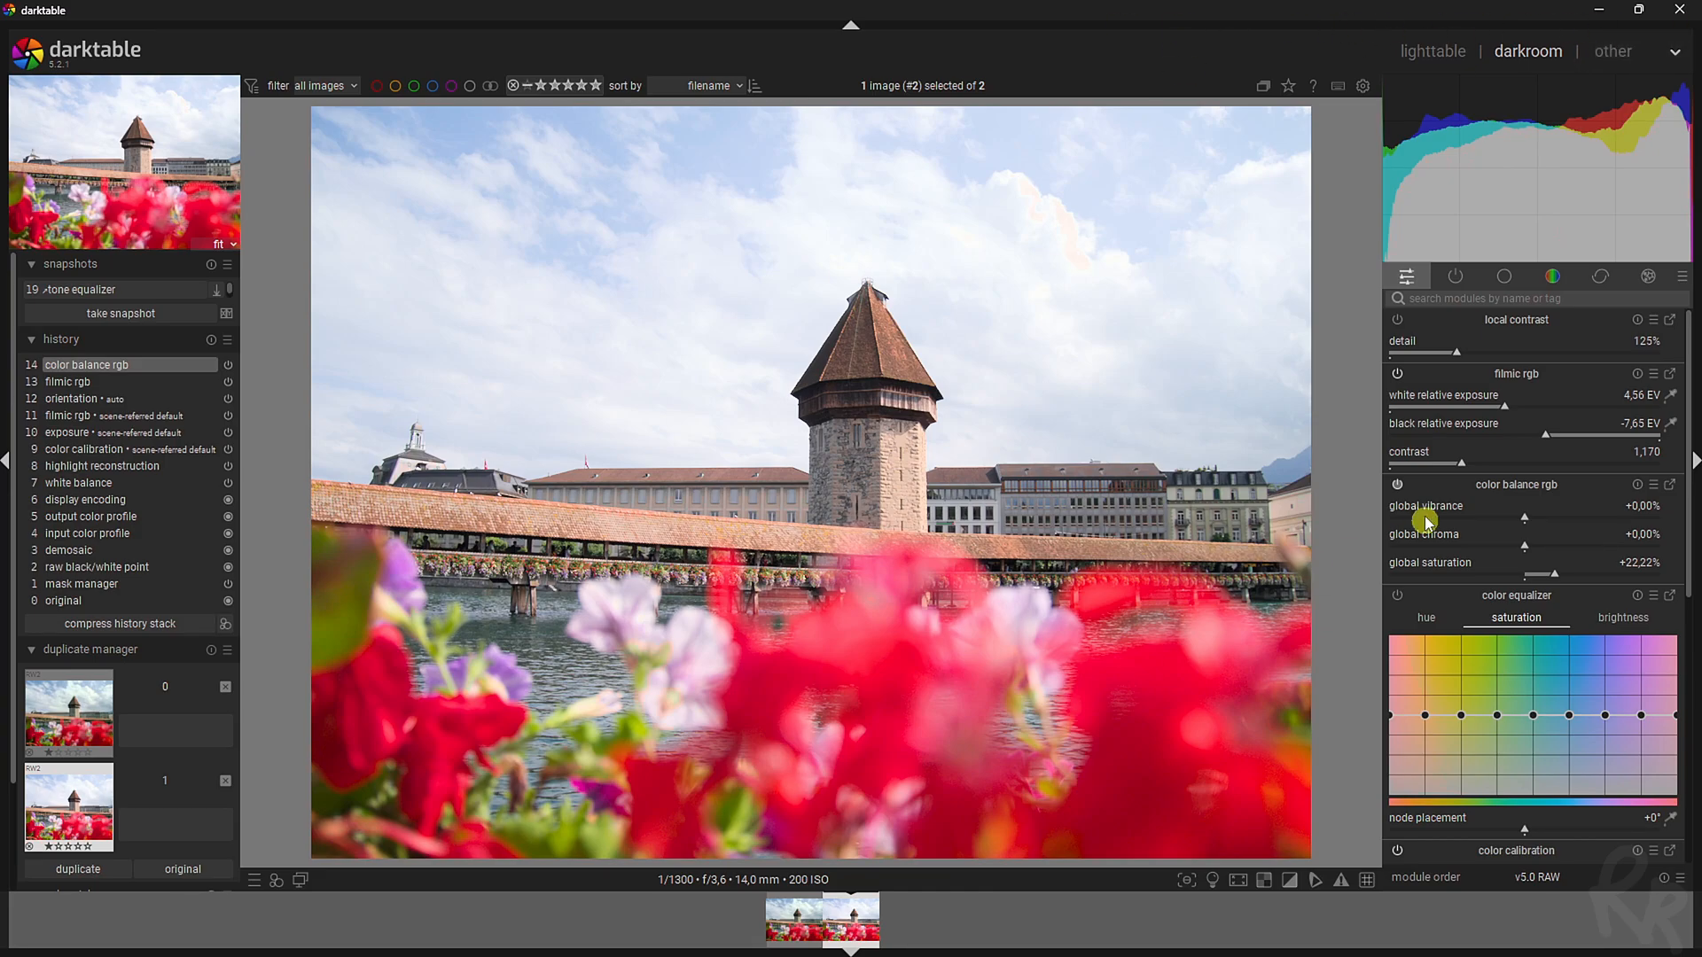
mouse_move(1546, 494)
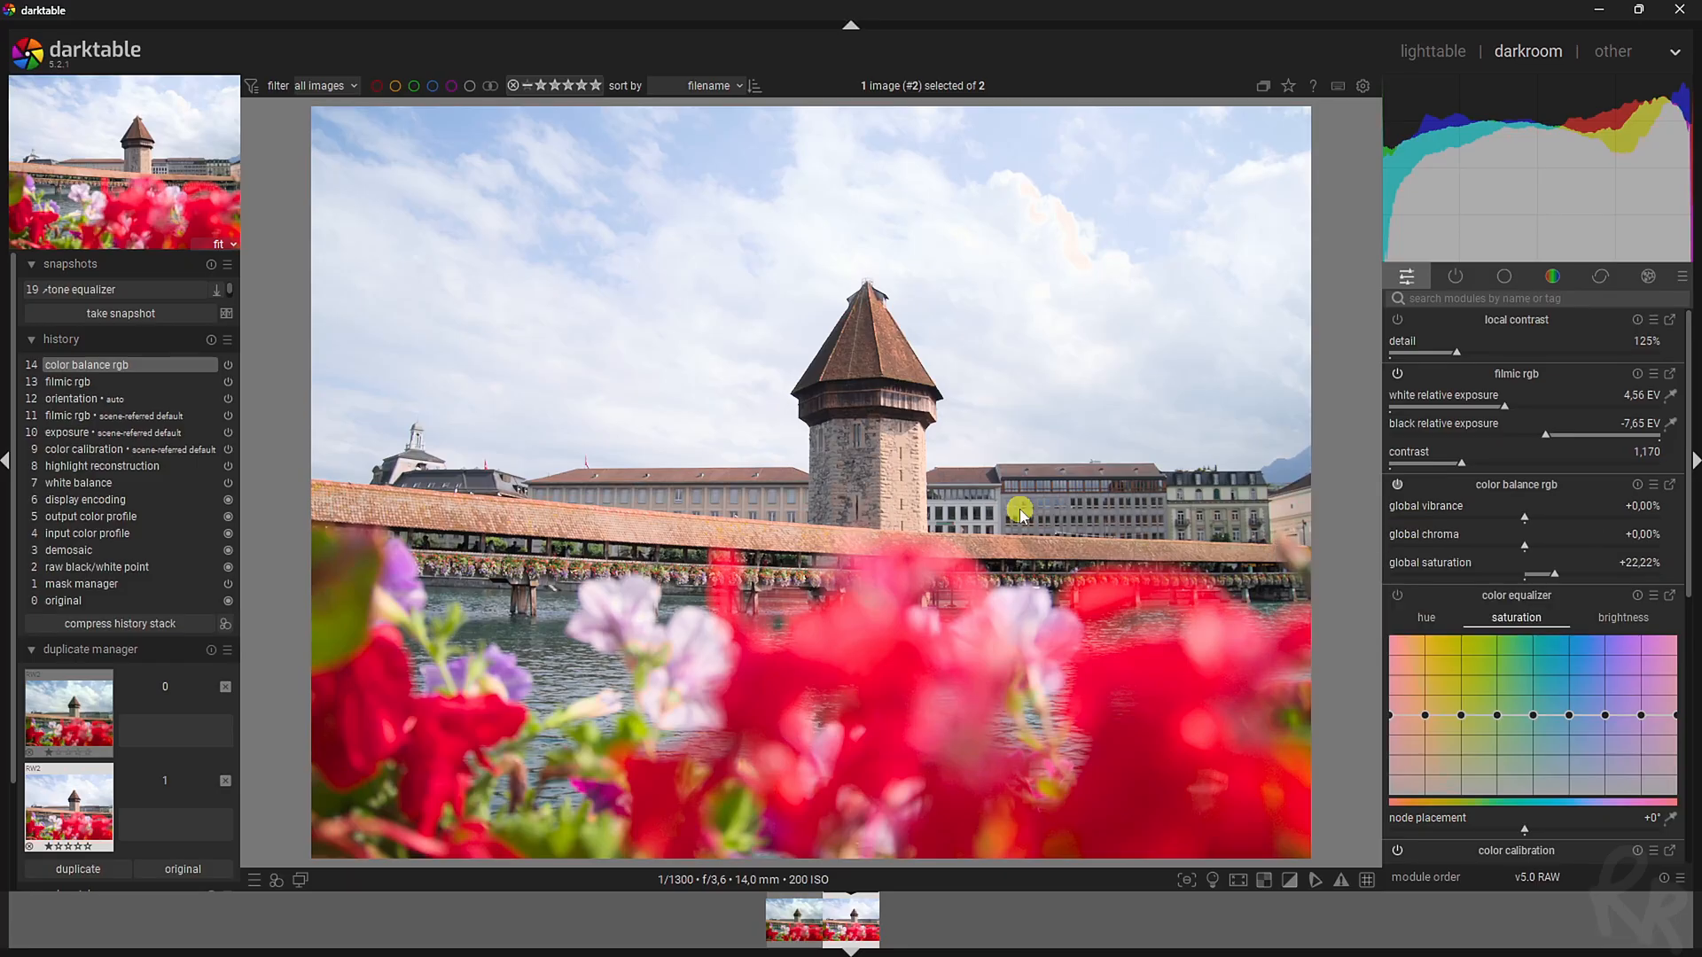
mouse_move(1050, 347)
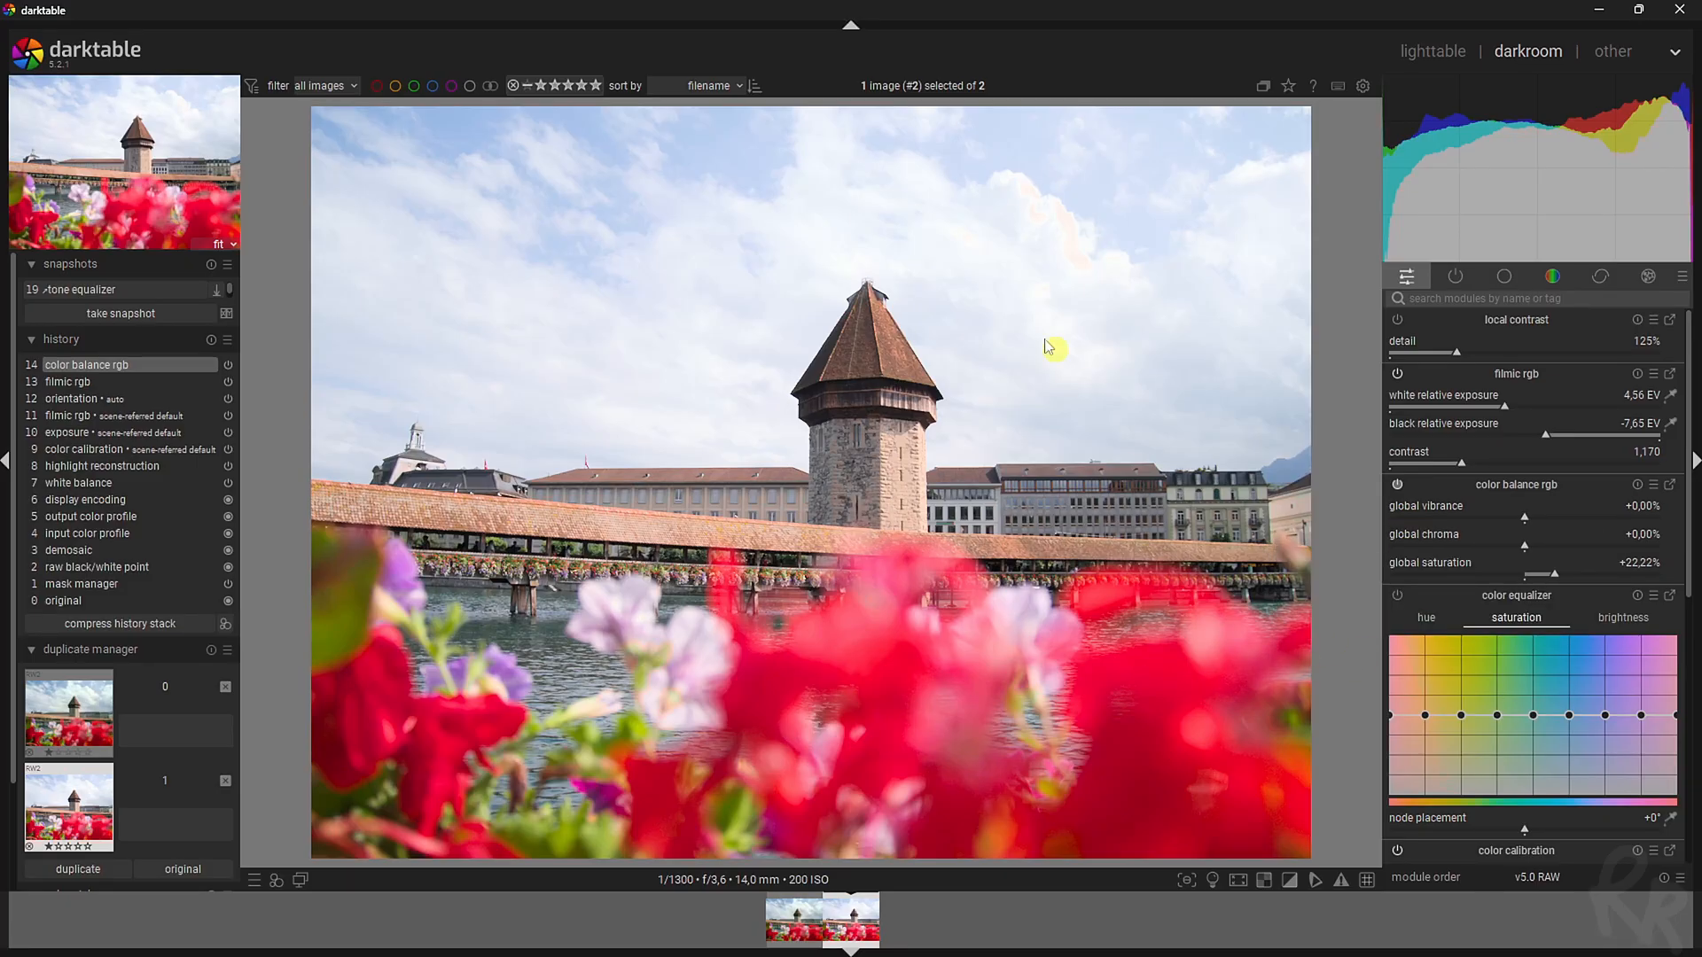
mouse_move(774, 603)
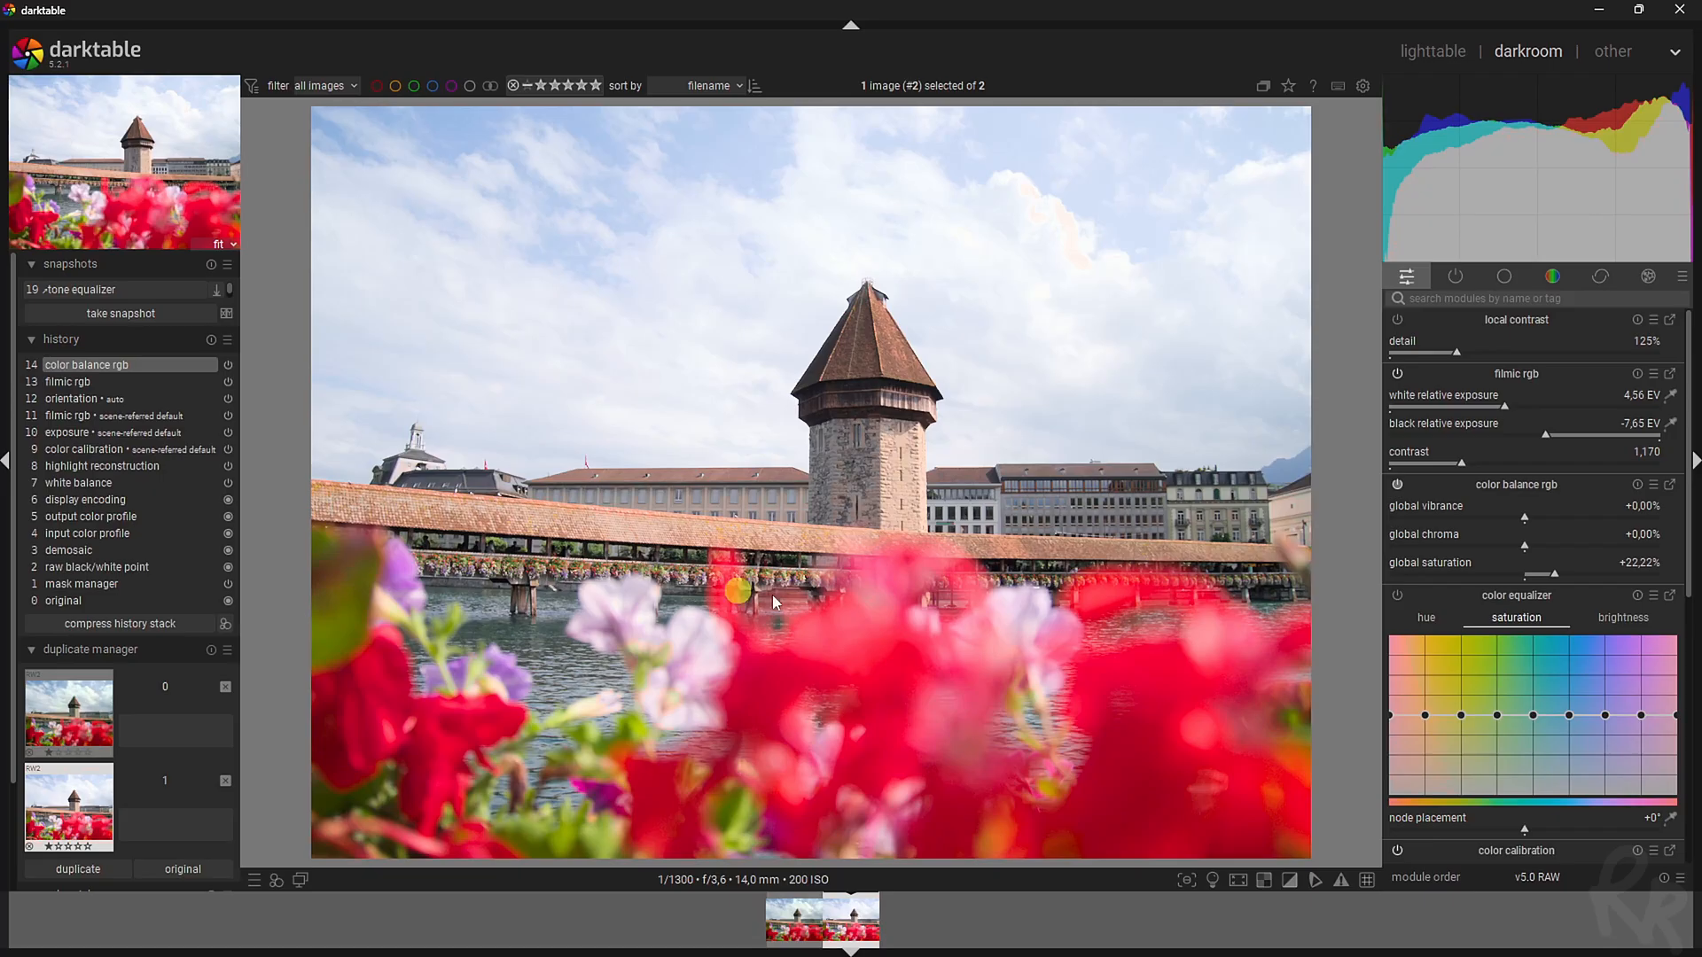
mouse_move(935, 619)
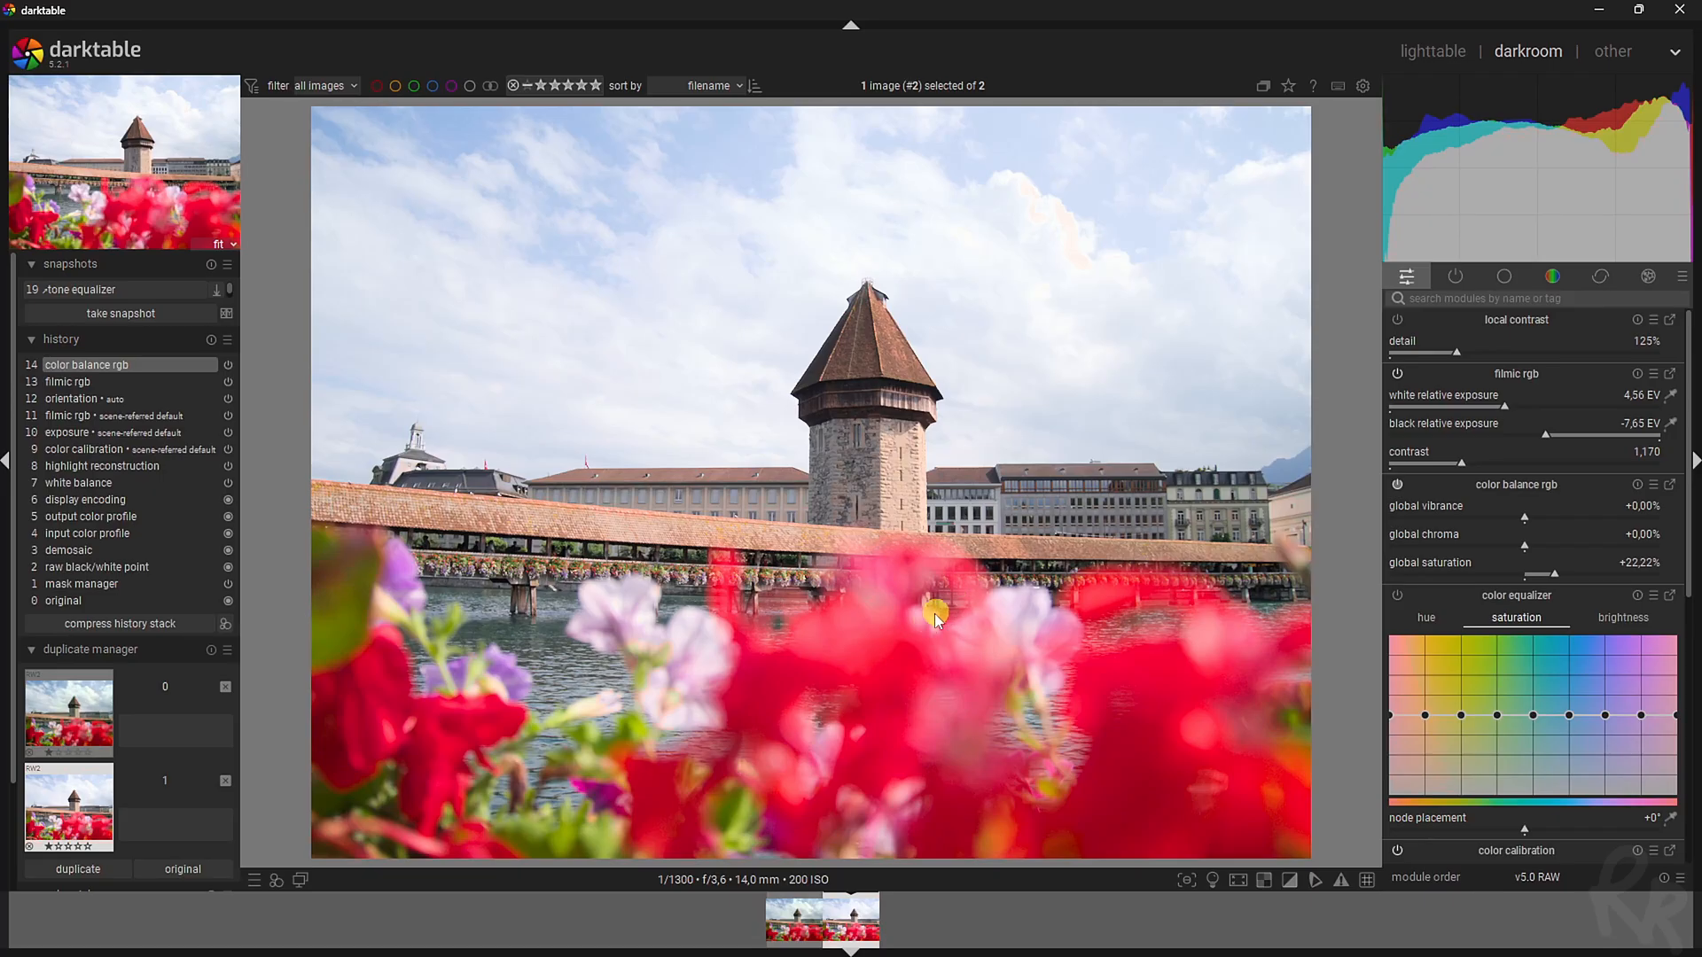
mouse_move(1126, 614)
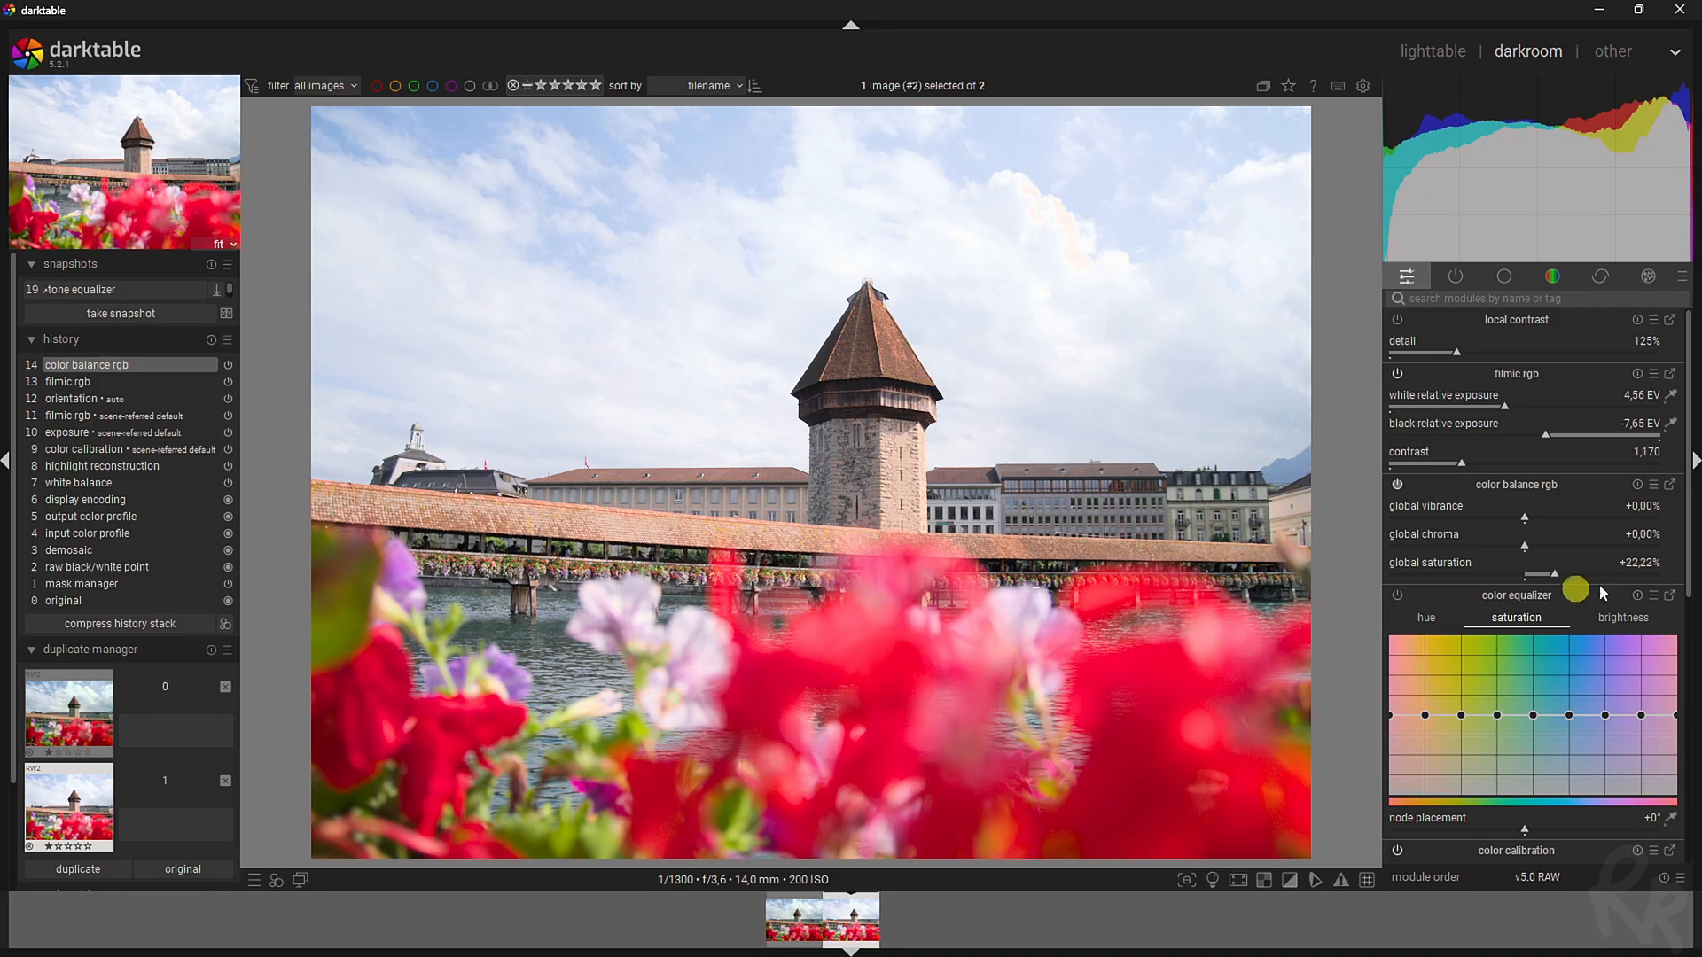
- Review the colour equalizer brightness curve, then raise the red and blue nodes on its saturation curve
scroll("down", 3)
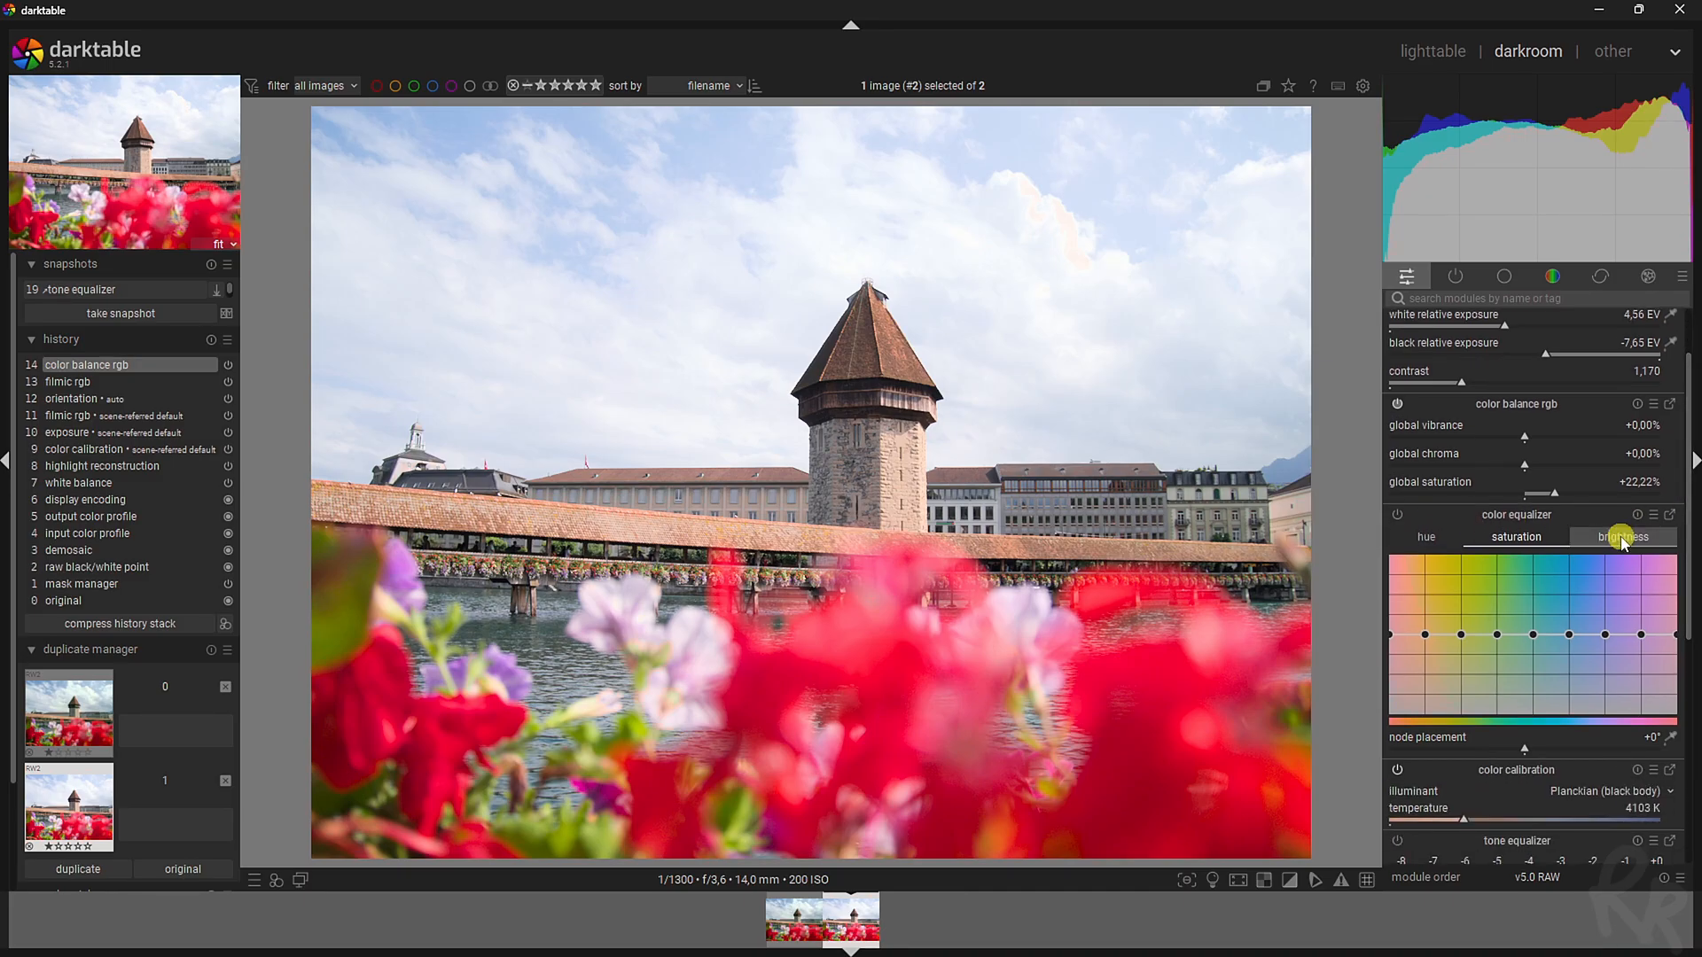
left_click(1622, 536)
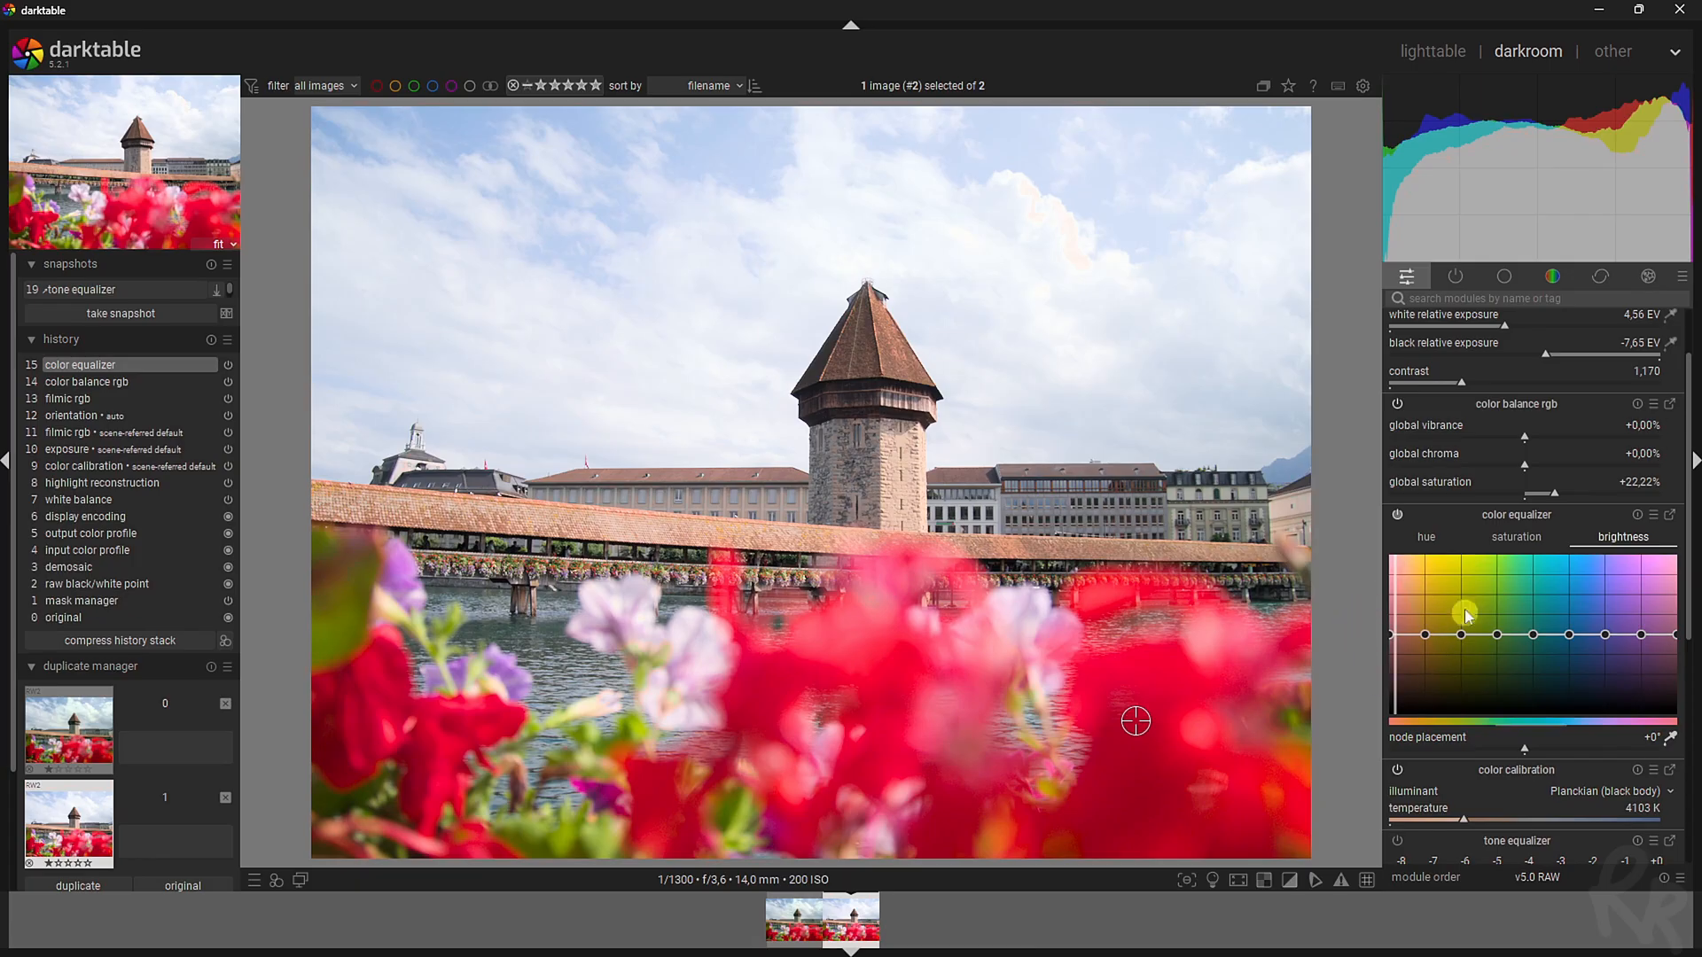
mouse_move(1403, 614)
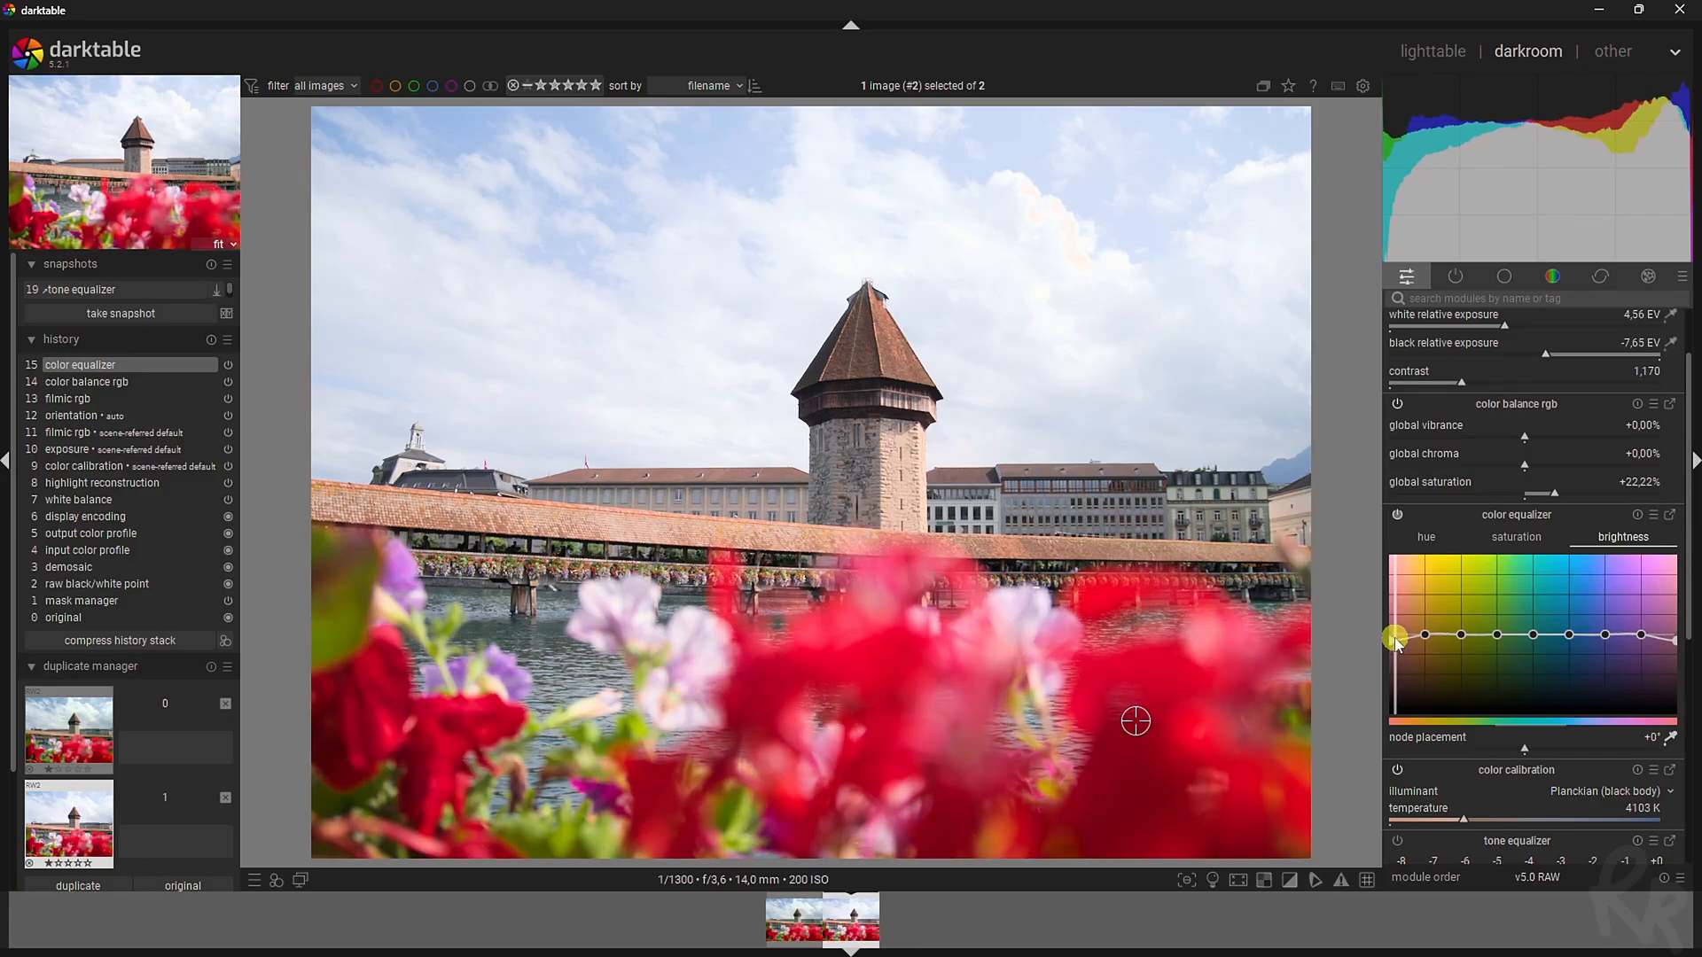
mouse_move(1175, 687)
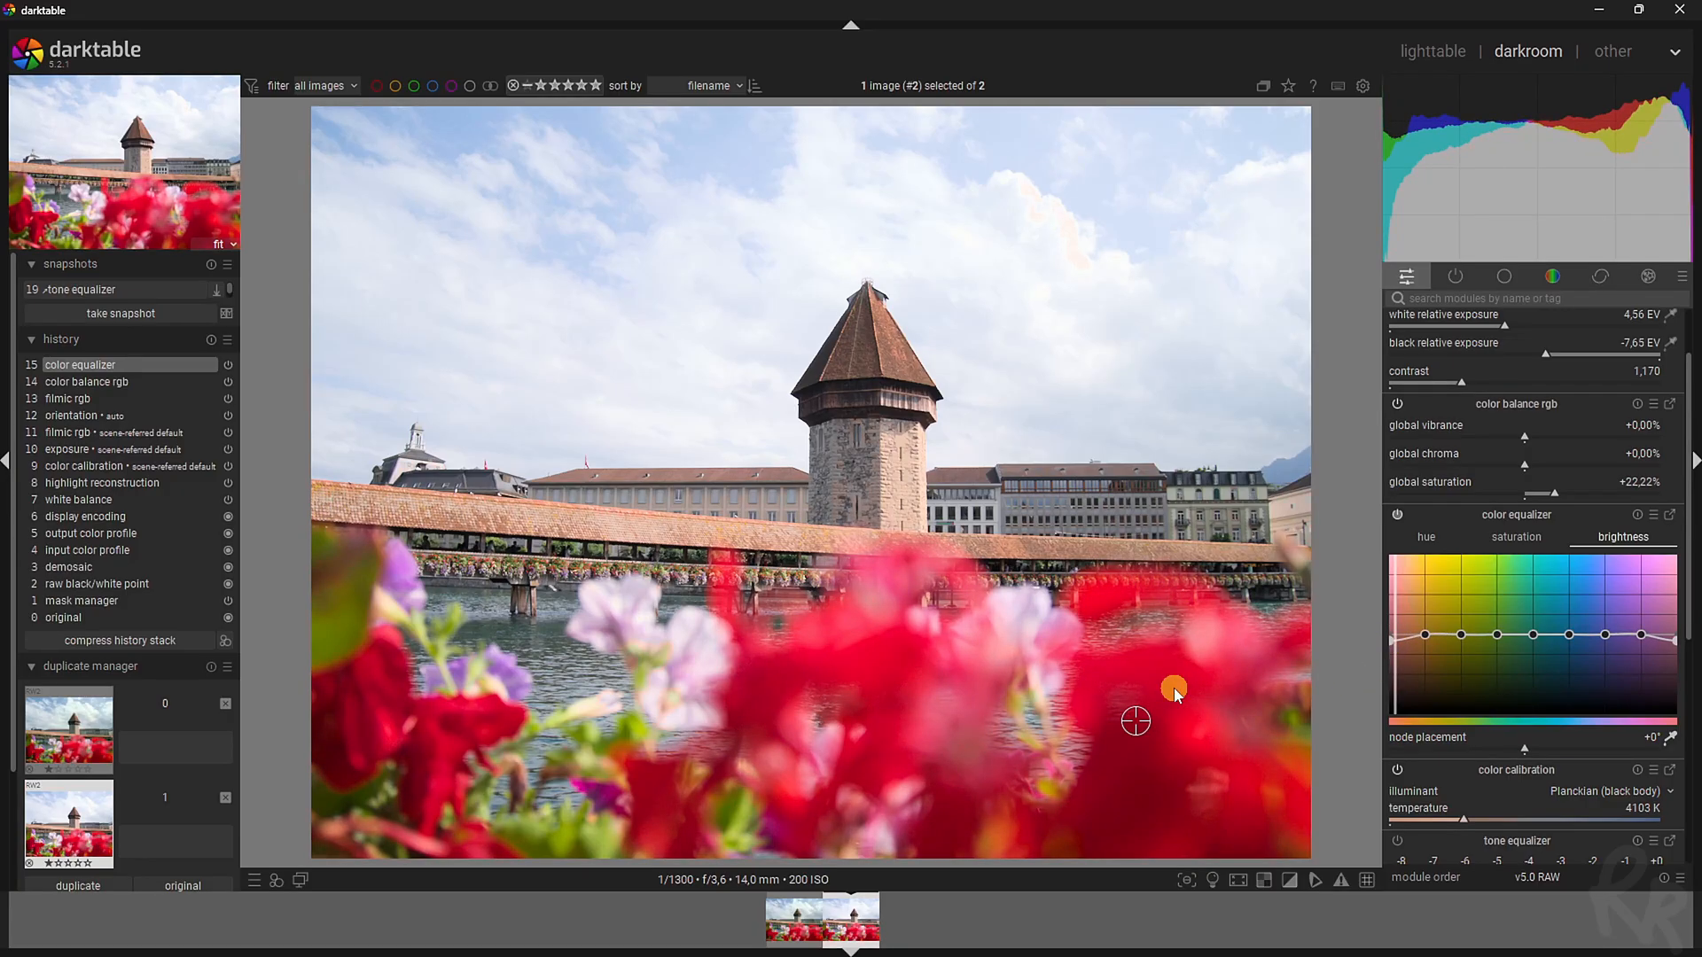
left_click(1515, 536)
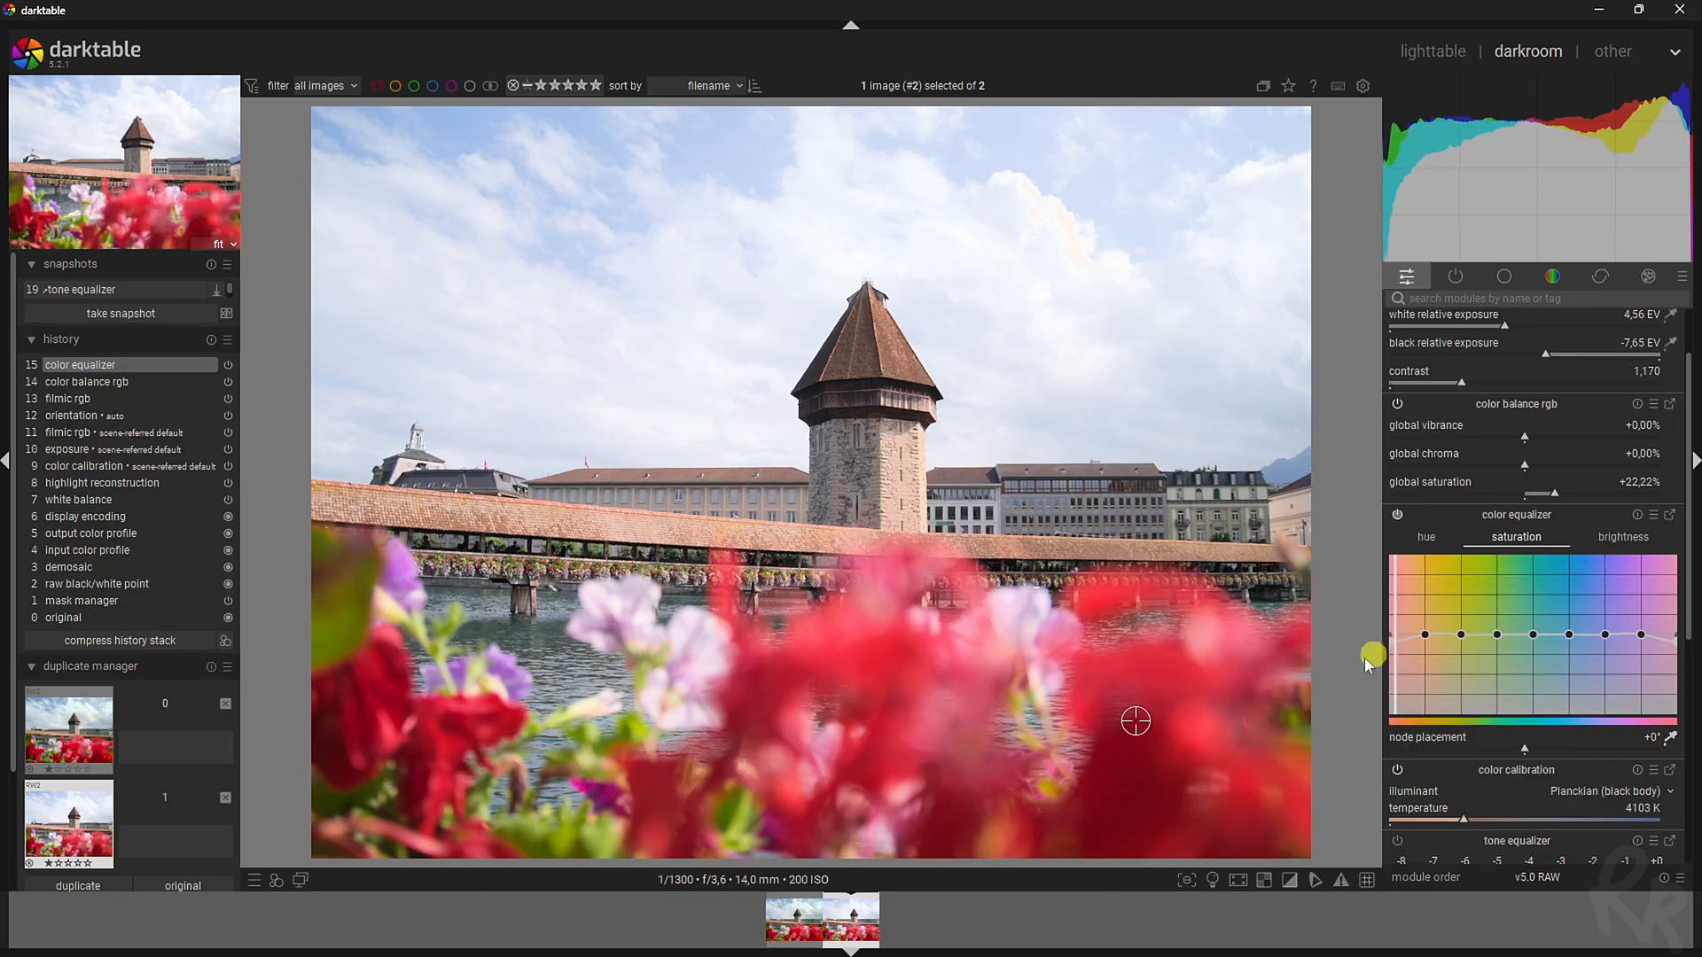
mouse_move(617, 530)
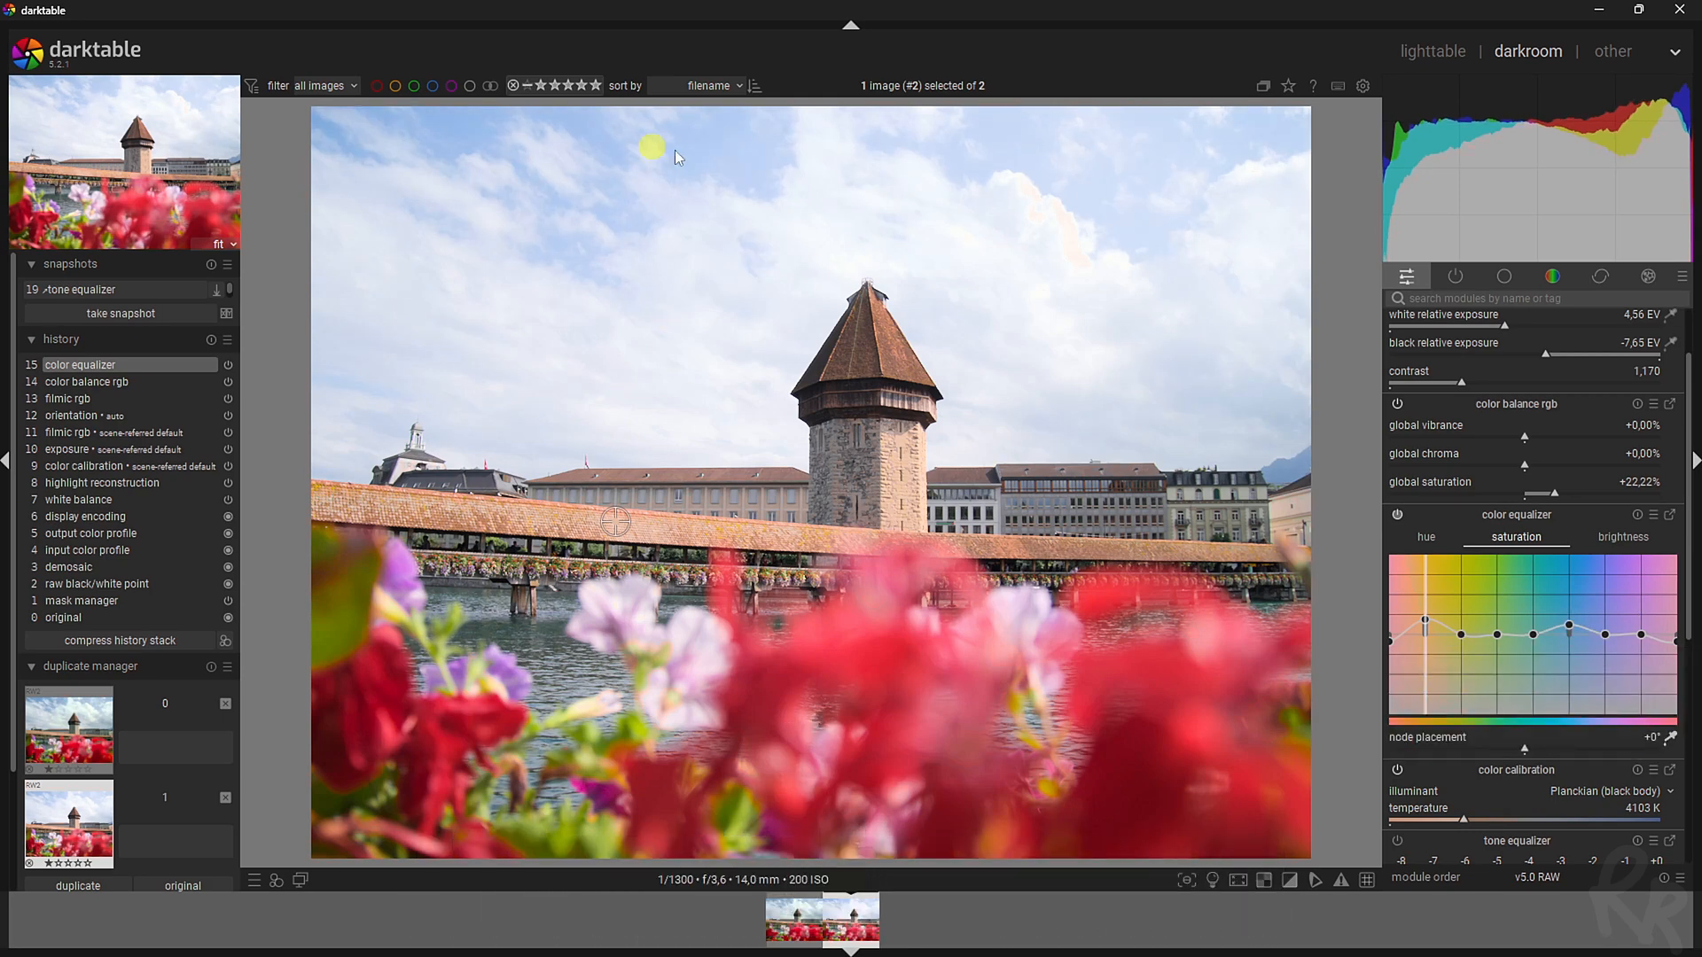
mouse_move(874, 337)
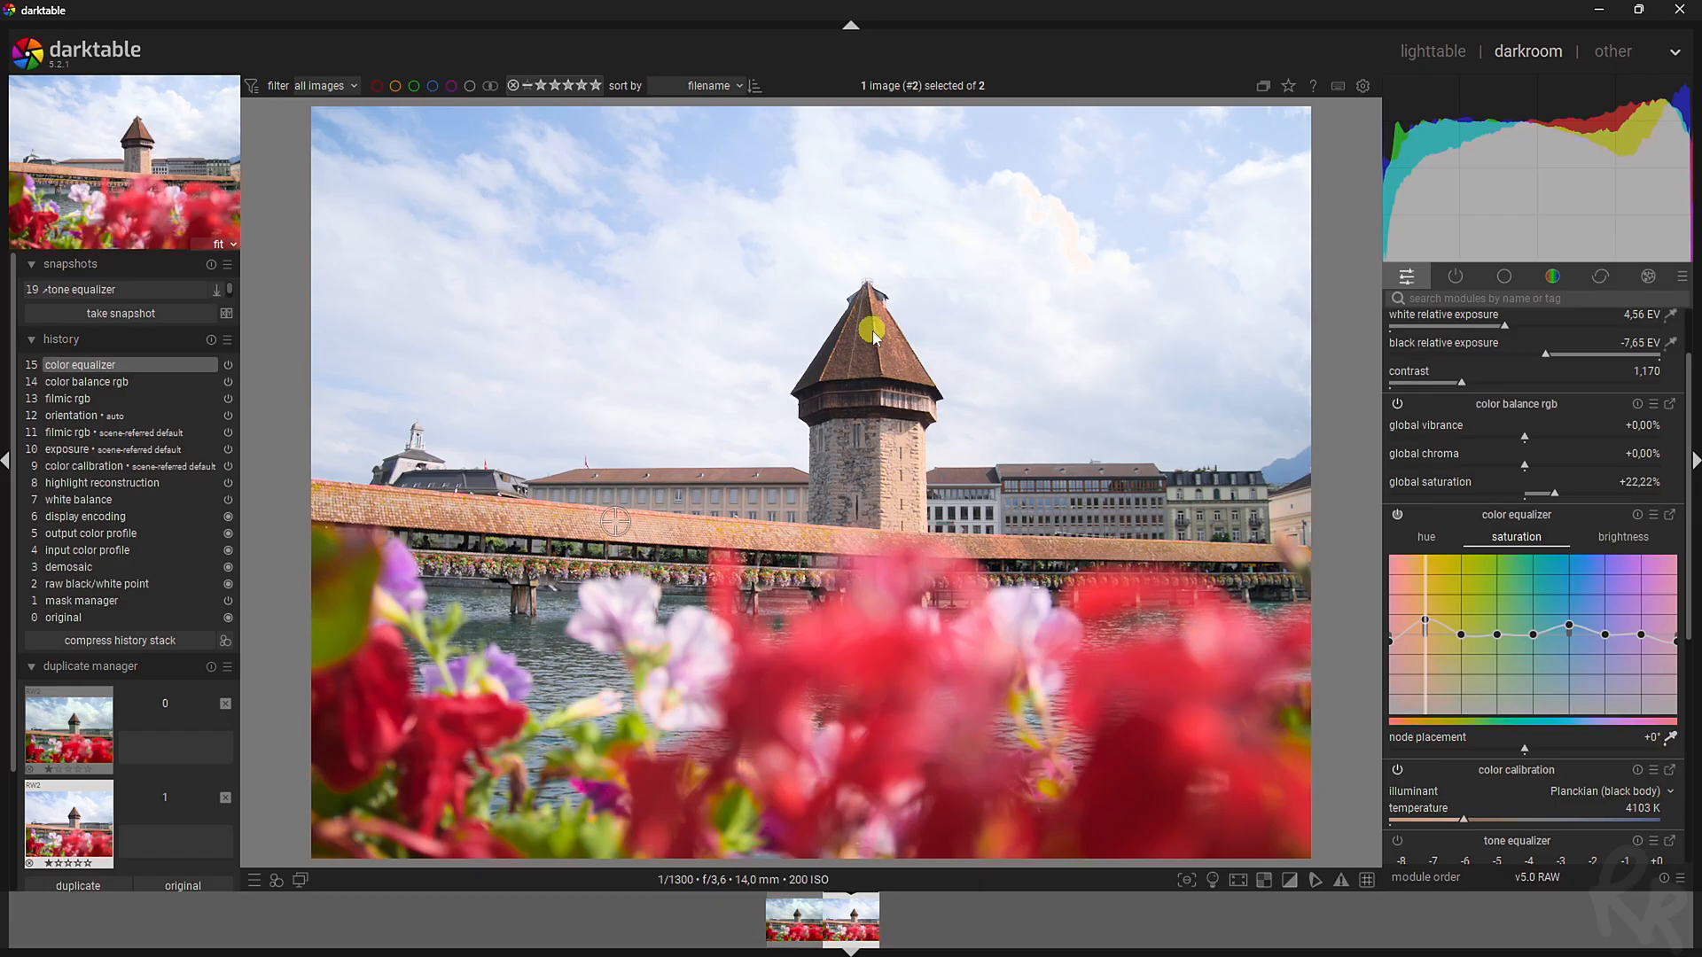
scroll("down", 3)
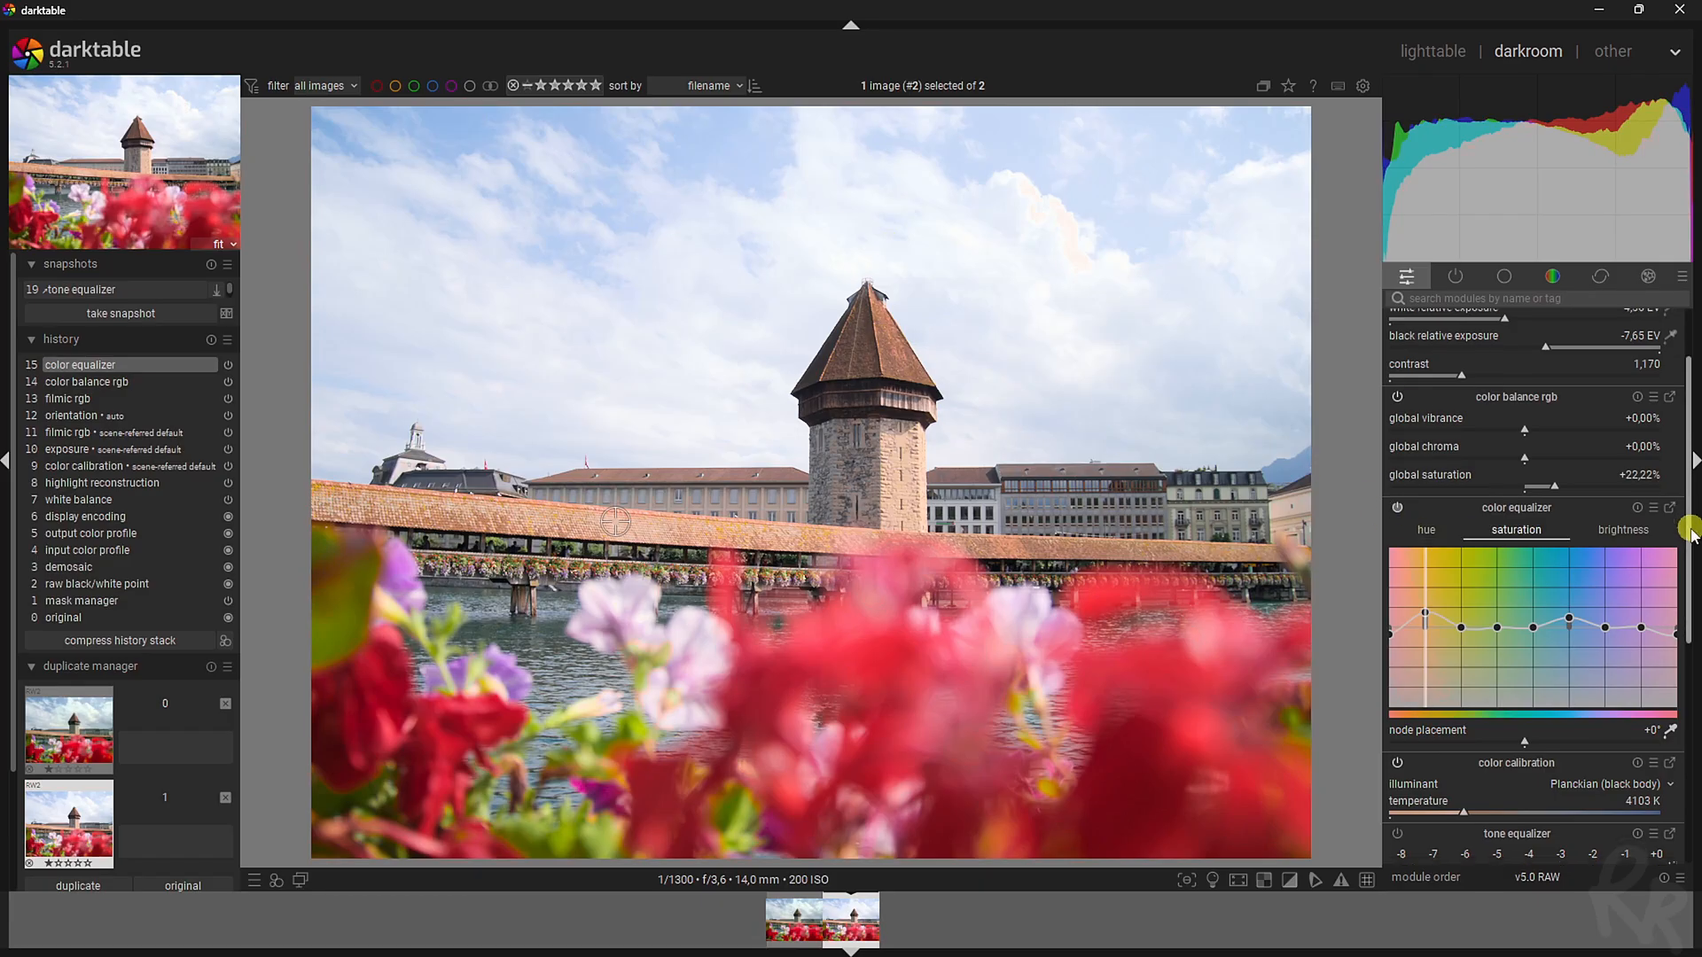
- Raise the colour calibration temperature from 4103 K to about 4216 K
scroll("down", 3)
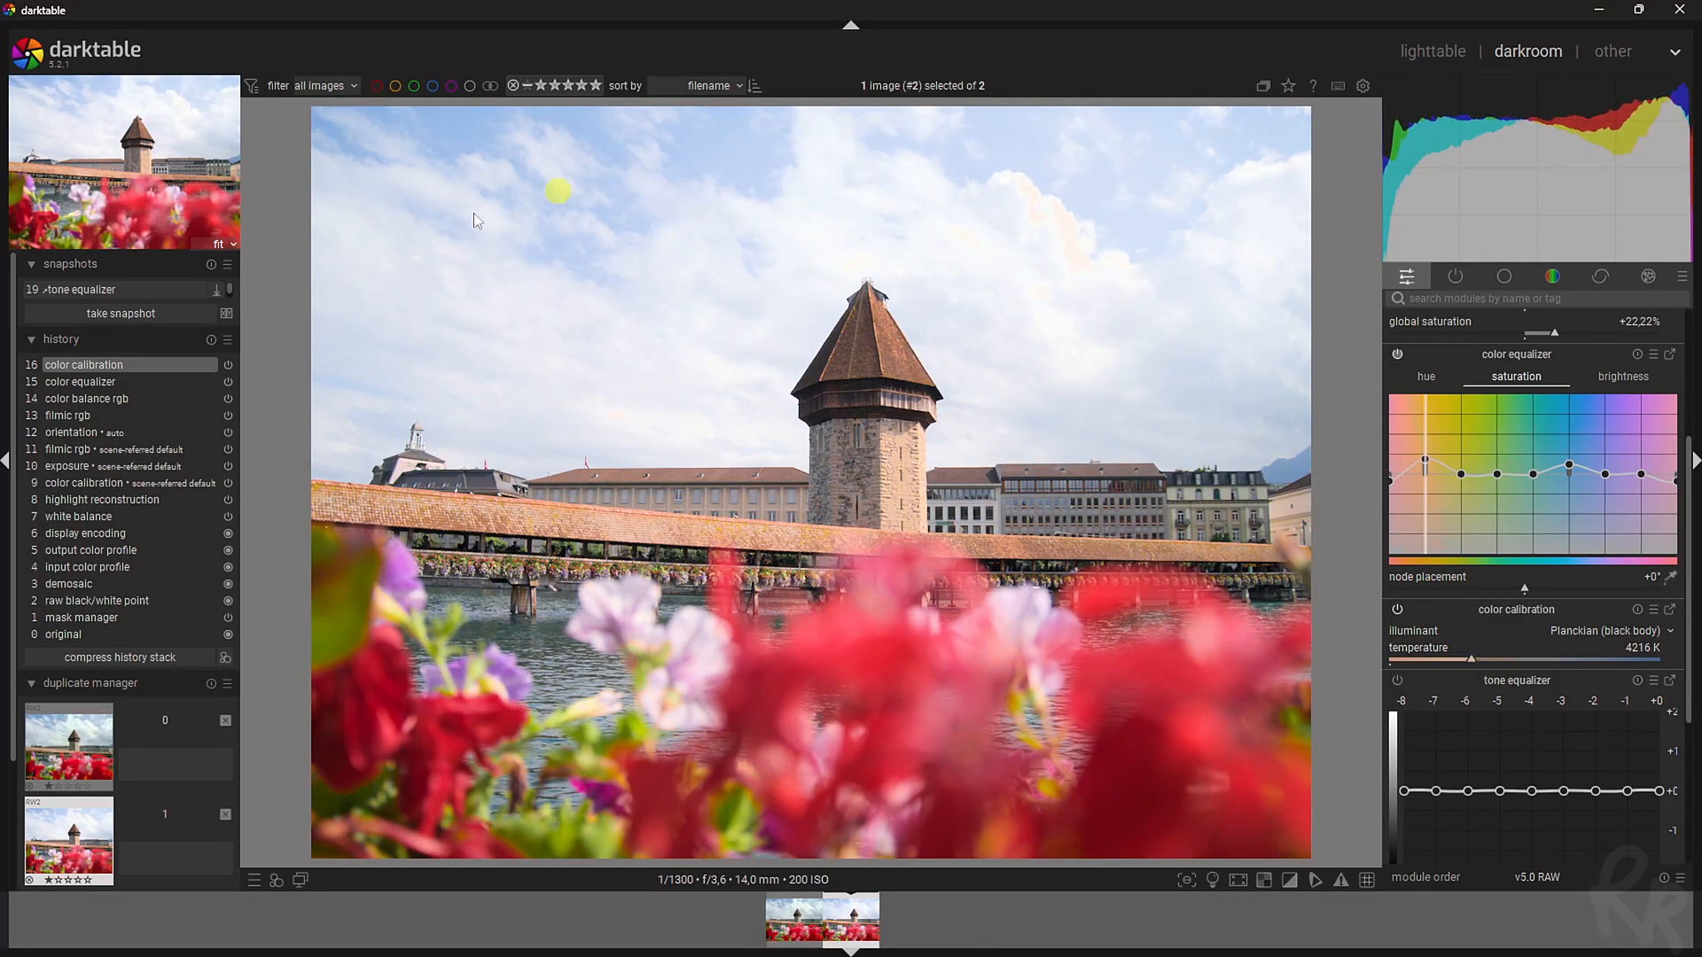
mouse_move(926, 455)
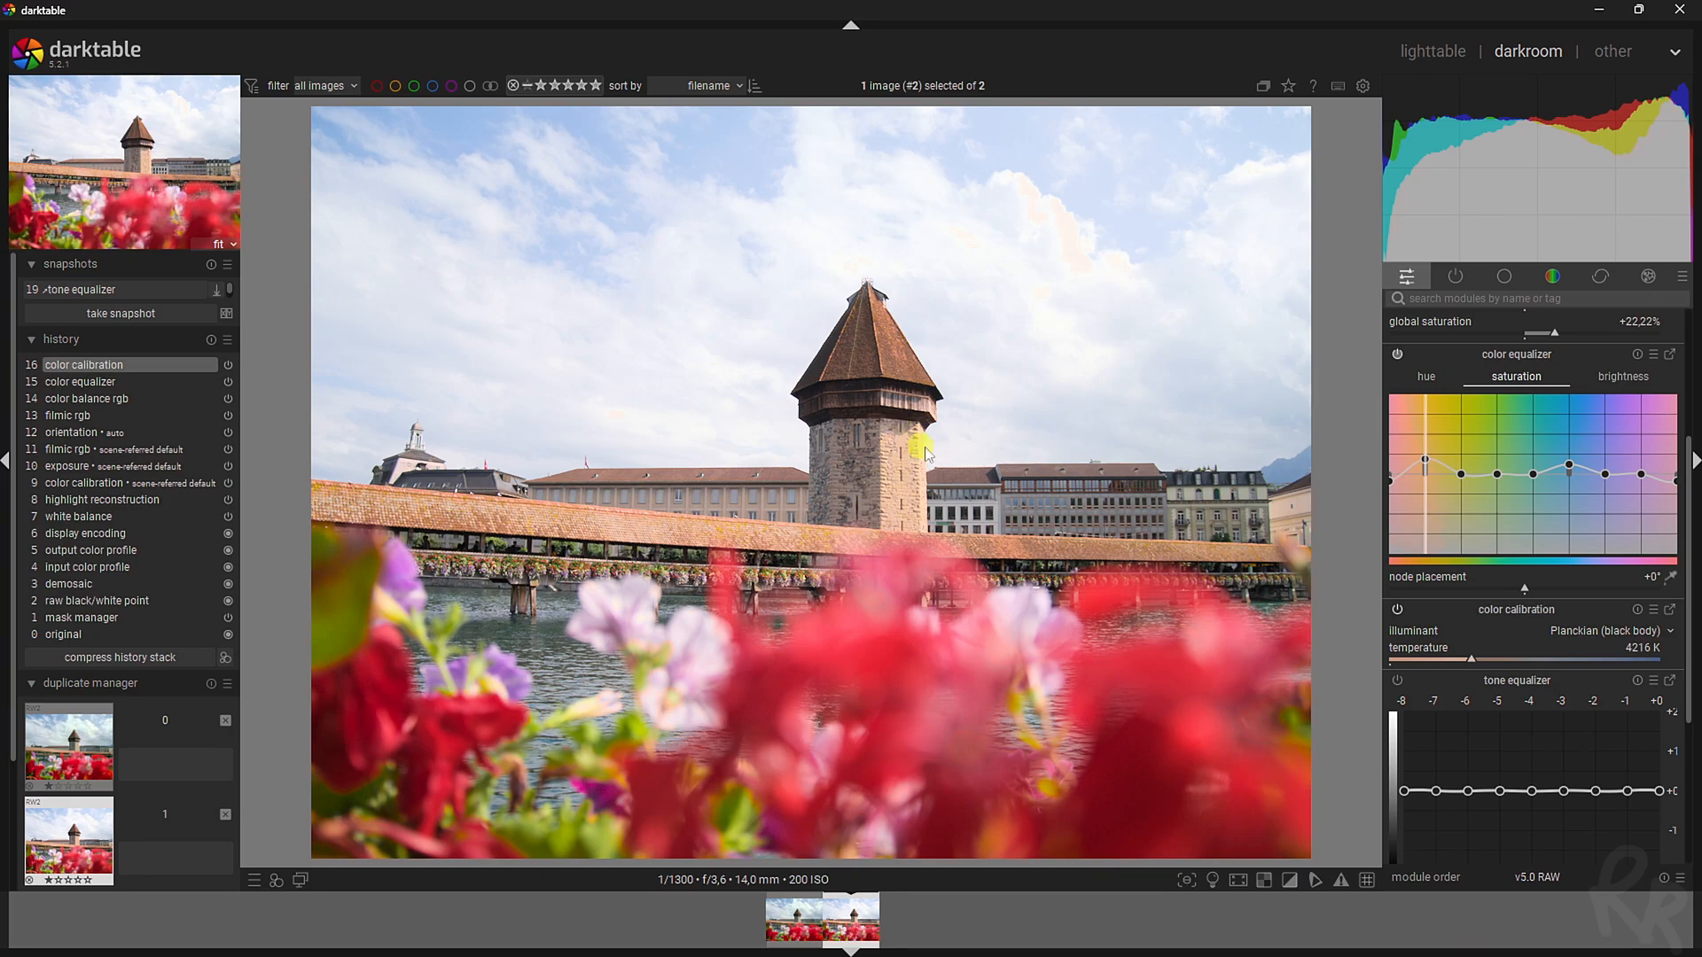
scroll("down", 3)
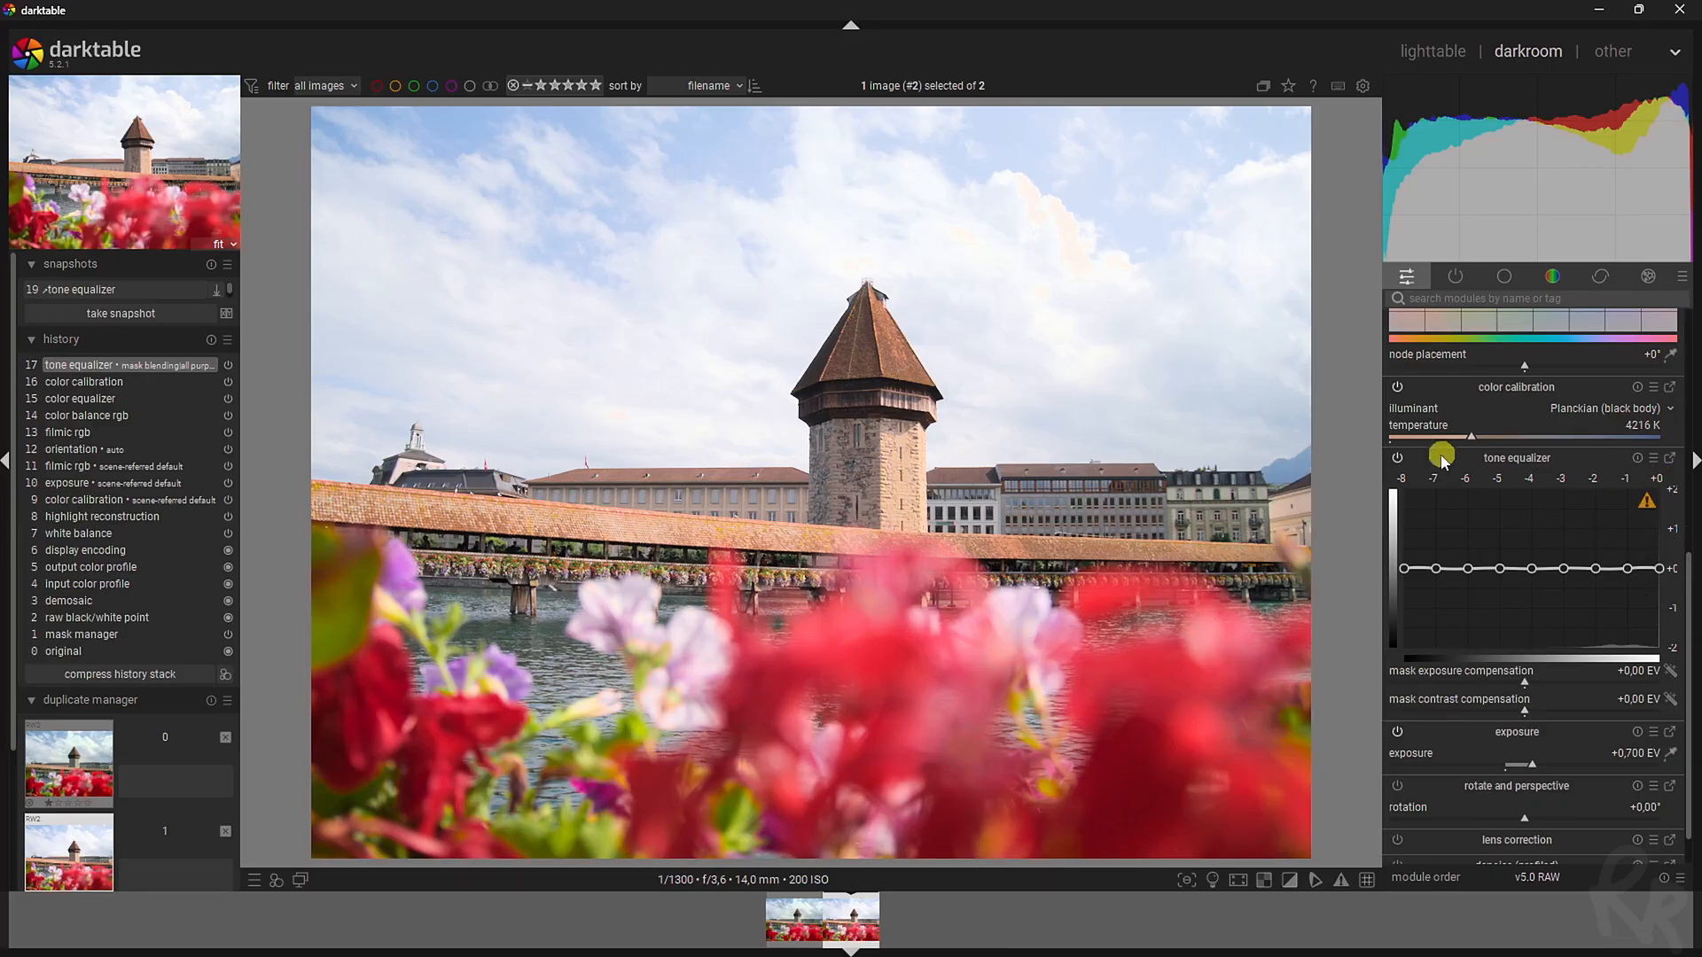
- Shape the tone equalizer: pull the -5 to -3 EV nodes down and lift the -2 to -1 EV nodes
left_click(1504, 276)
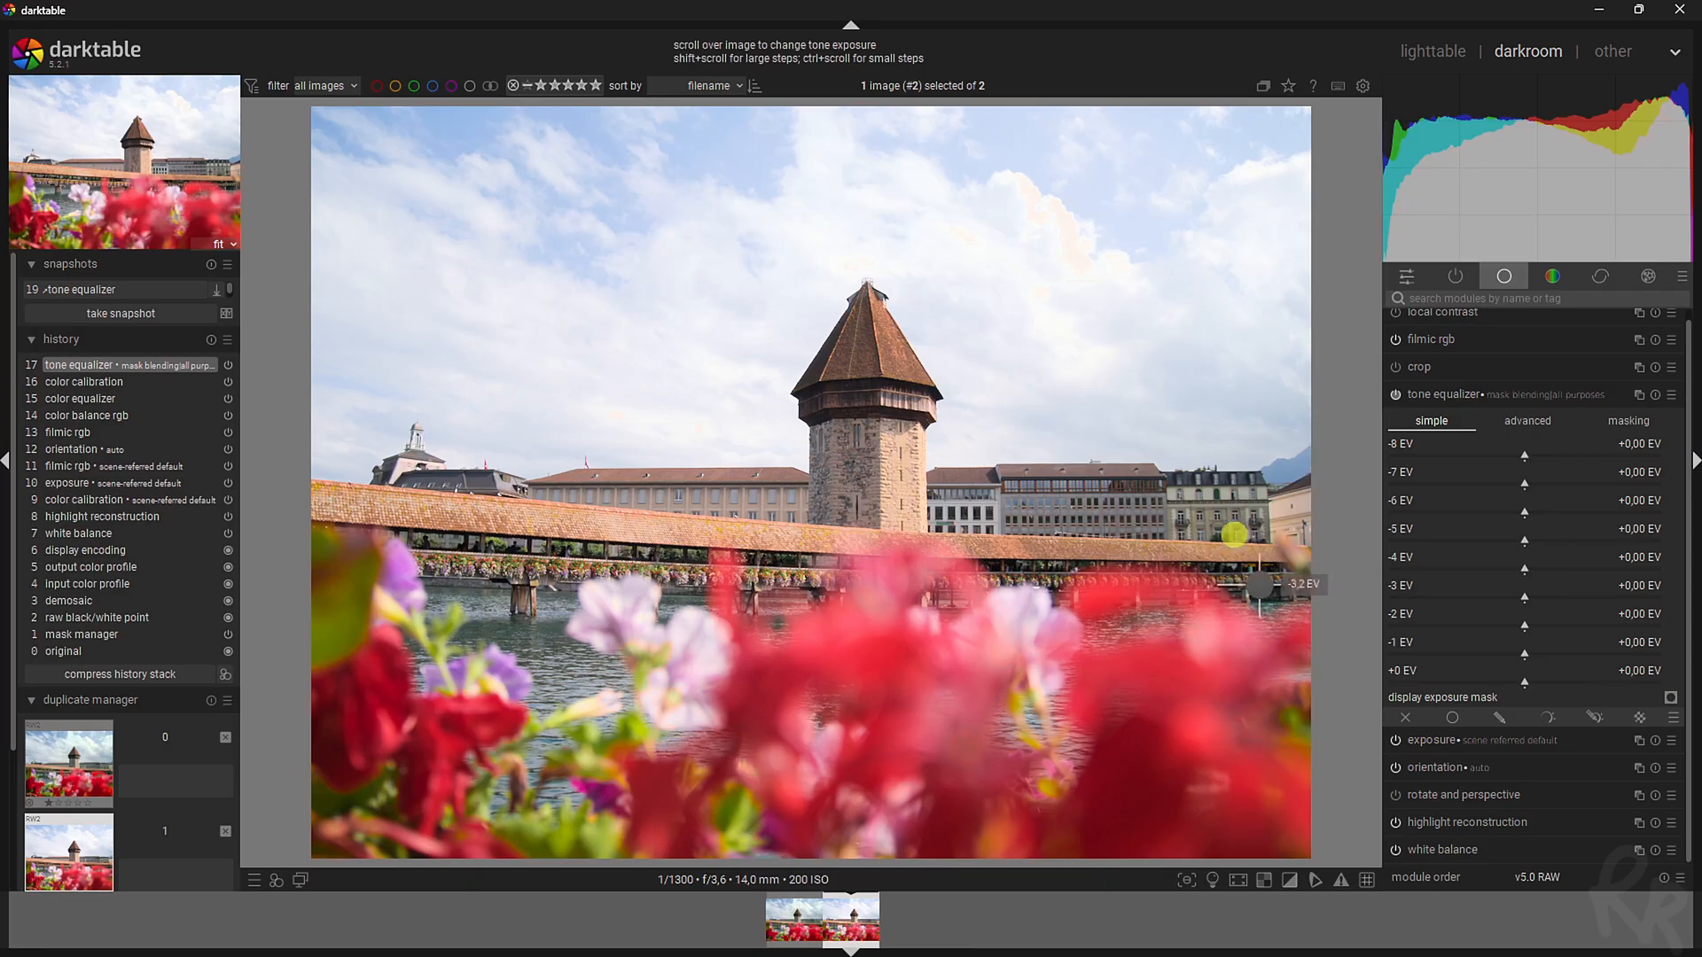
mouse_move(831, 434)
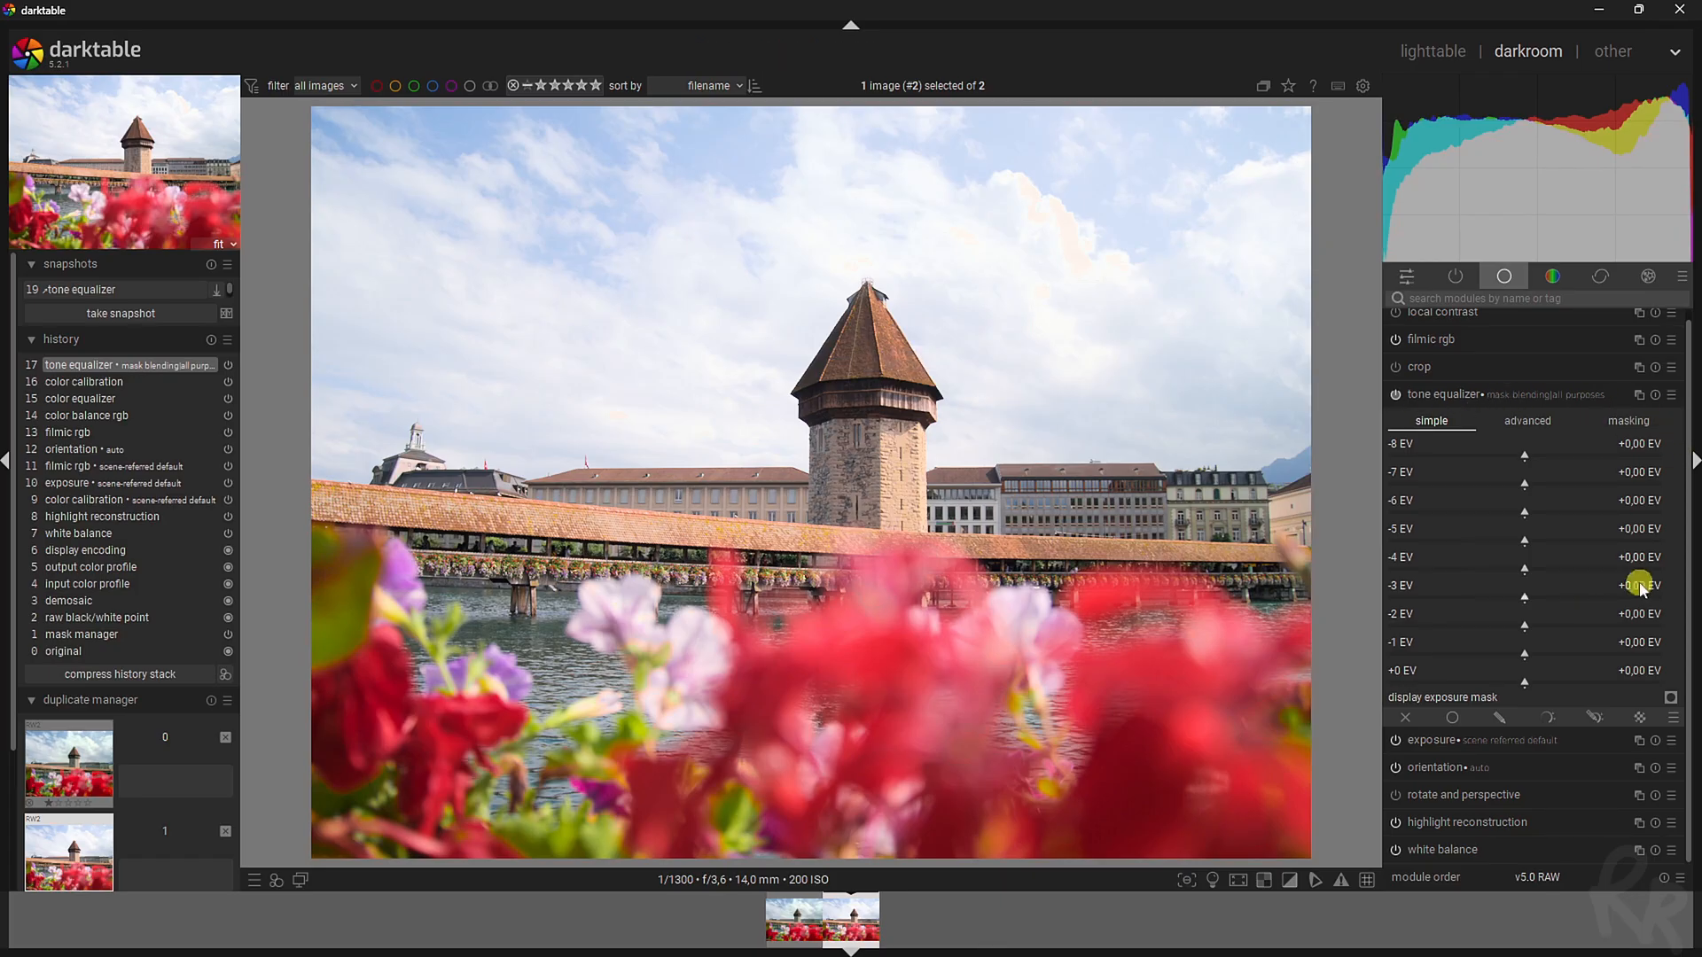
mouse_move(1184, 461)
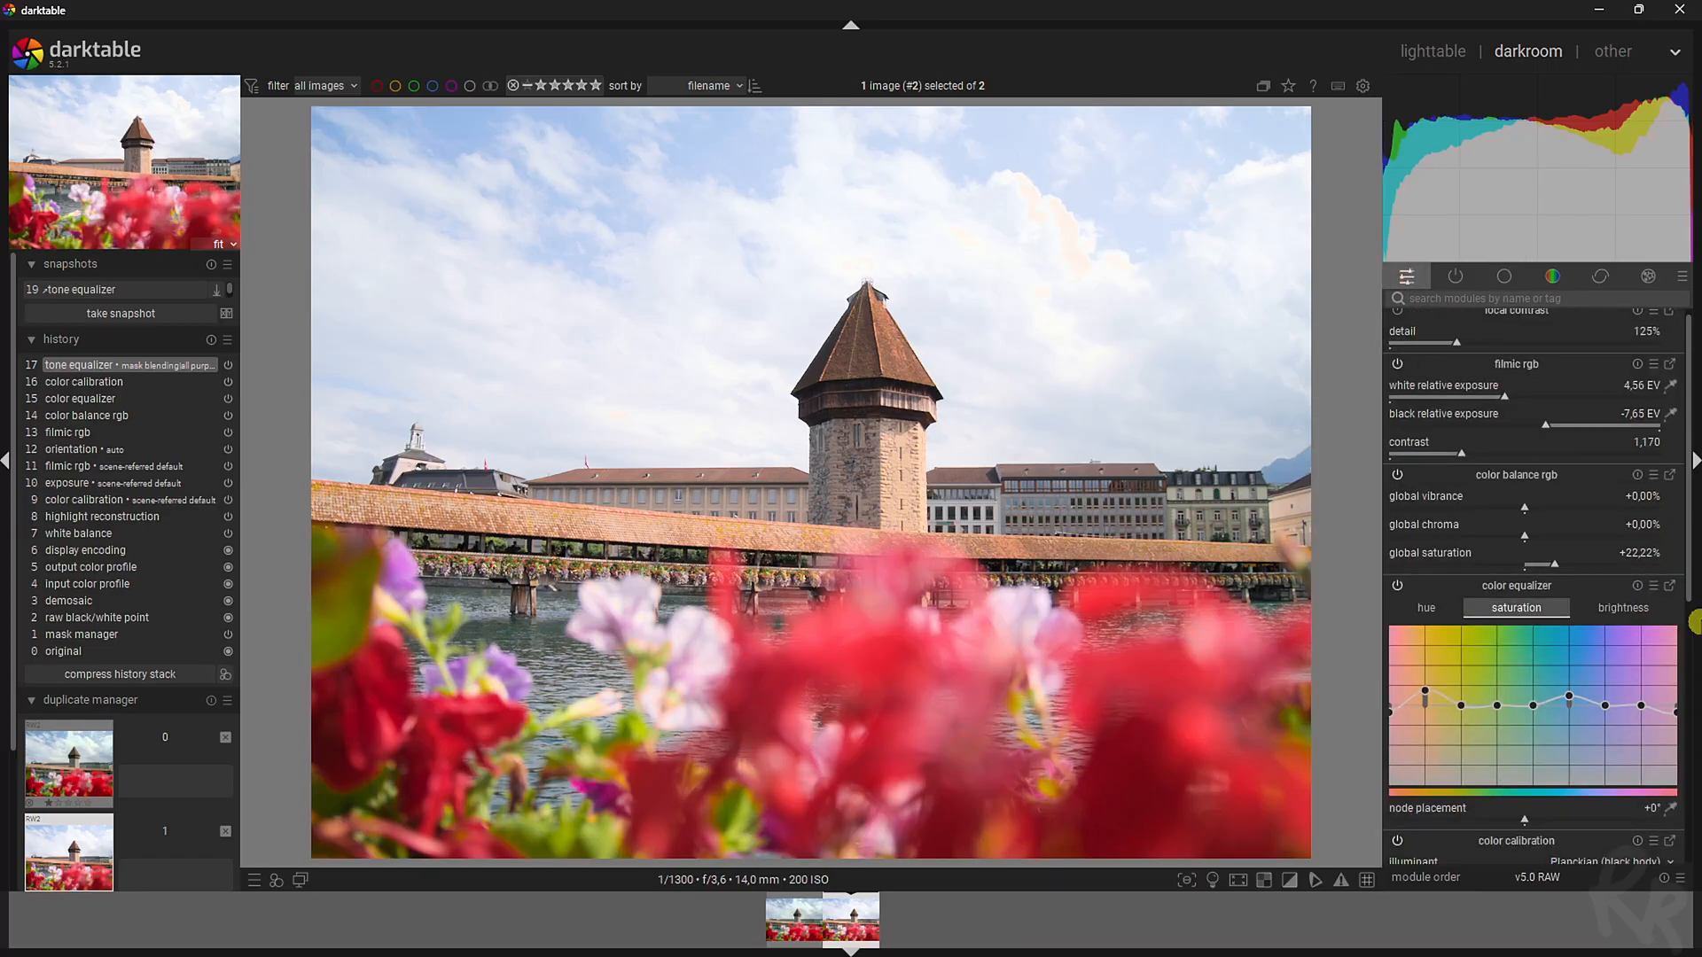
scroll("down", 3)
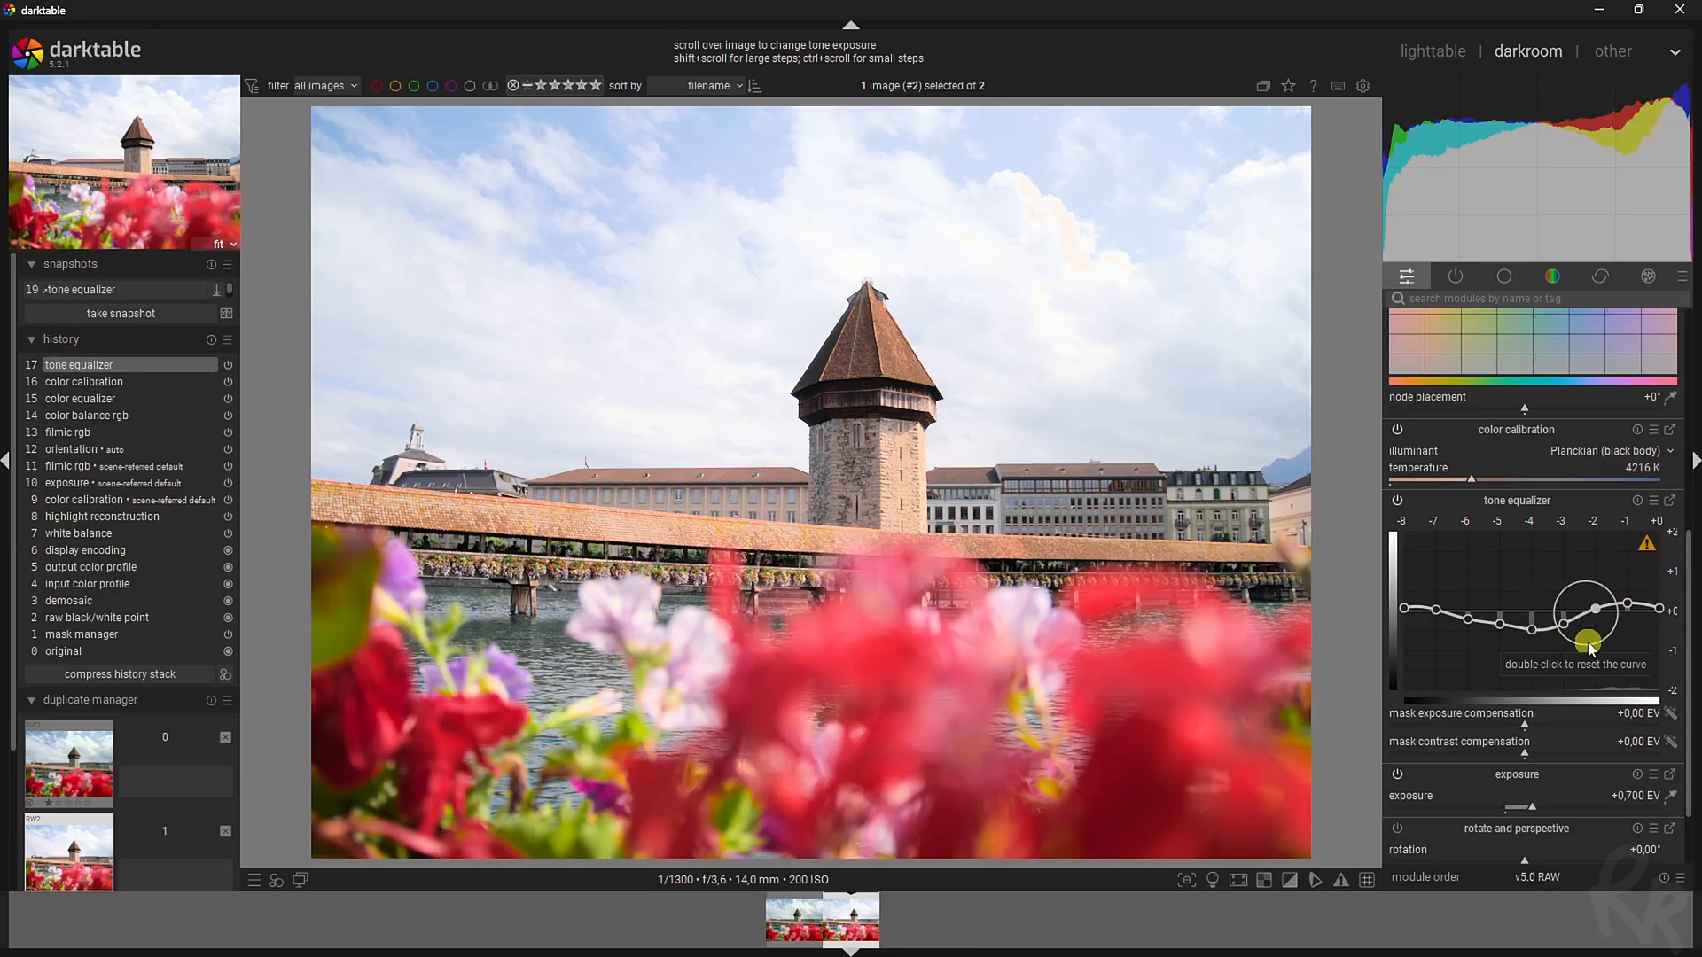
double_click(1590, 642)
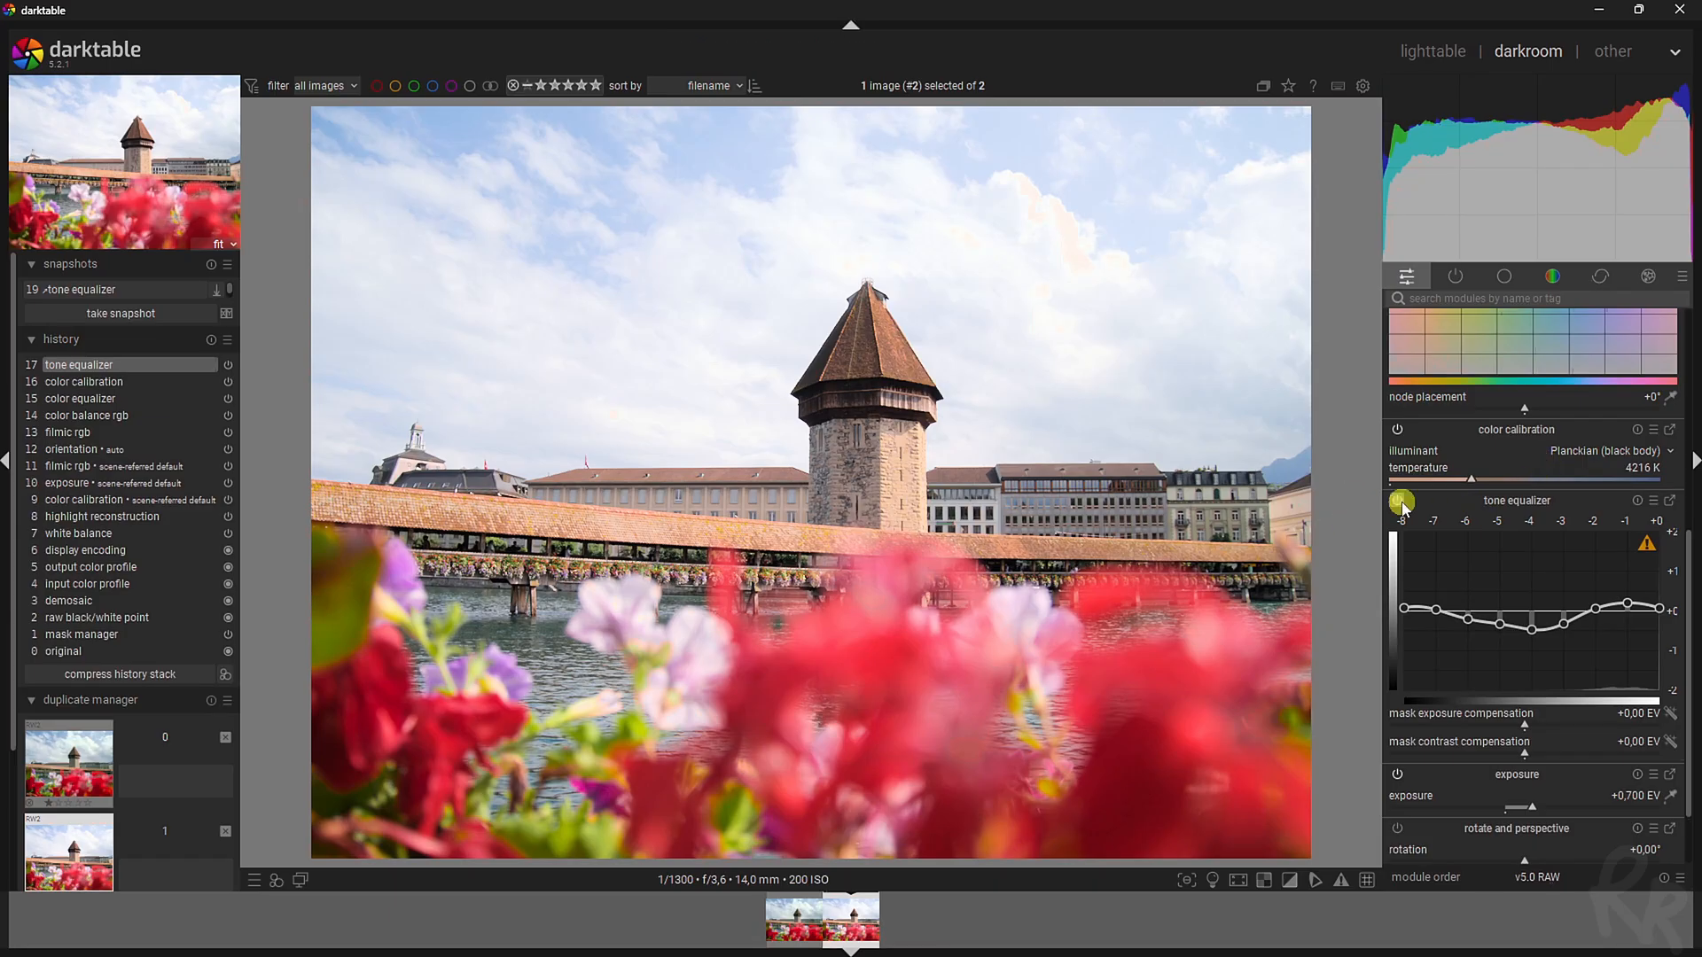
mouse_move(1402, 500)
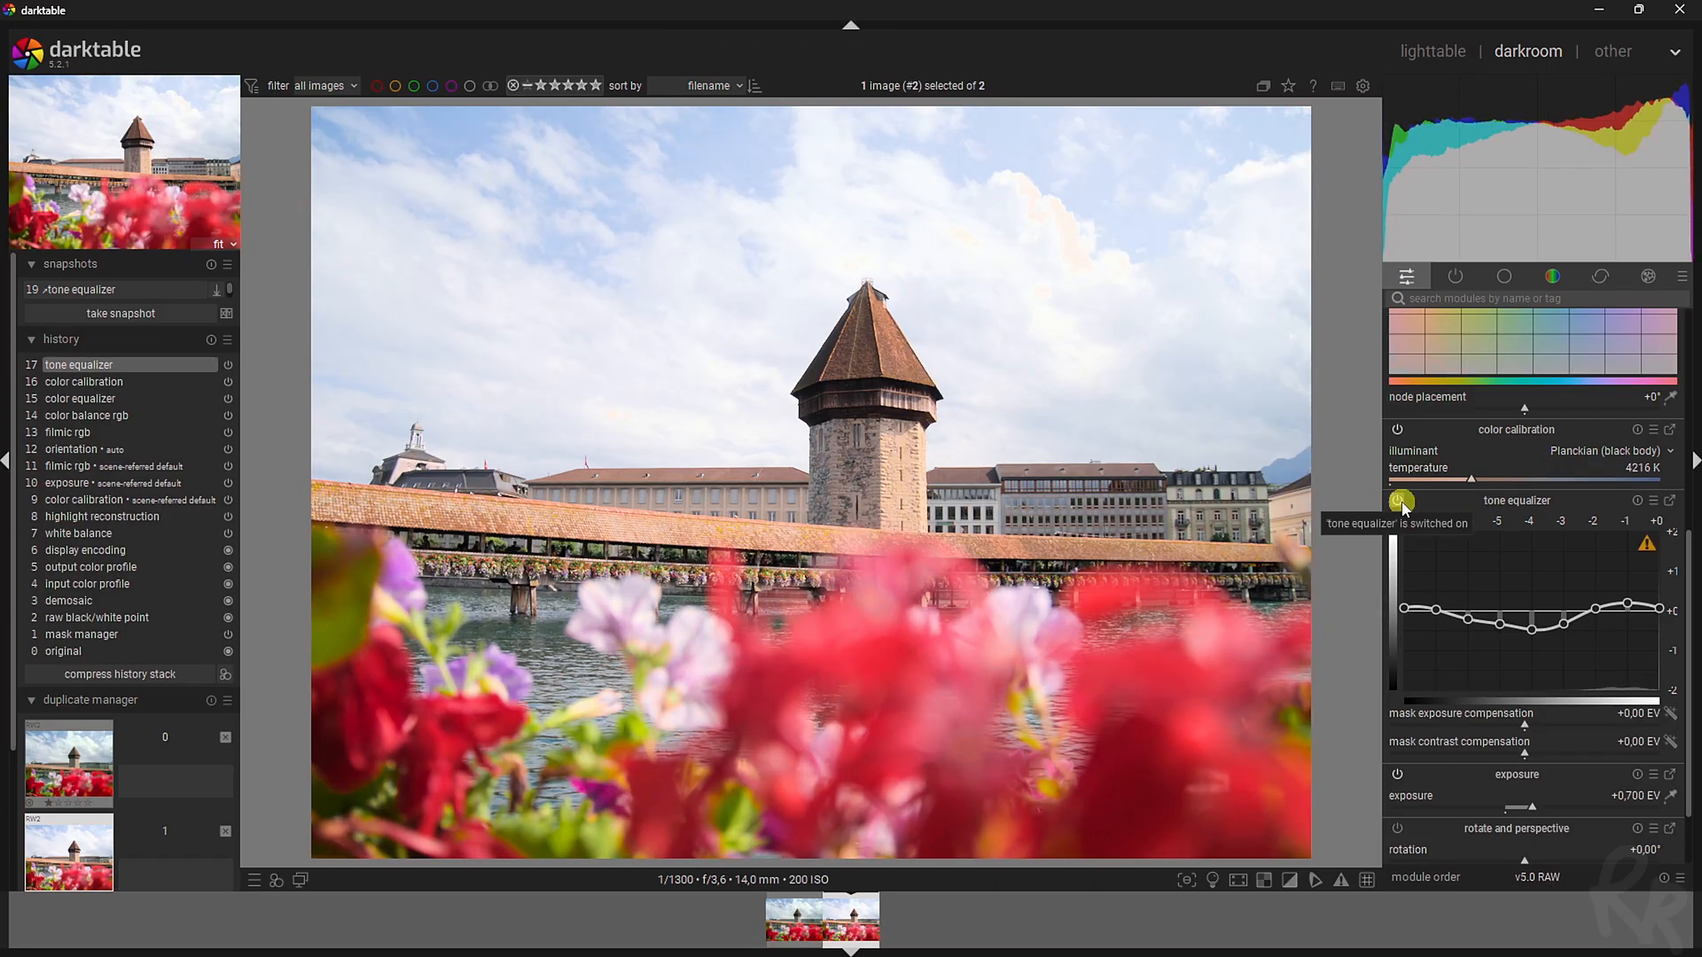
- Enable lens correction, take a snapshot, and show the split comparison against the current edit
scroll("down", 3)
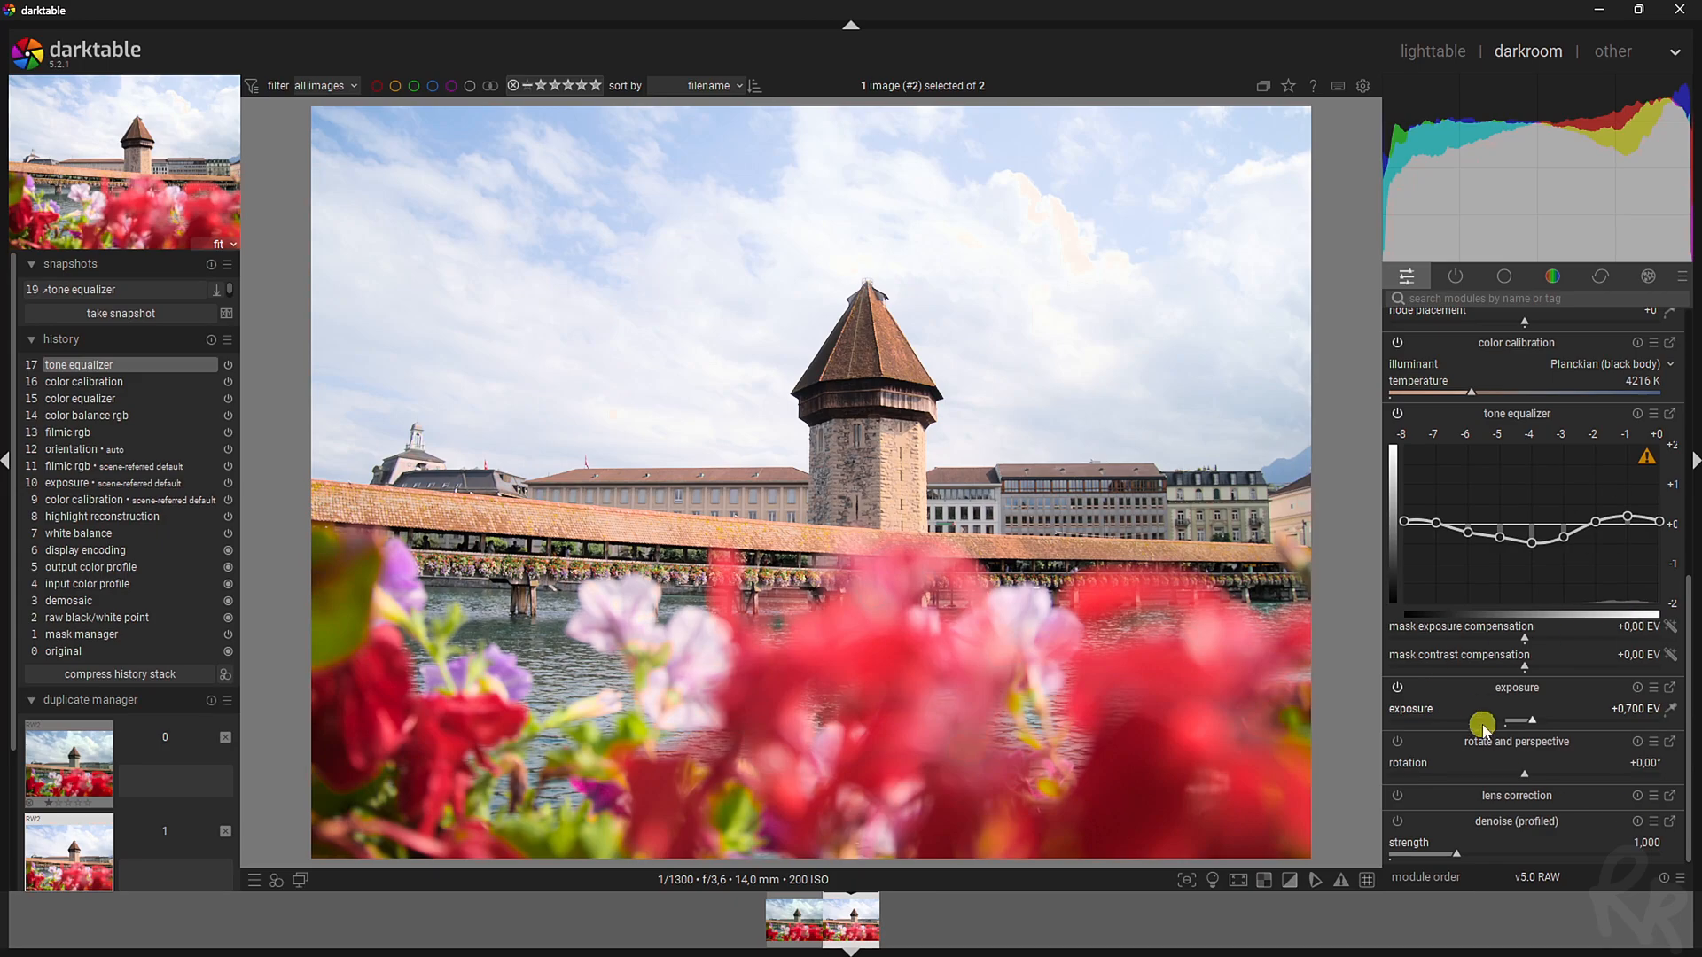
mouse_move(1484, 766)
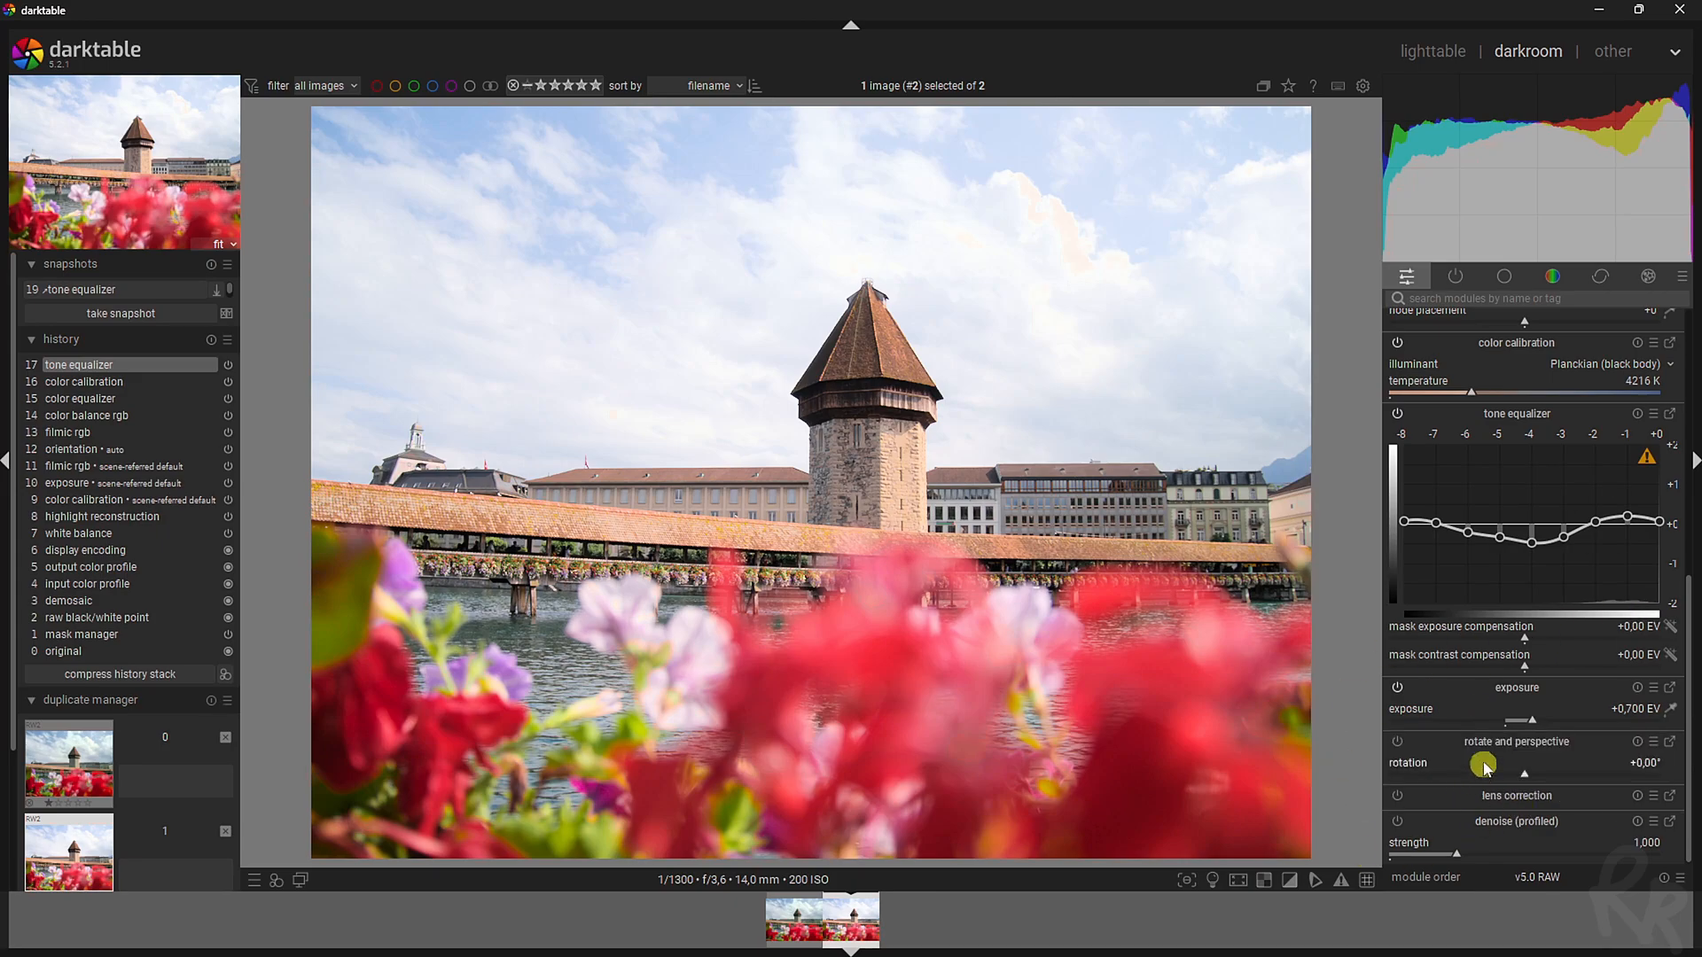
left_click(1398, 796)
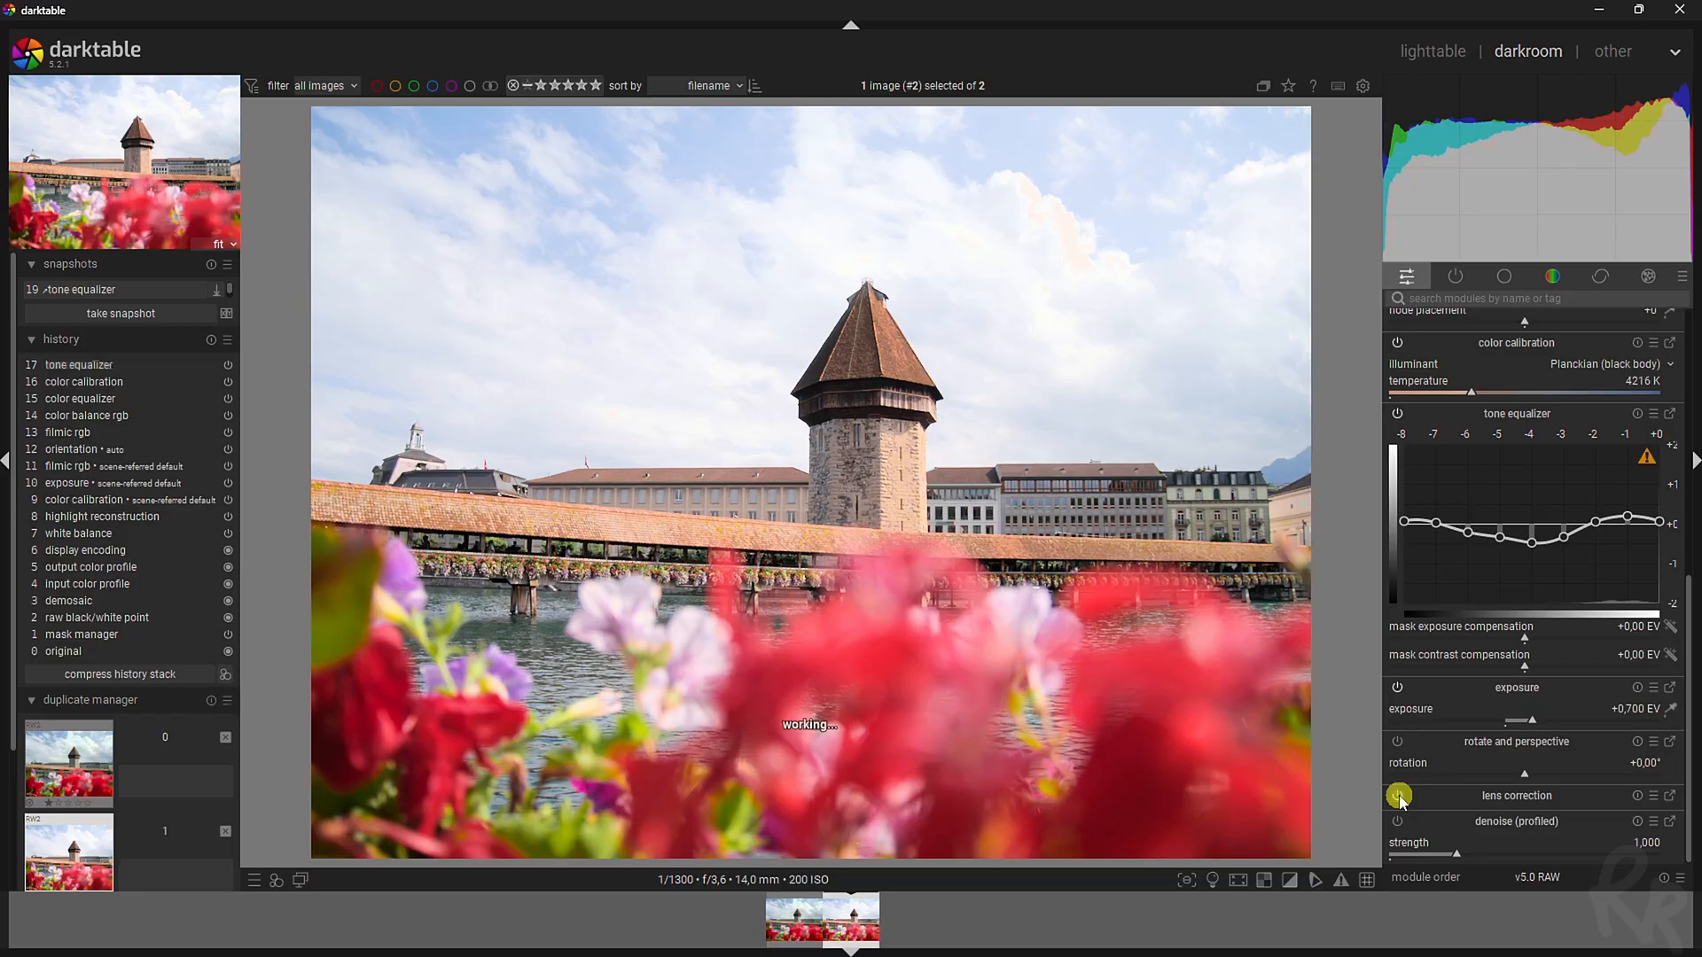
left_click(1399, 796)
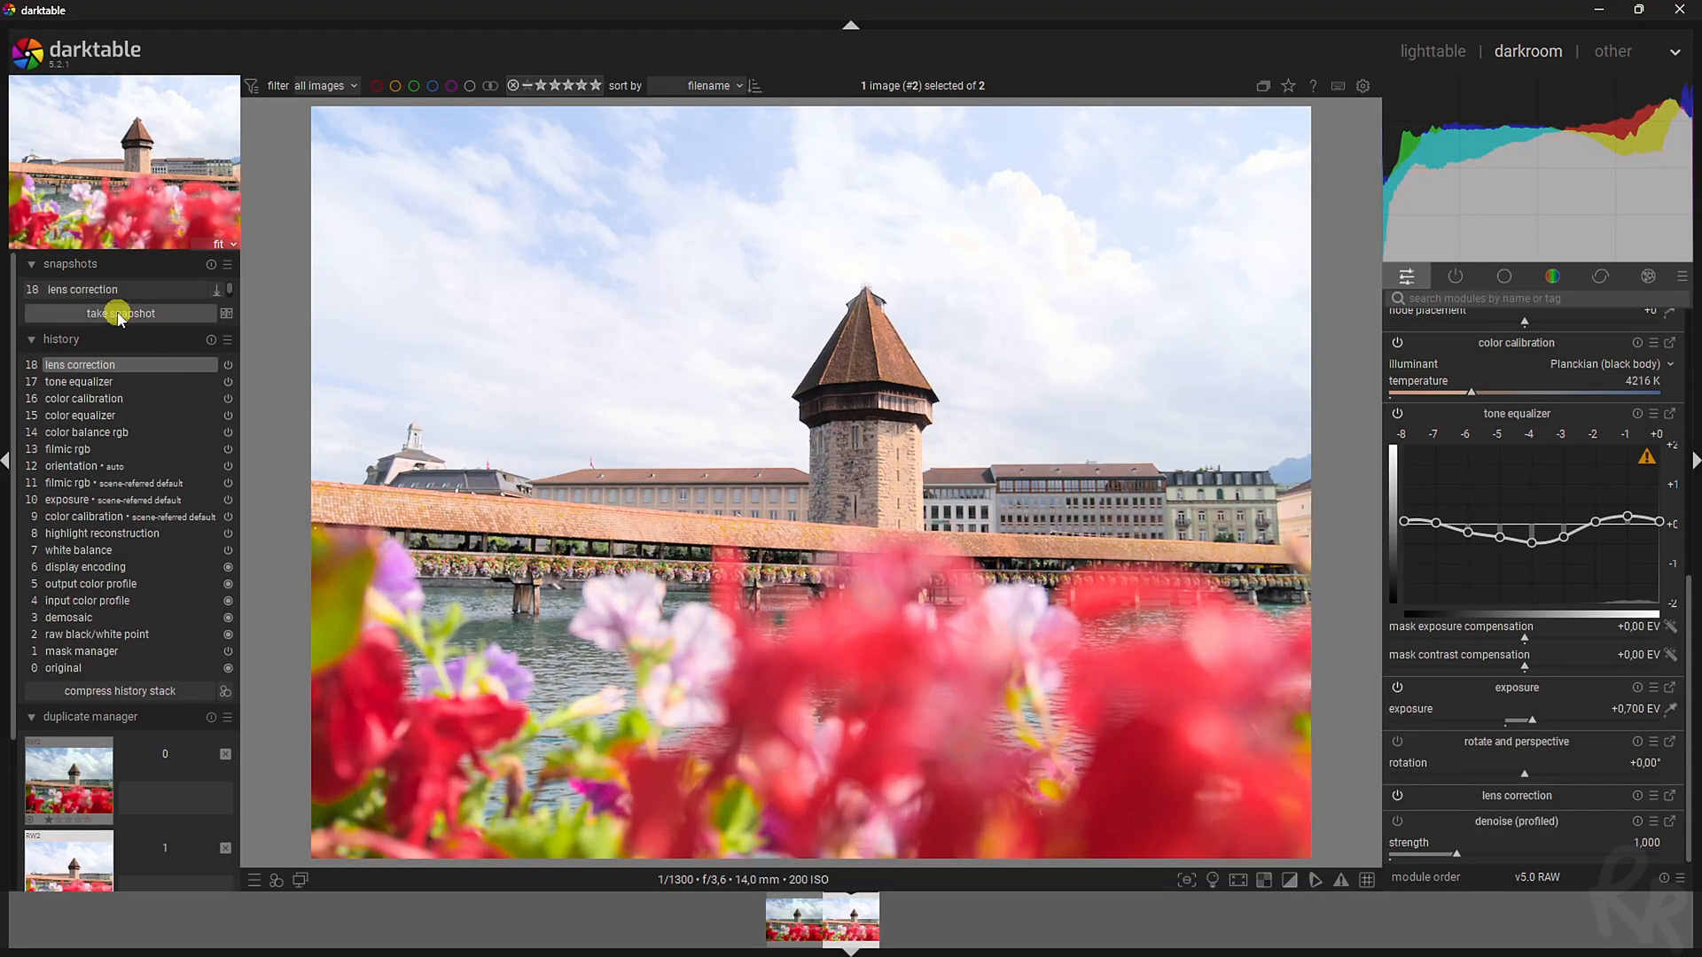
left_click(118, 313)
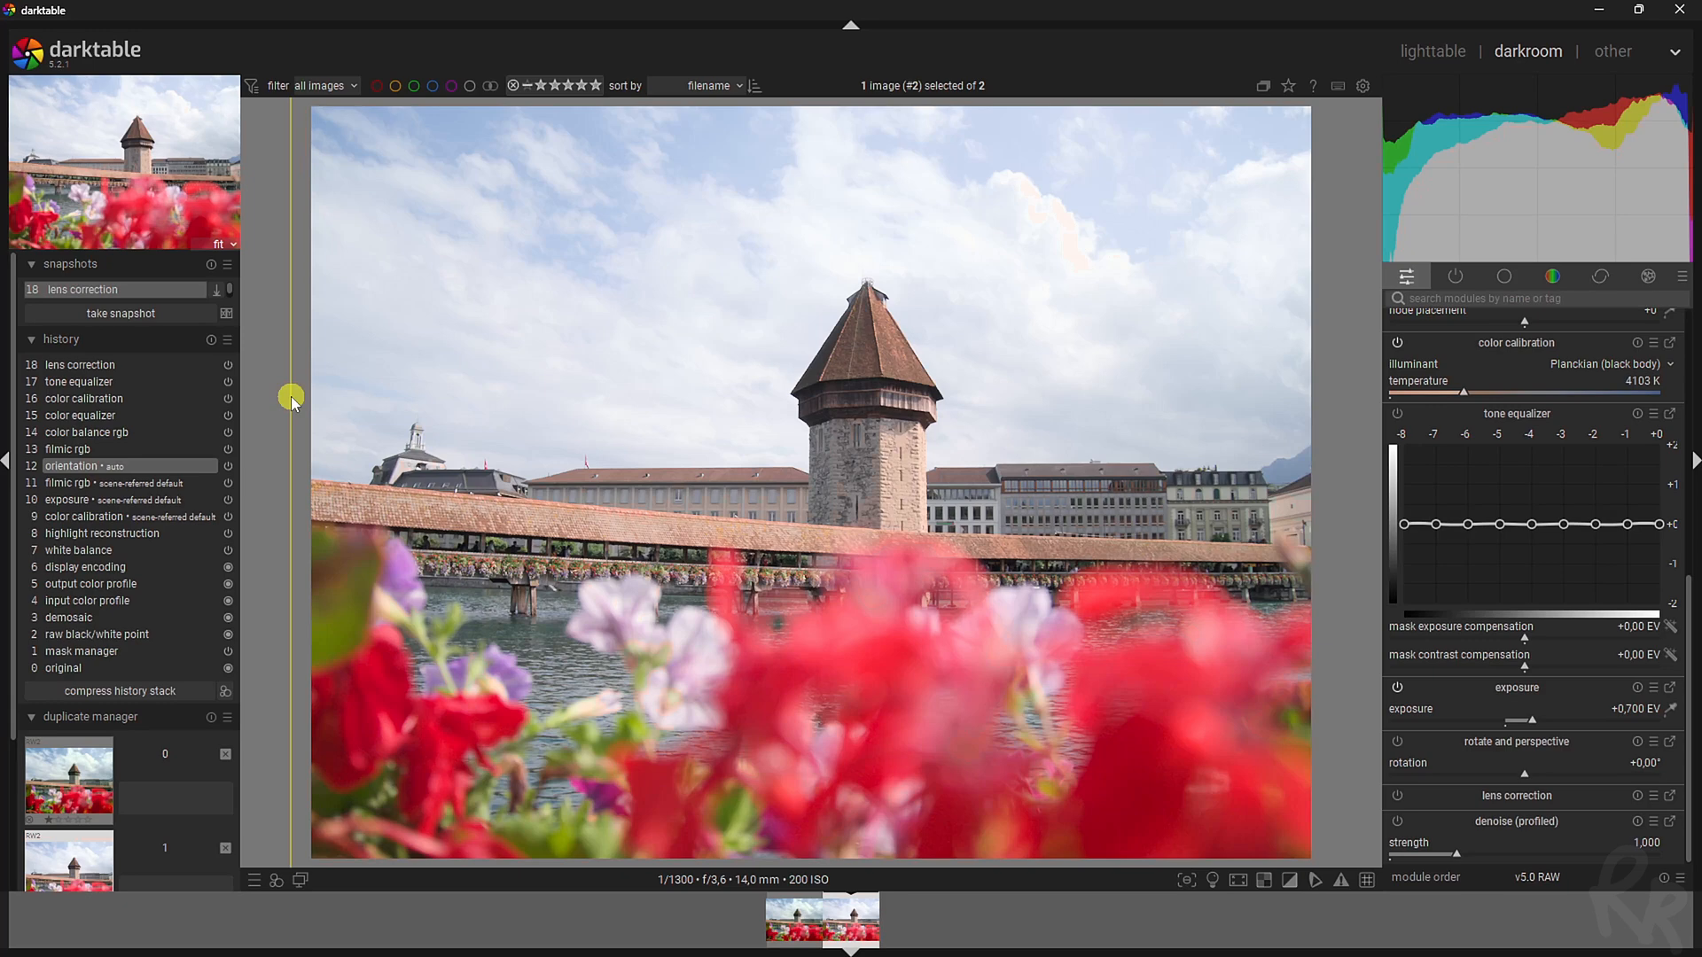
mouse_move(885, 441)
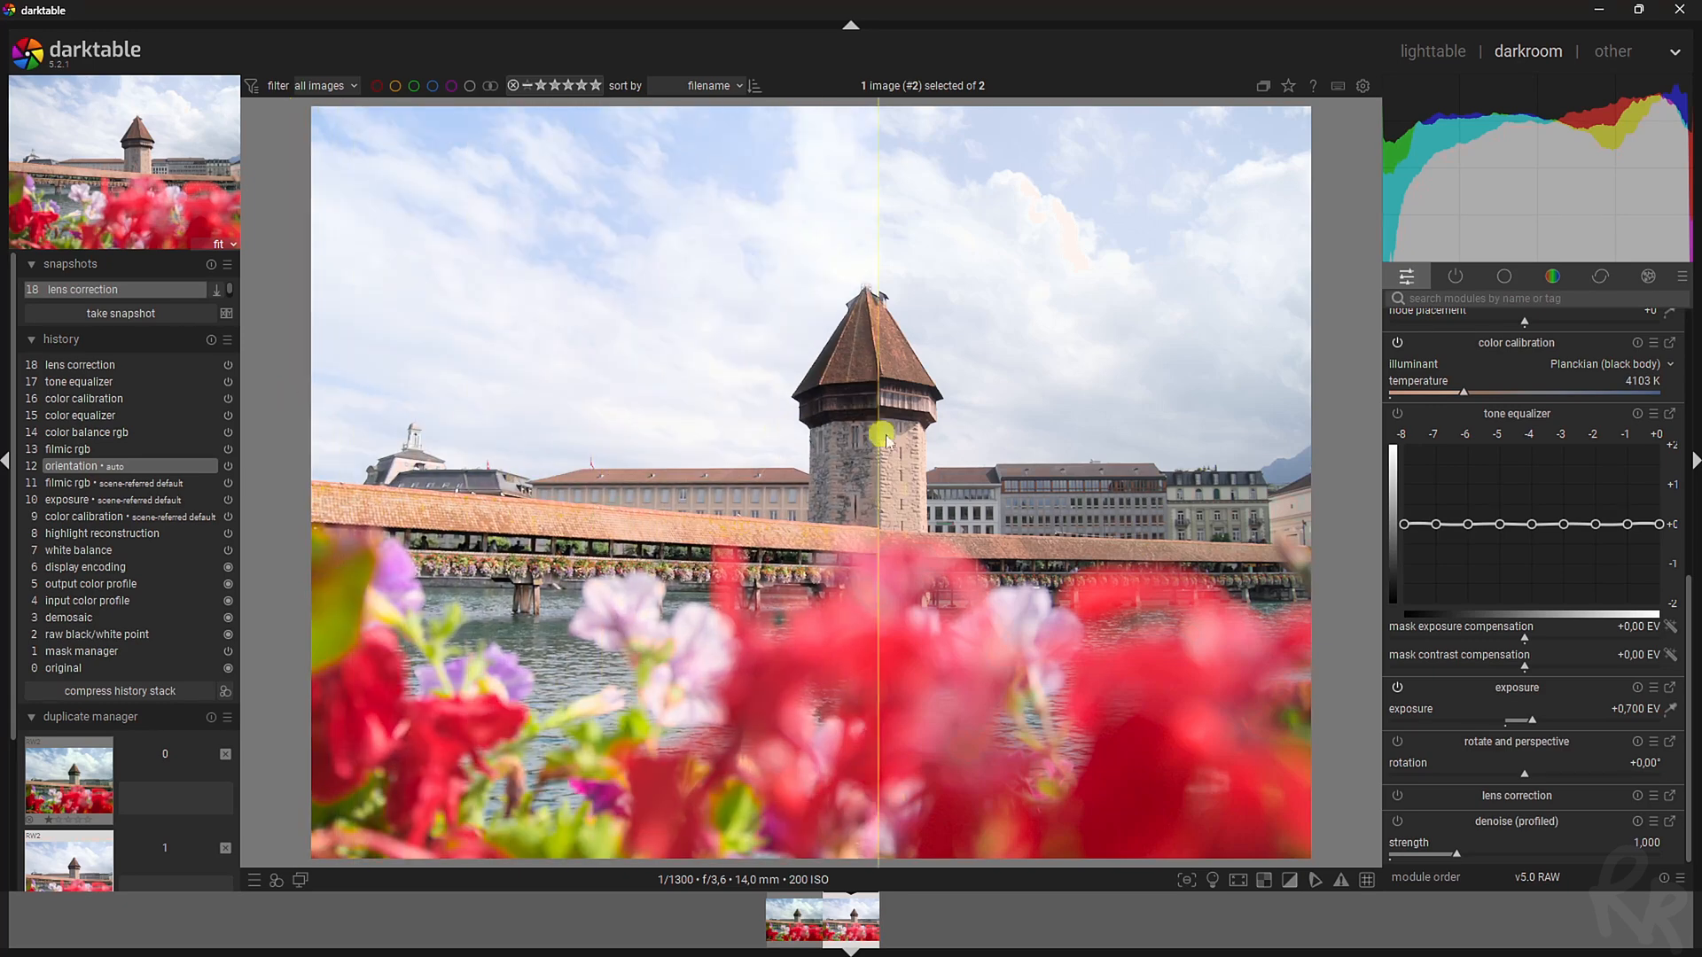